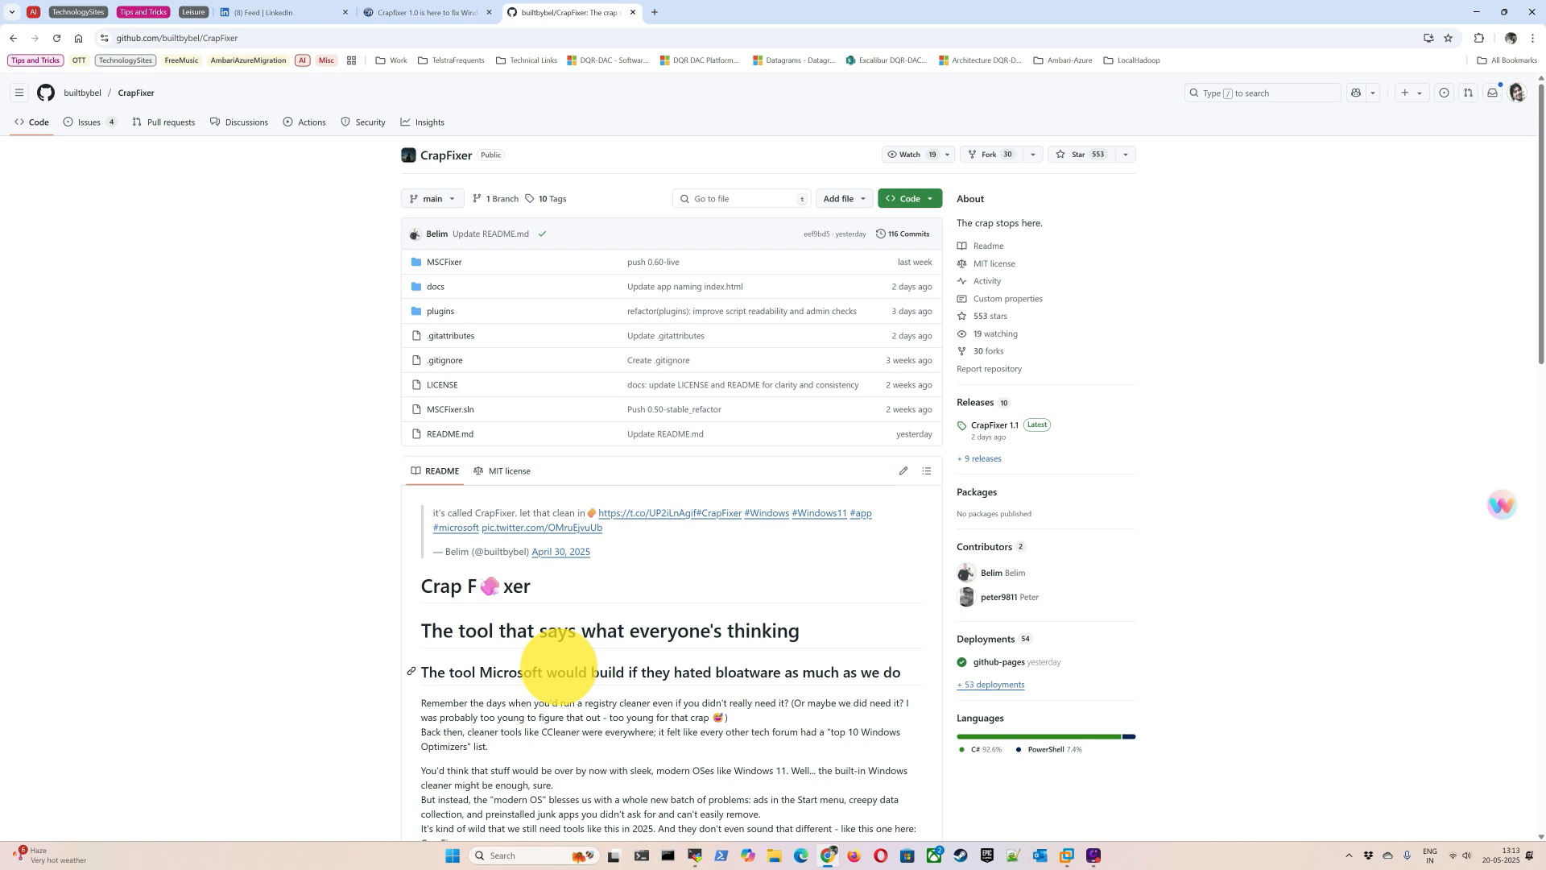
Read through the CrapFixer repository readme, highlighting the step about analysing the system
{"action": "scroll", "scroll_direction": "down", "scroll_amount": 3}
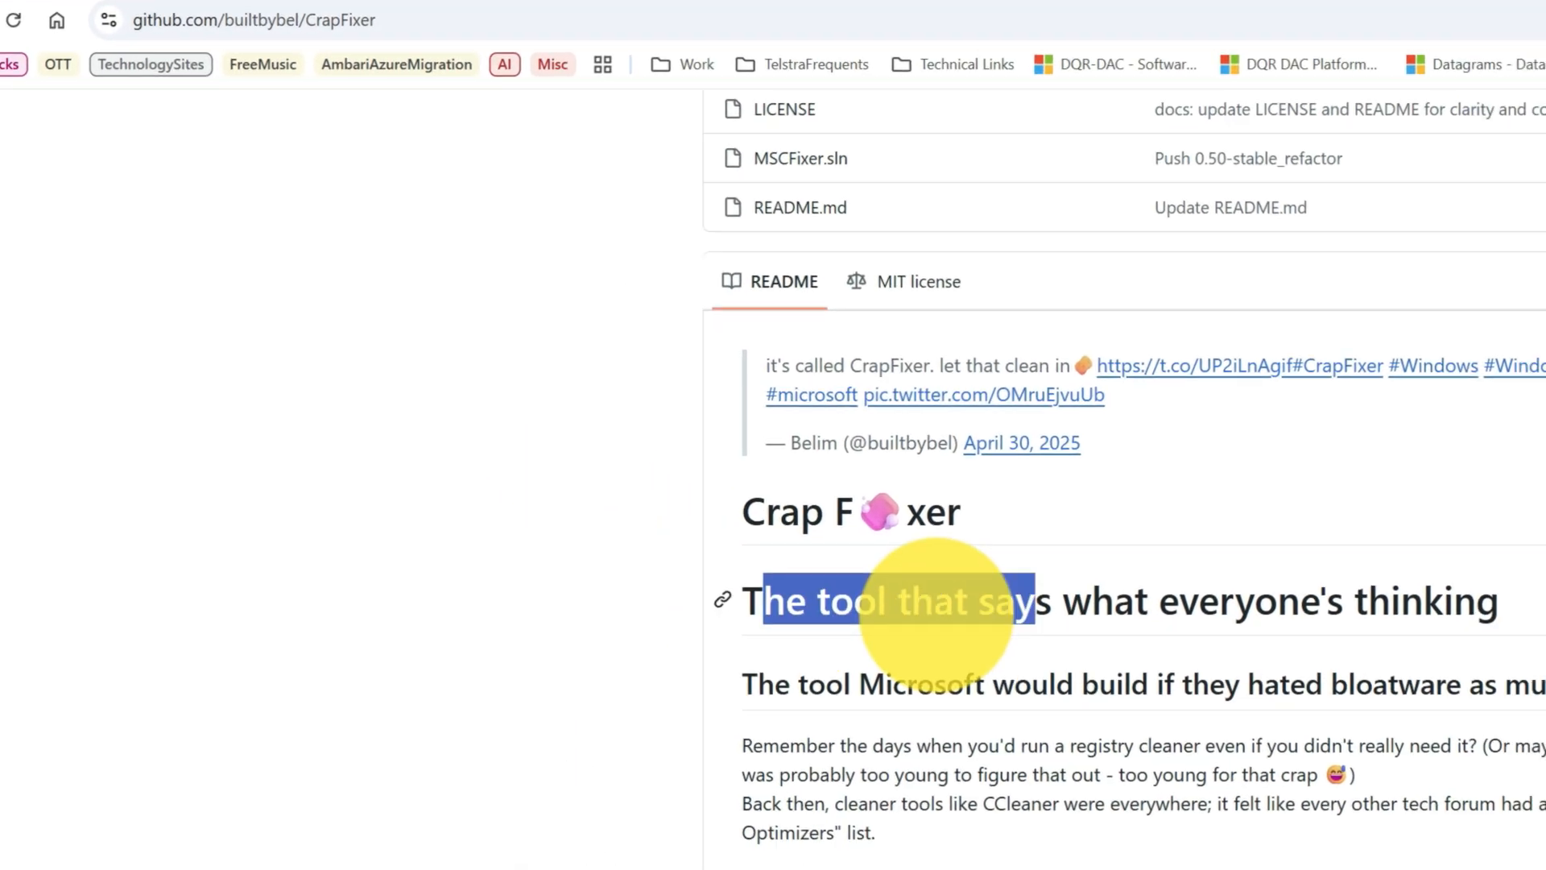
{"action": "scroll", "scroll_direction": "down", "scroll_amount": 3}
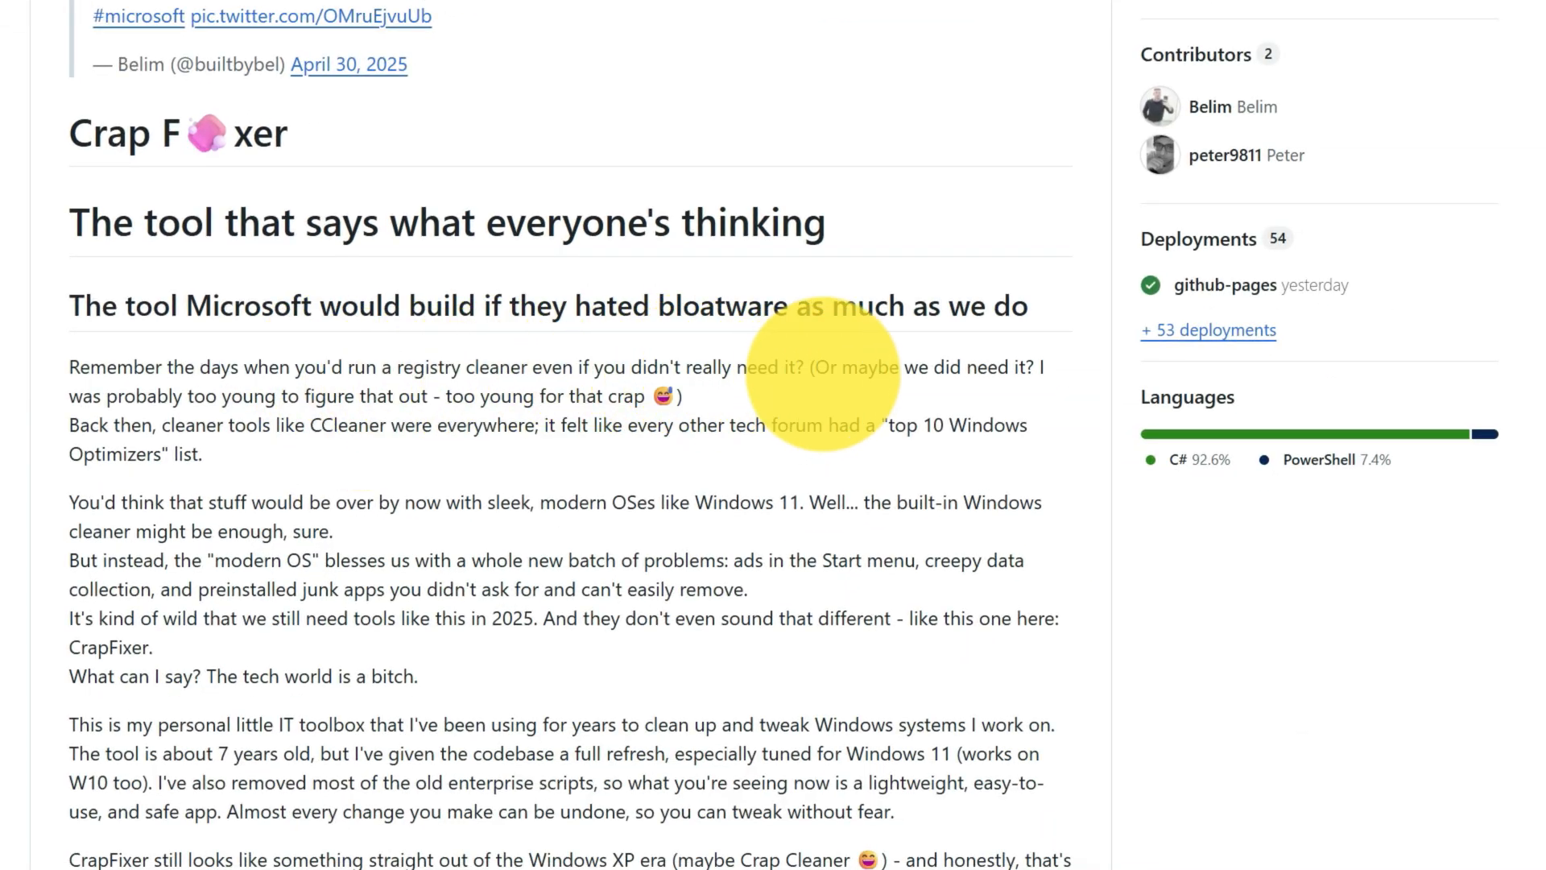
{"action": "mouse_move", "coordinate": [1026, 412]}
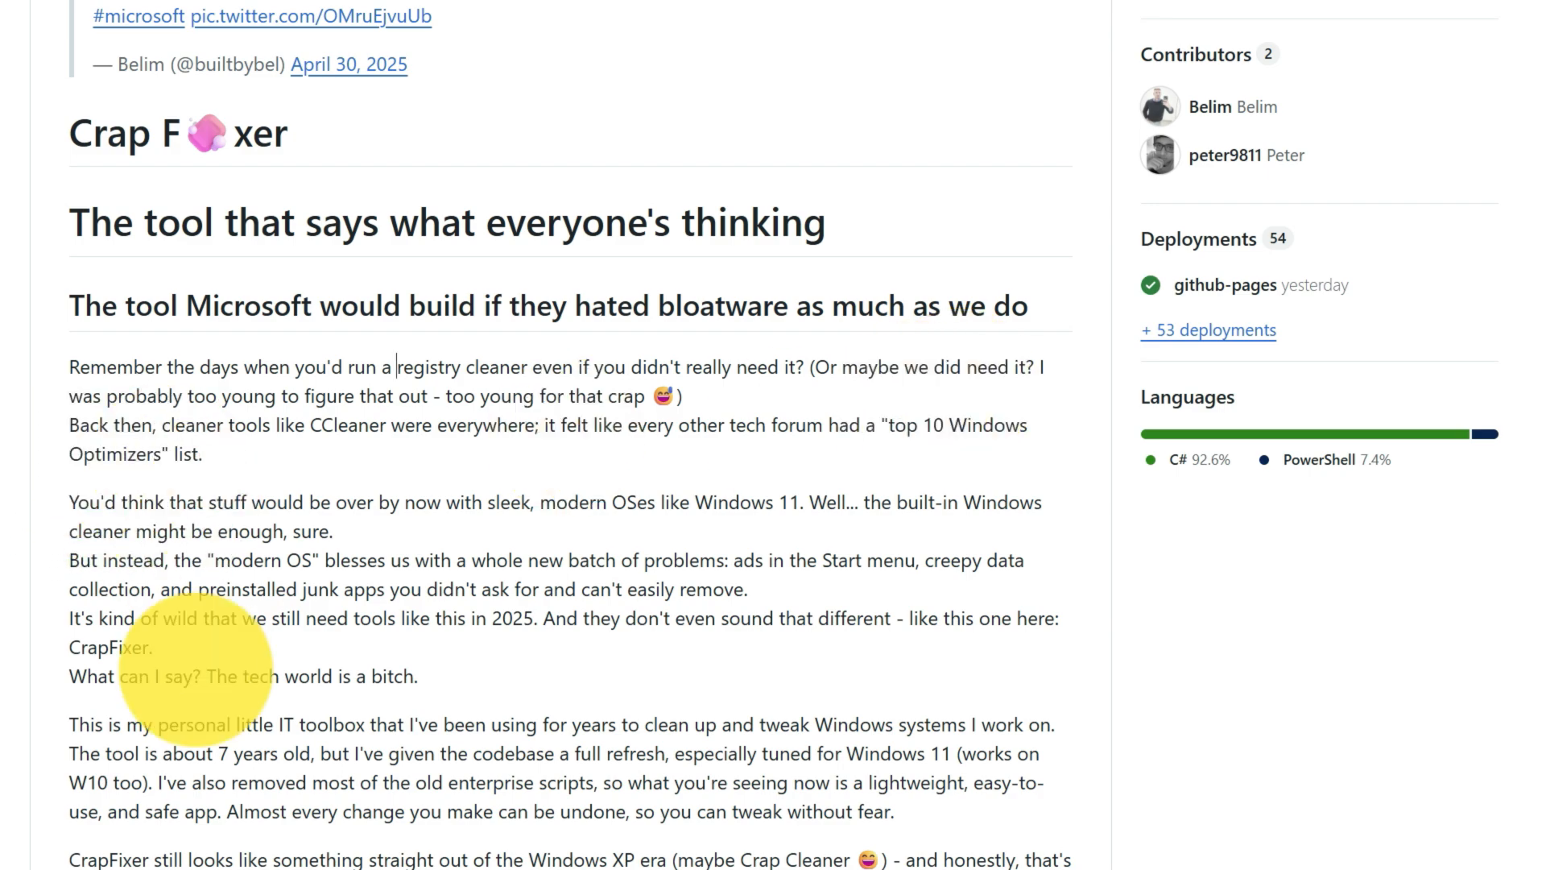
{"action": "scroll", "scroll_direction": "down", "scroll_amount": 3}
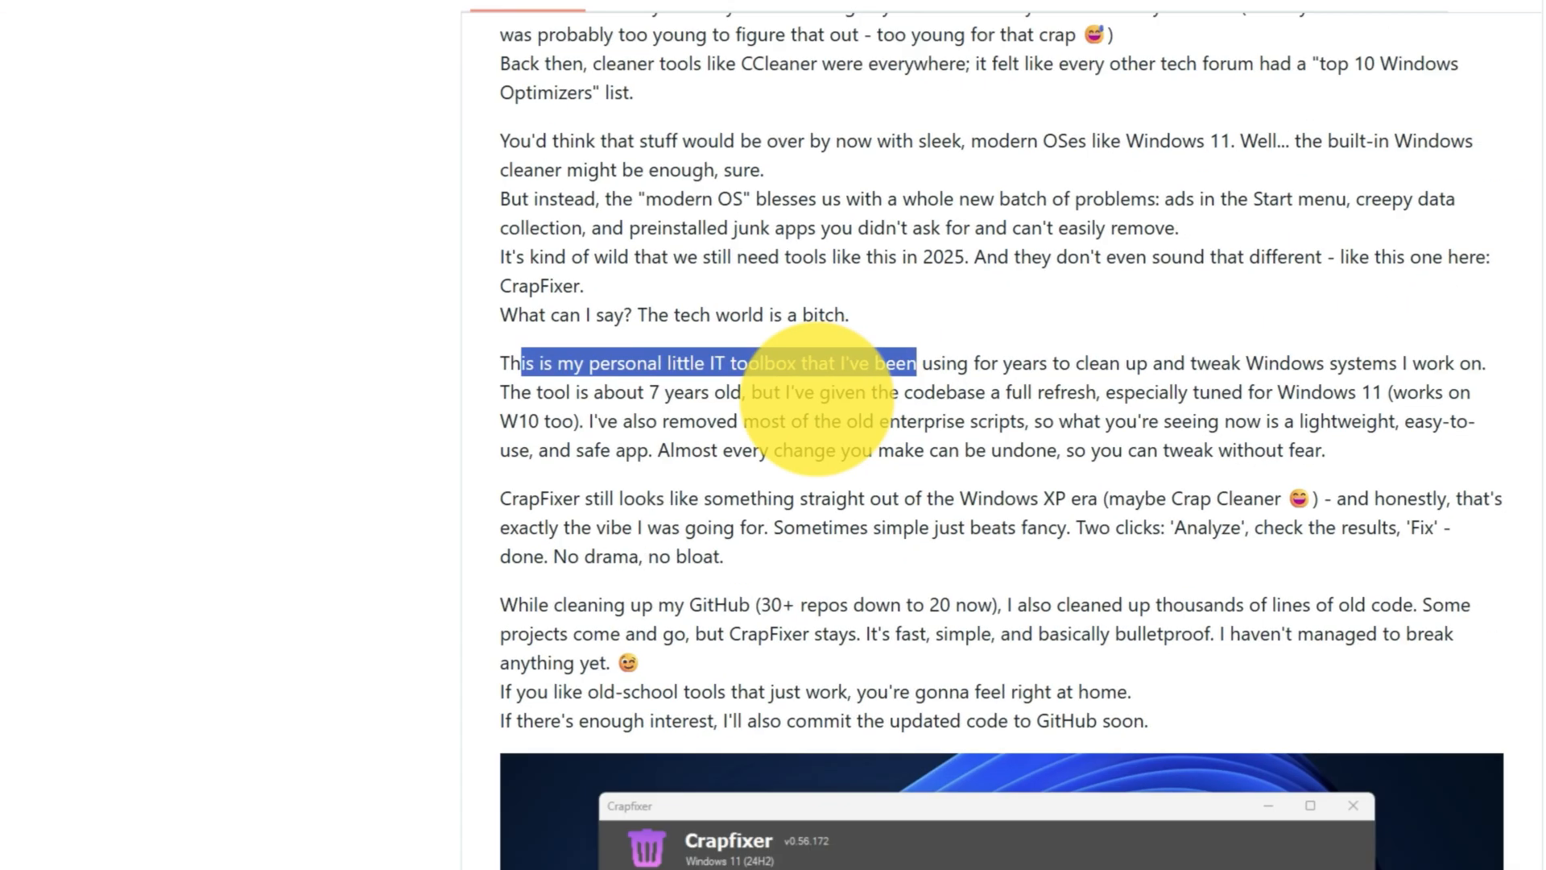
{"action": "scroll", "scroll_direction": "down", "scroll_amount": 3}
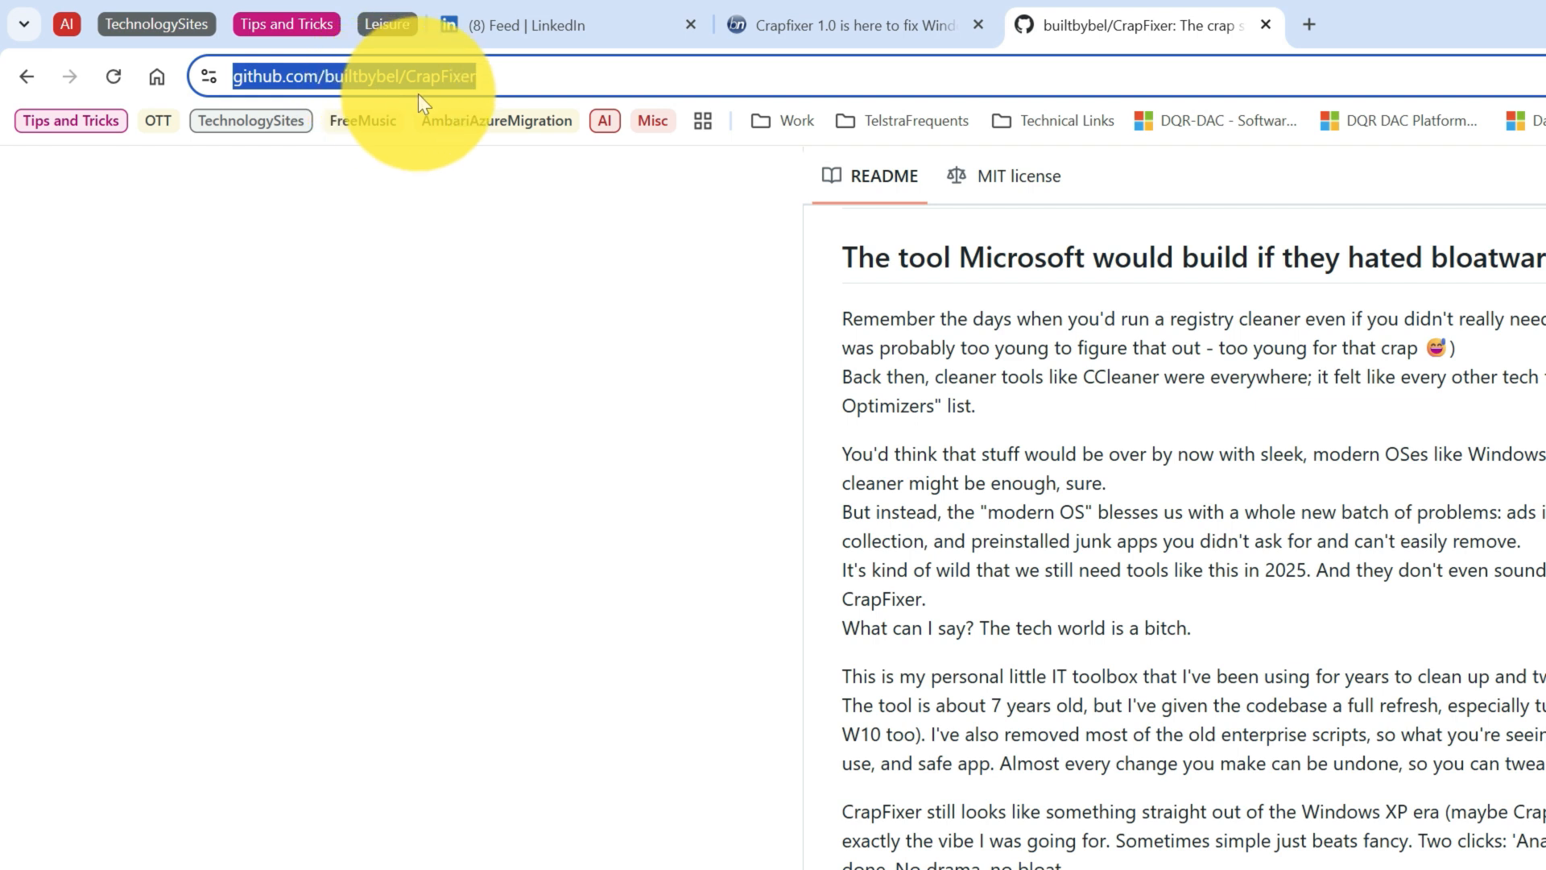
{"action": "mouse_move", "coordinate": [438, 84]}
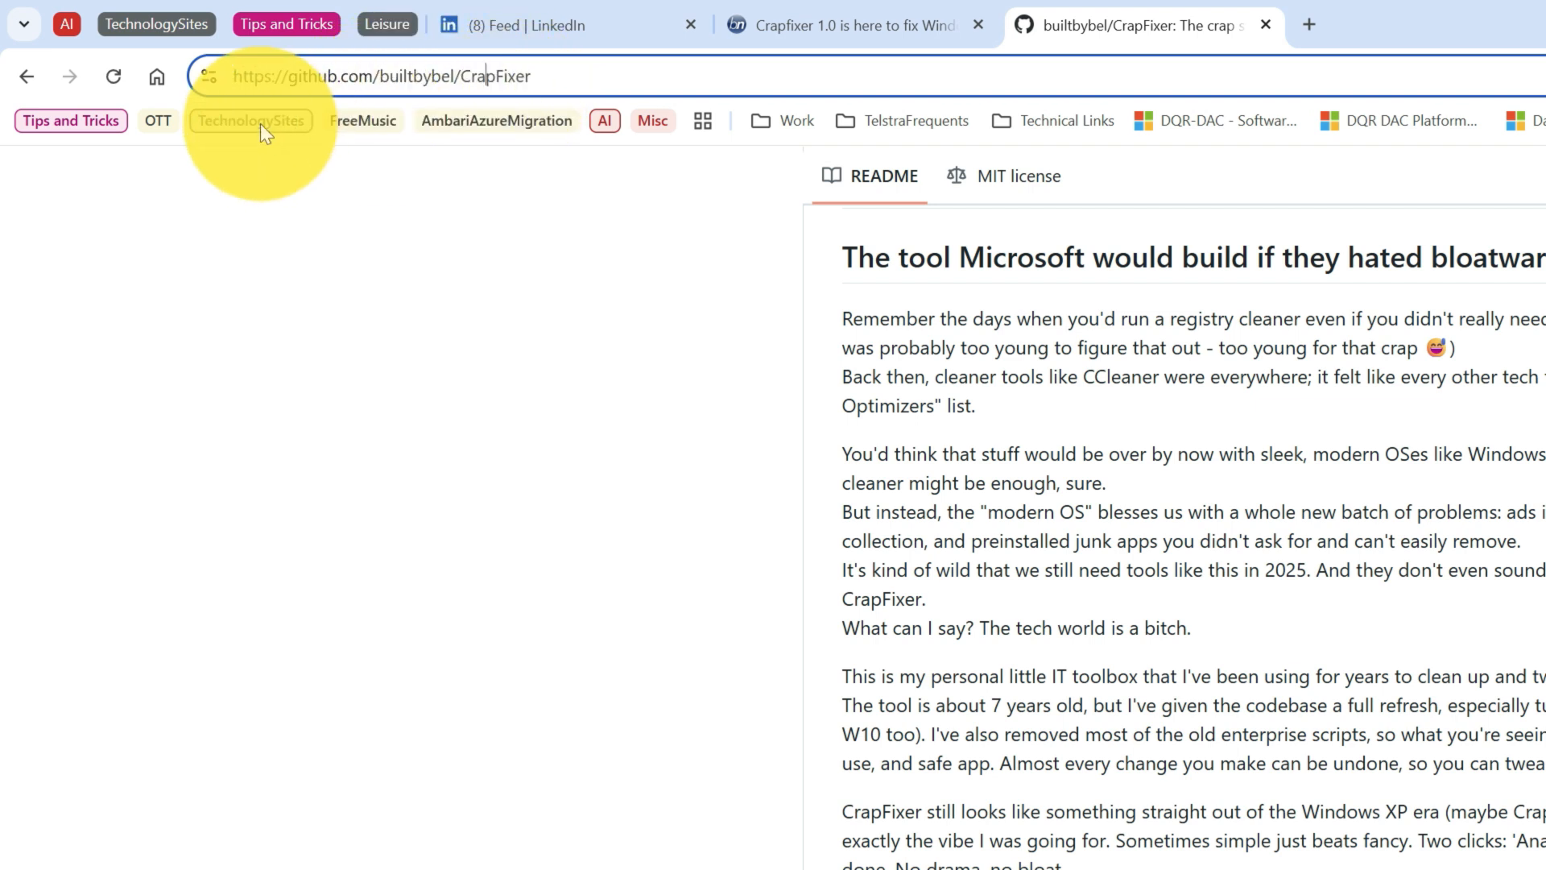
{"action": "mouse_move", "coordinate": [454, 134]}
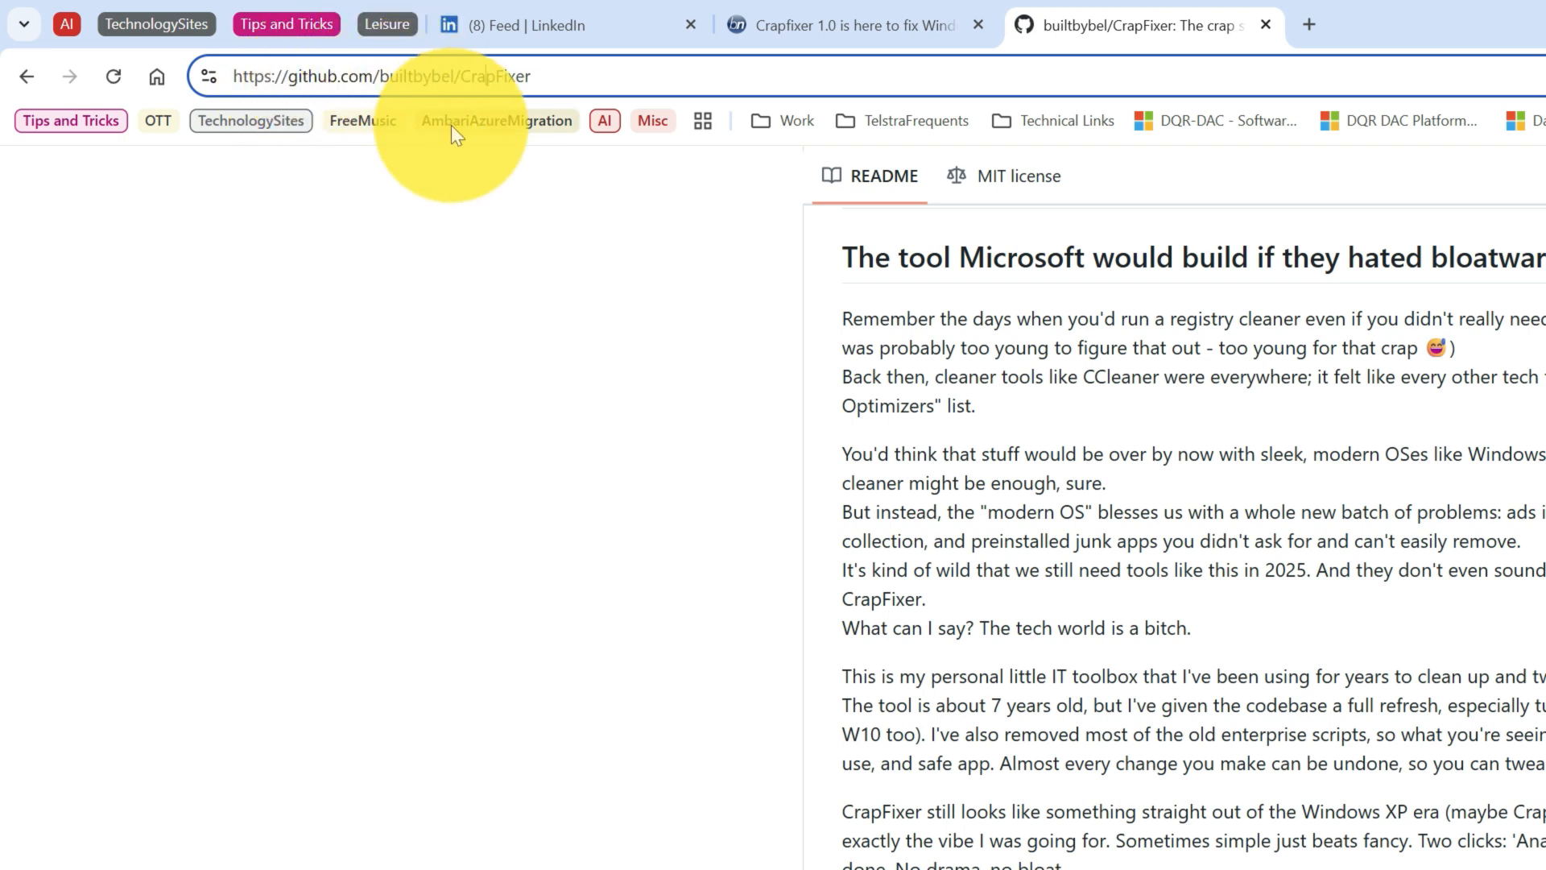
{"action": "mouse_move", "coordinate": [498, 120]}
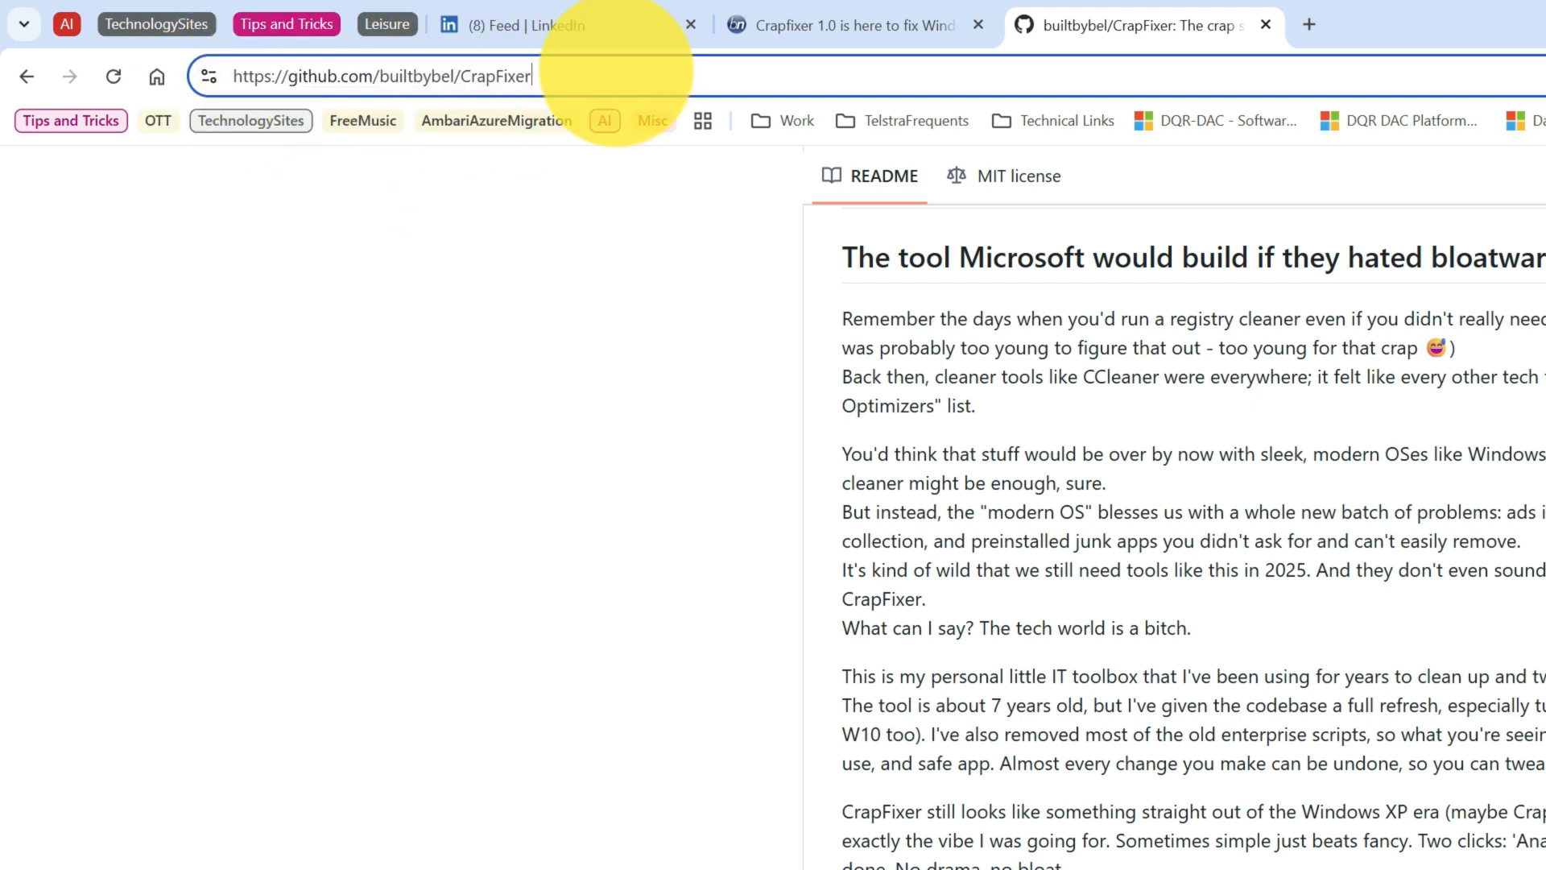
{"action": "left_click", "coordinate": [394, 75]}
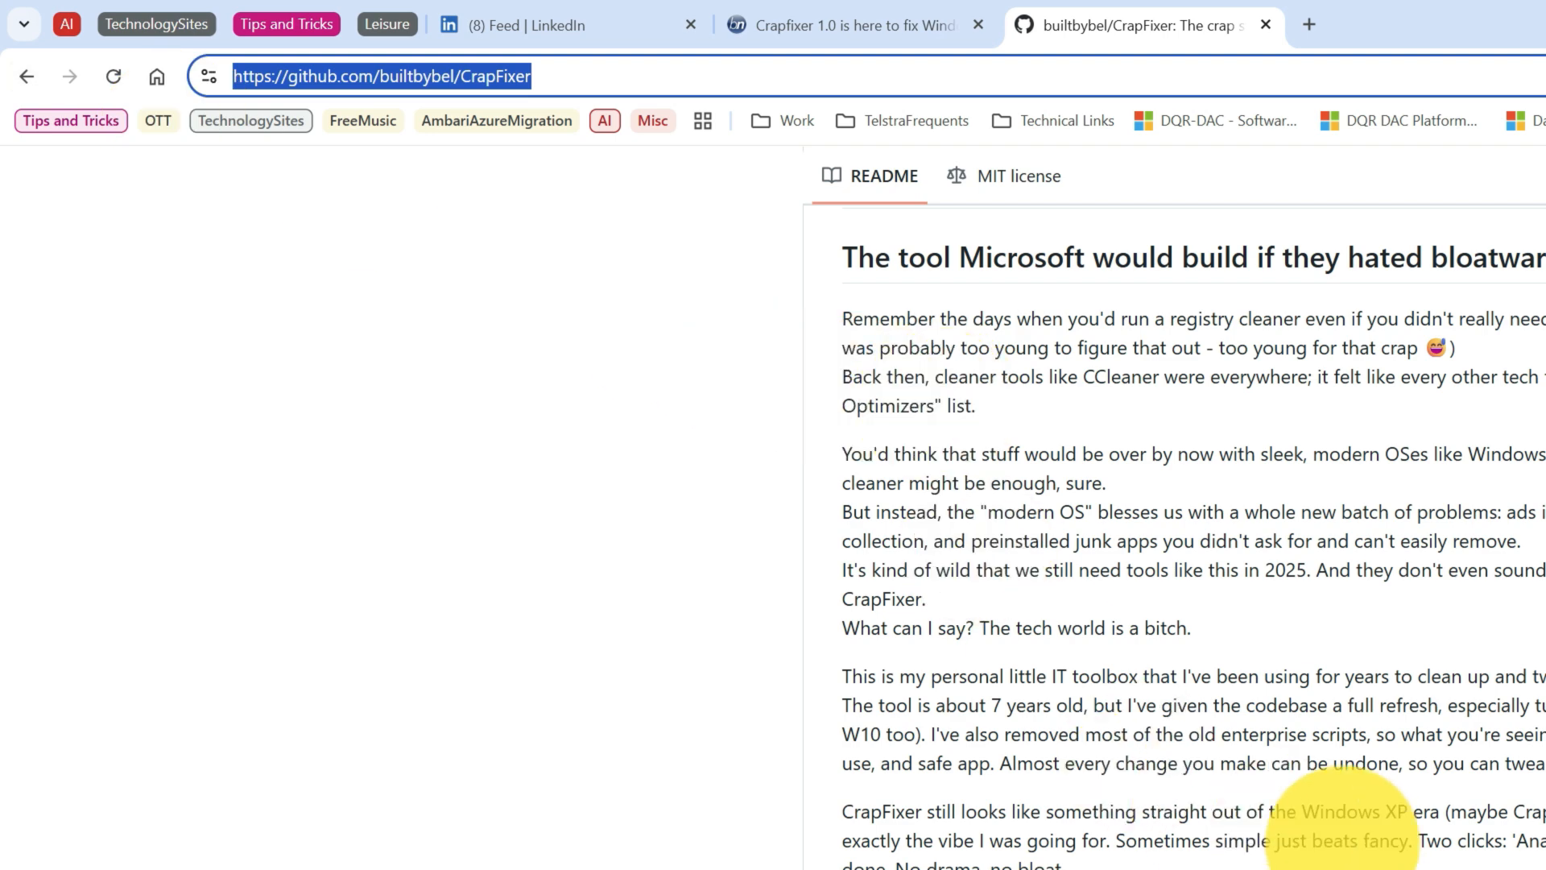
{"action": "scroll", "scroll_direction": "down", "scroll_amount": 3}
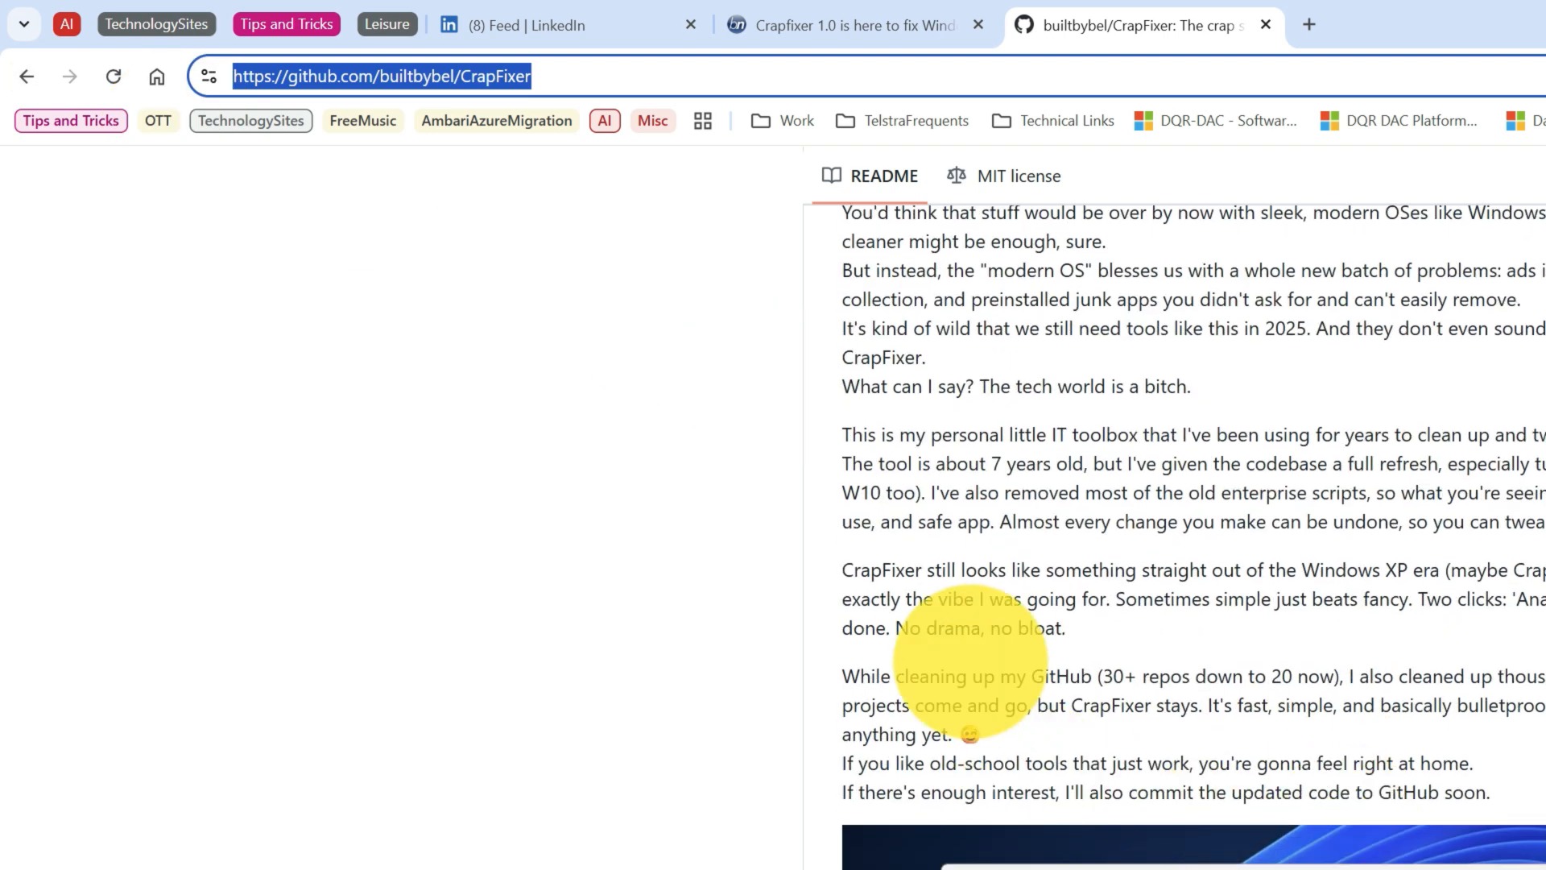
{"action": "scroll", "scroll_direction": "down", "scroll_amount": 3}
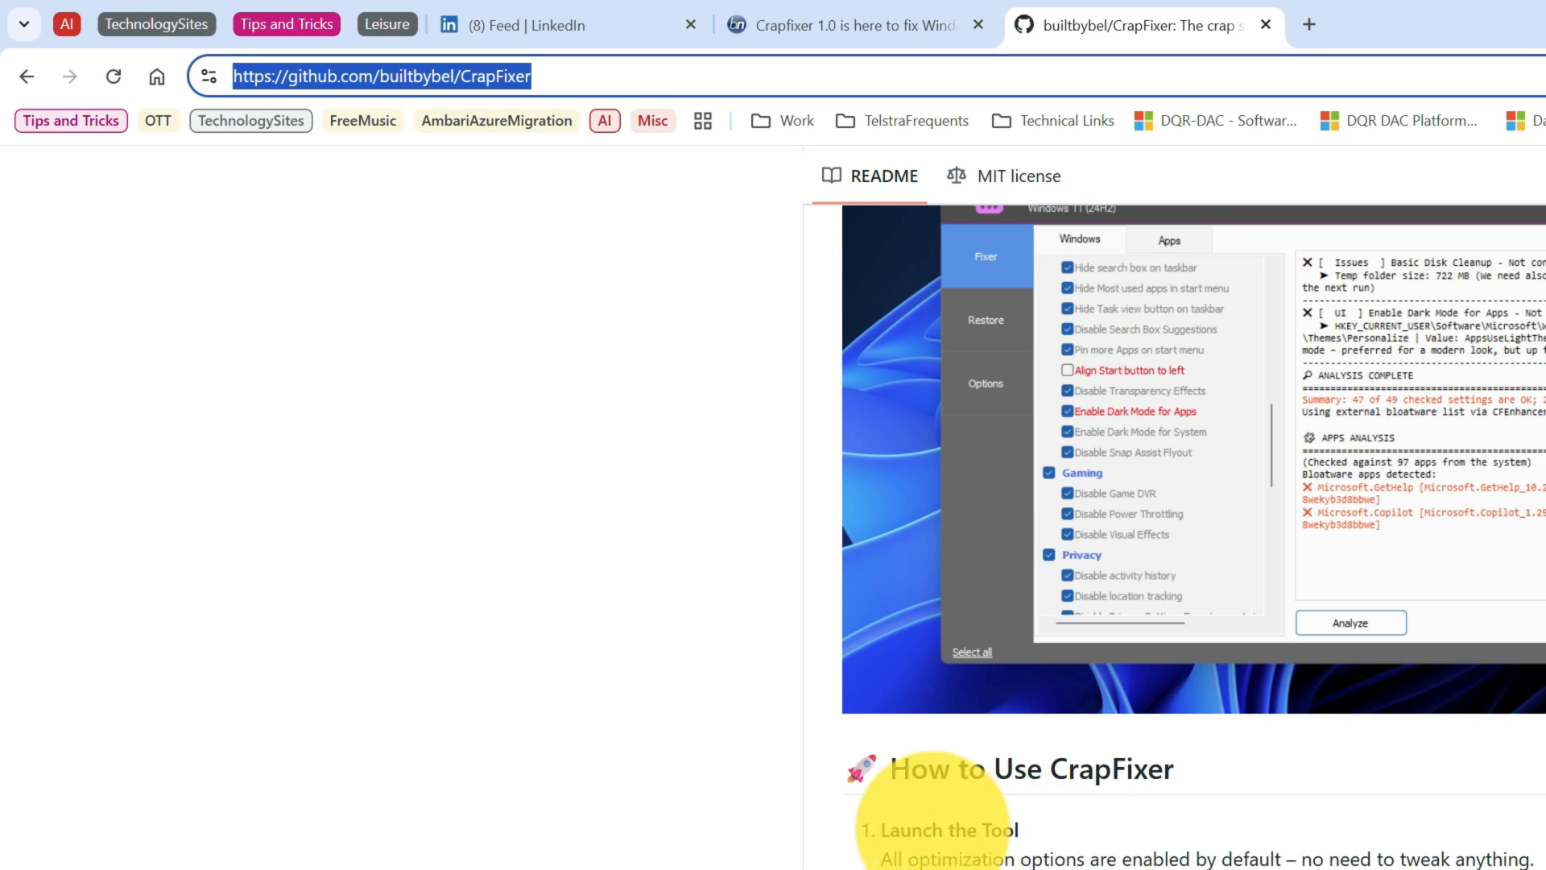
{"action": "scroll", "scroll_direction": "down", "scroll_amount": 3}
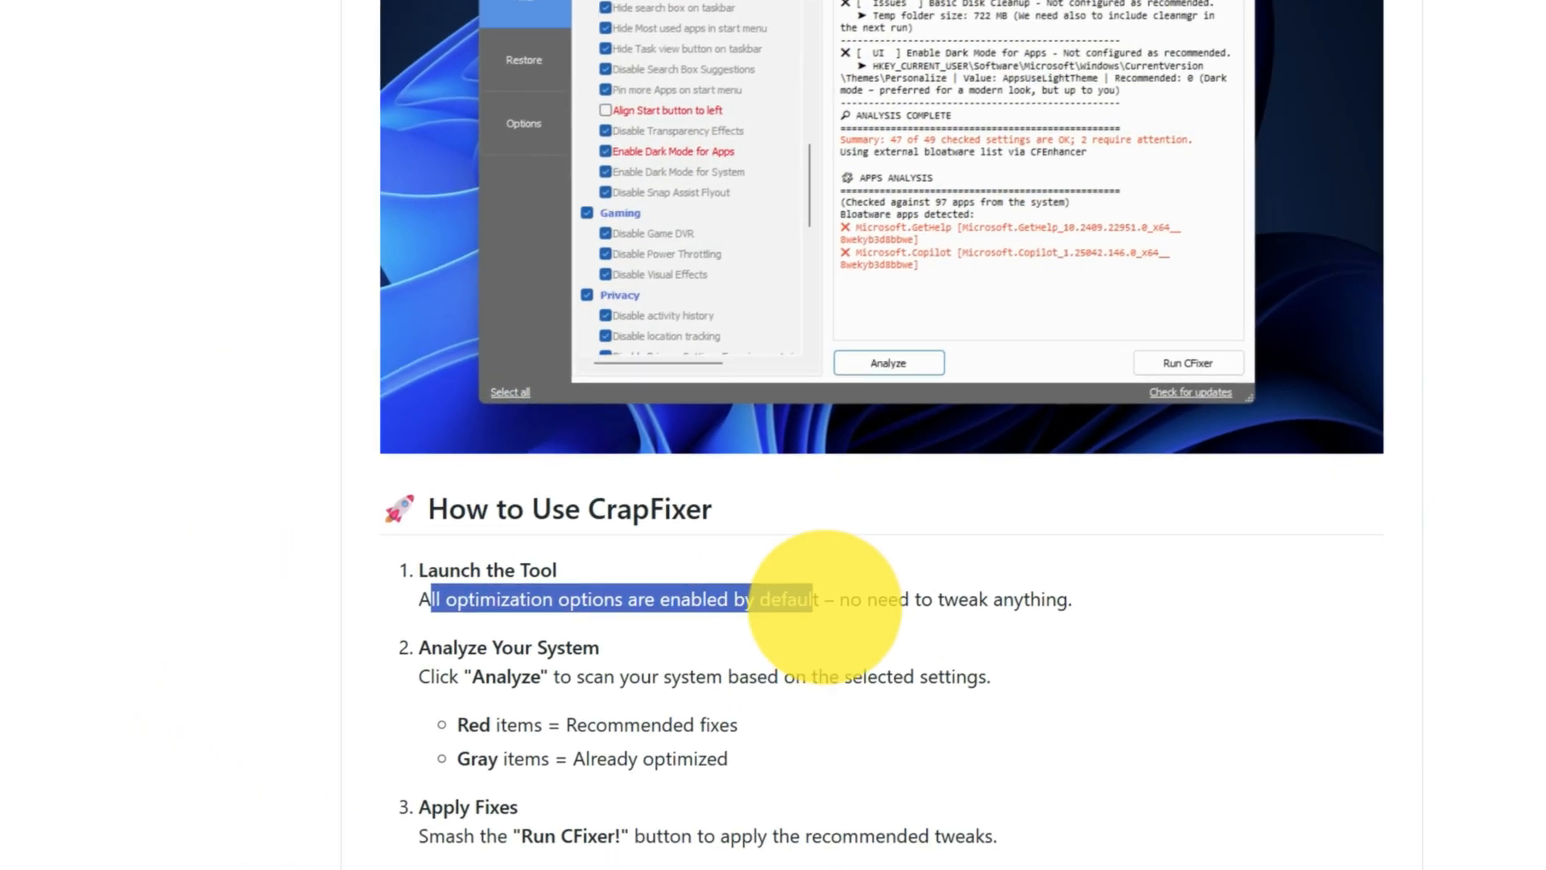
{"action": "scroll", "scroll_direction": "down", "scroll_amount": 3}
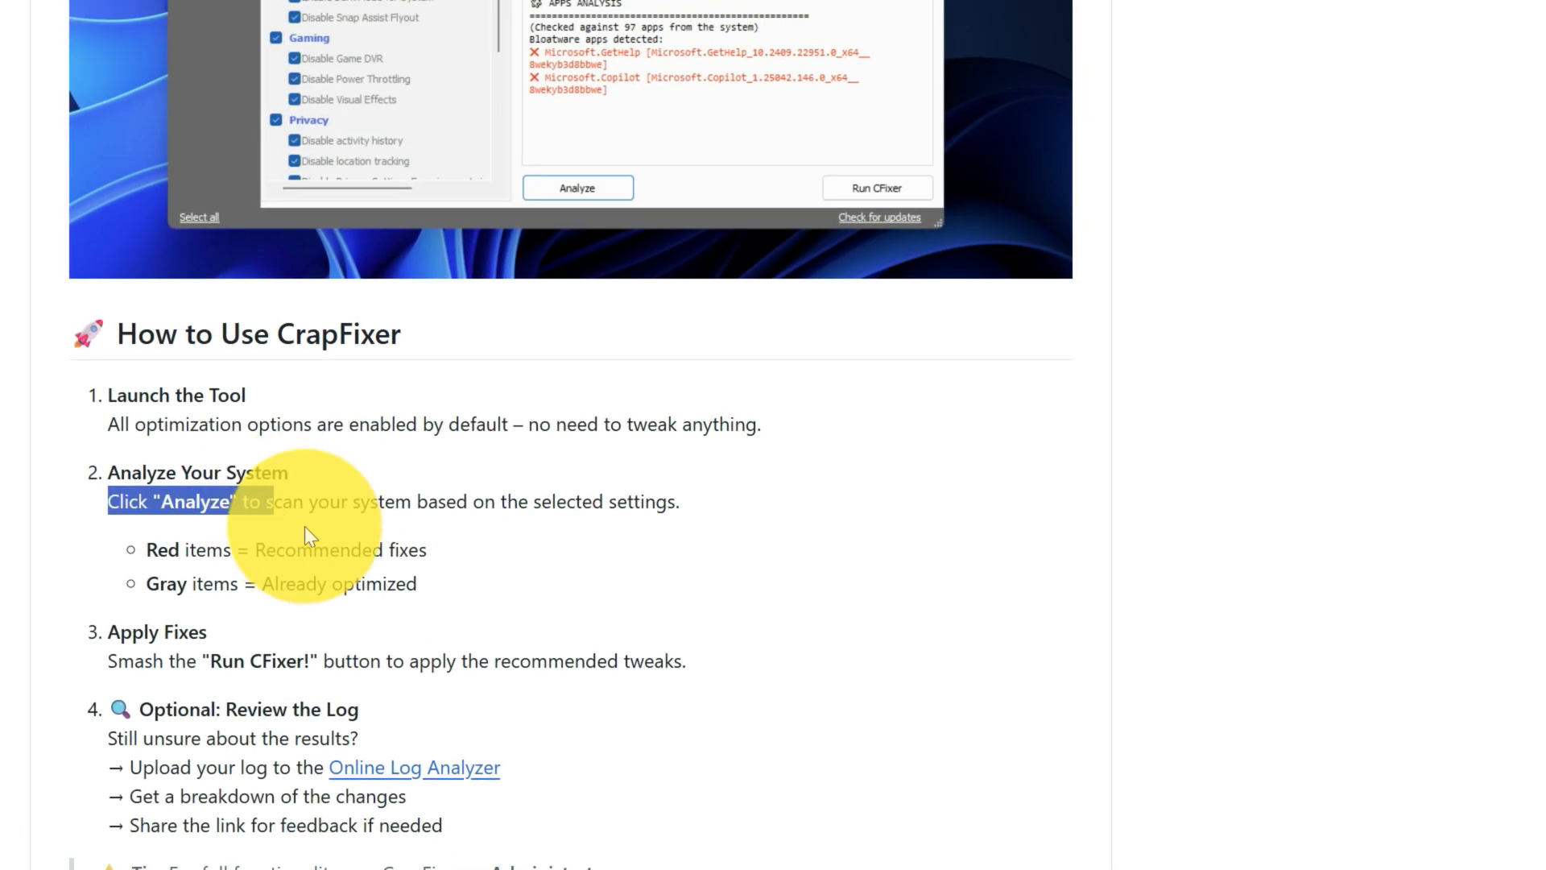
{"action": "left_click_drag", "start_coordinate": [306, 535], "coordinate": [680, 535]}
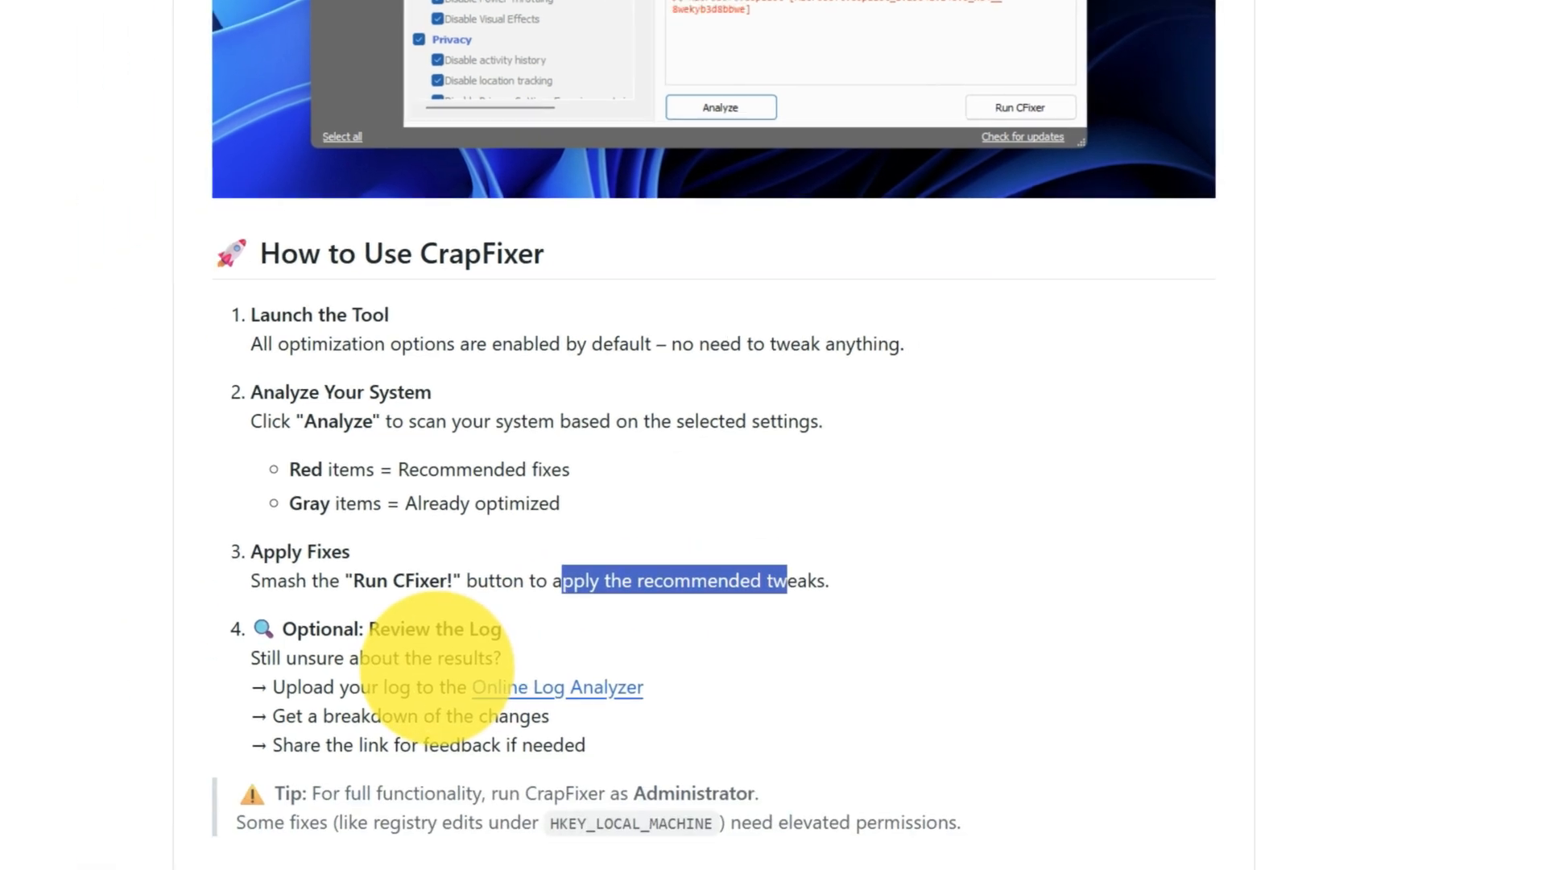
{"action": "scroll", "scroll_direction": "down", "scroll_amount": 3}
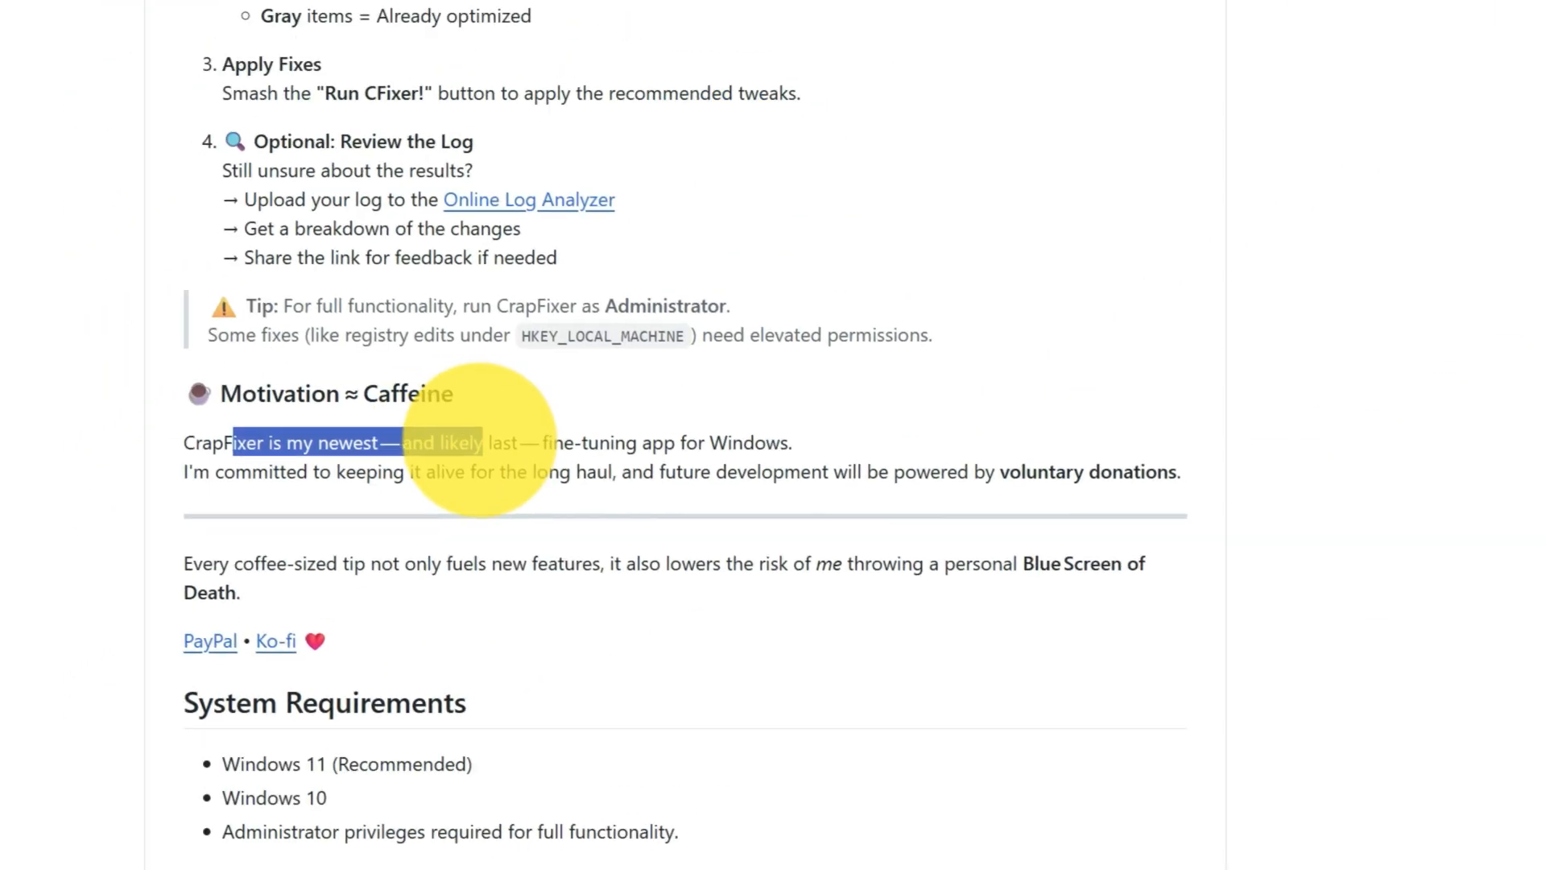
{"action": "scroll", "scroll_direction": "down", "scroll_amount": 3}
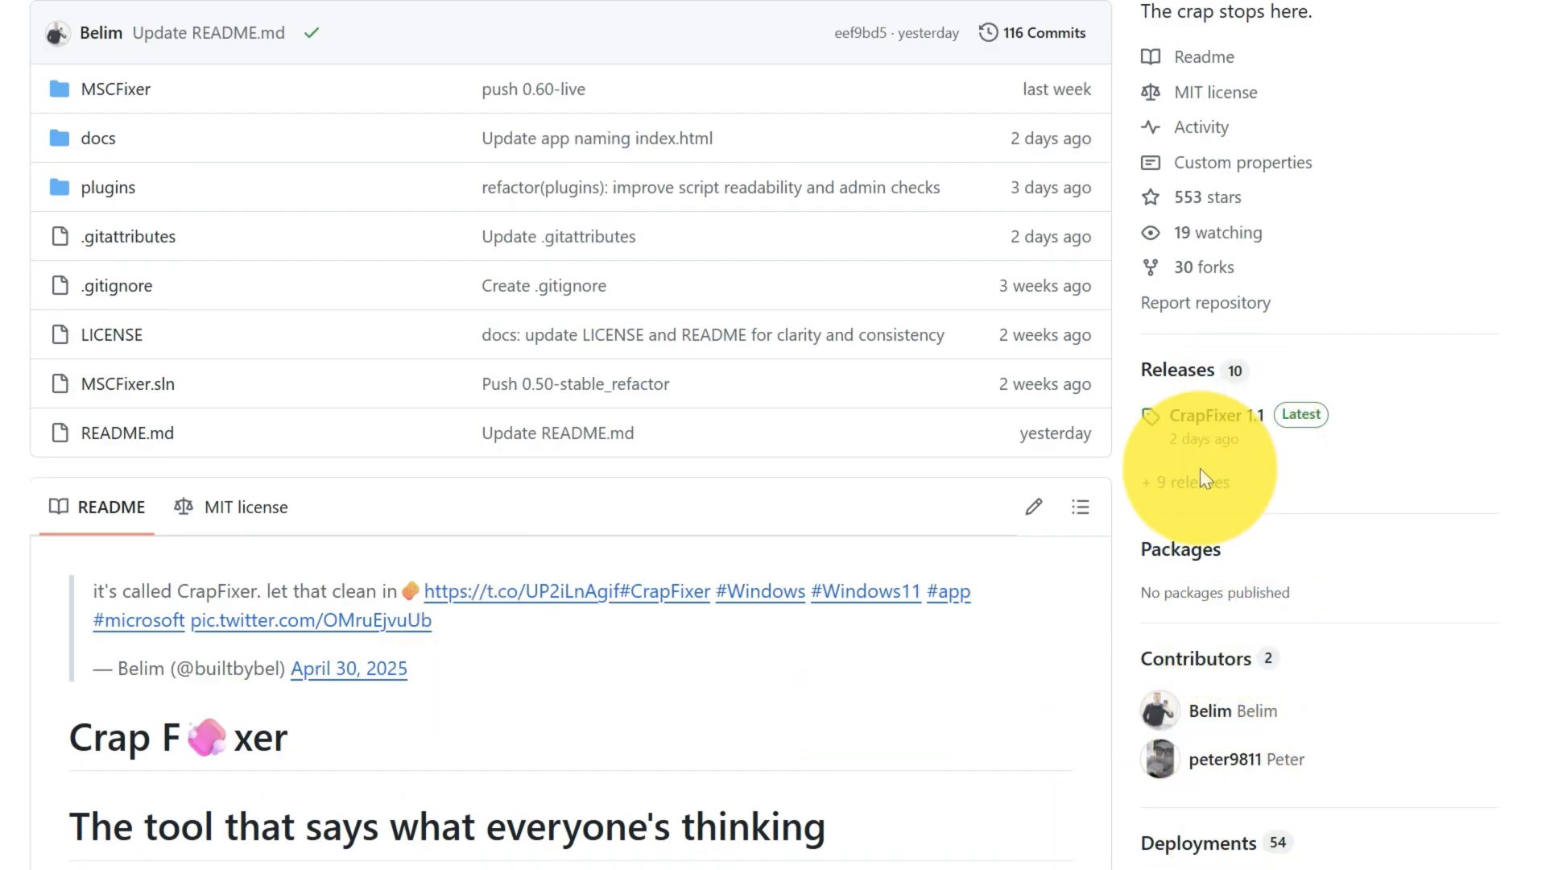
Go to the CrapFixer 1.1 release and start downloading its CrapFixer.zip asset
{"action": "left_click", "coordinate": [1218, 414]}
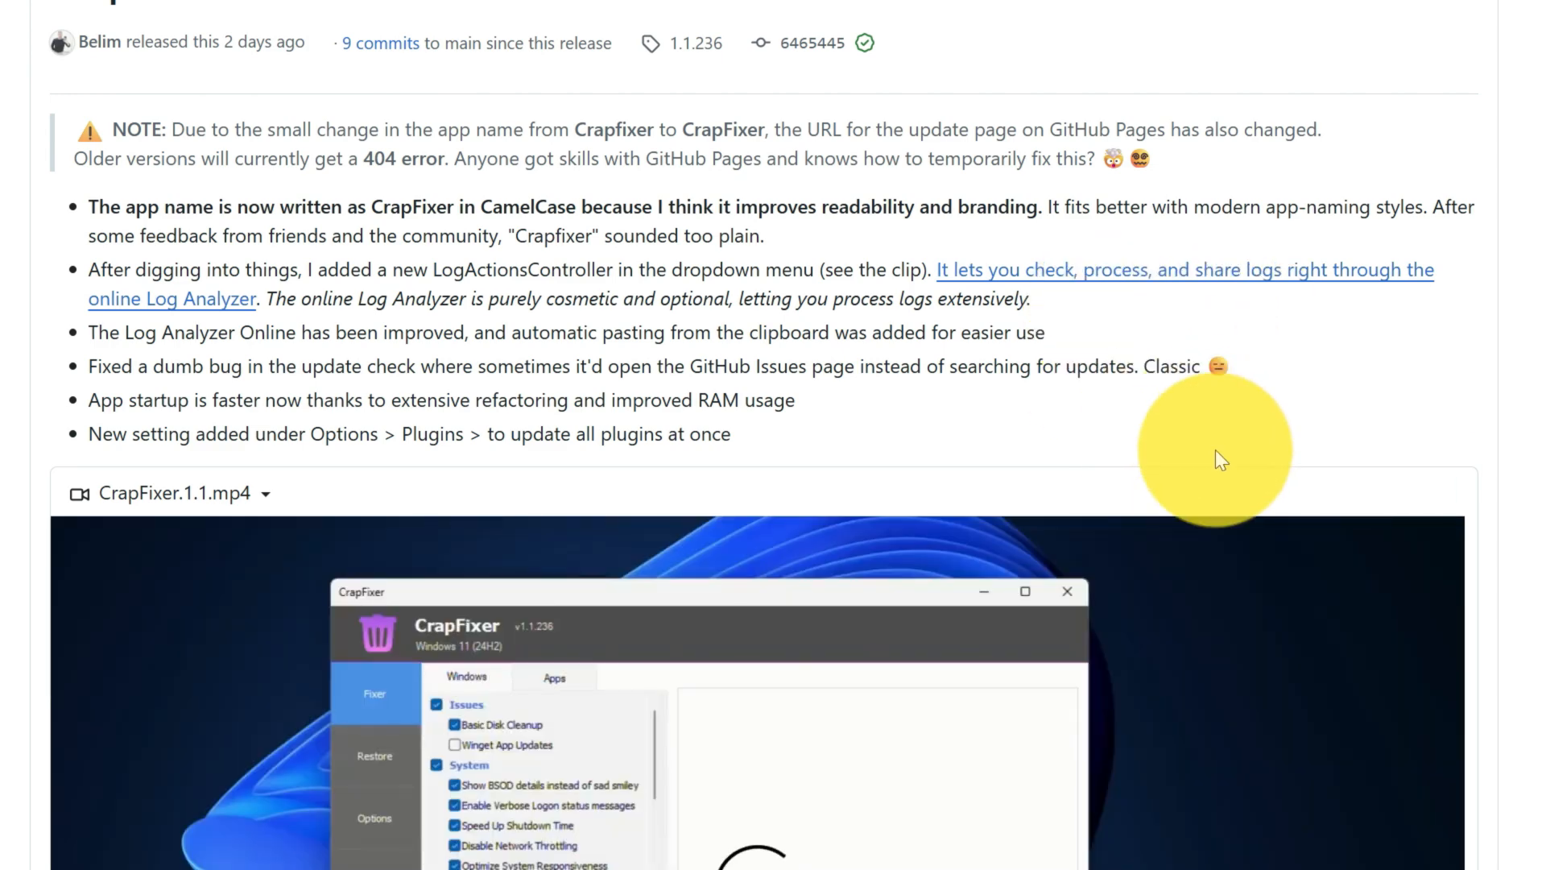
{"action": "scroll", "scroll_direction": "down", "scroll_amount": 3}
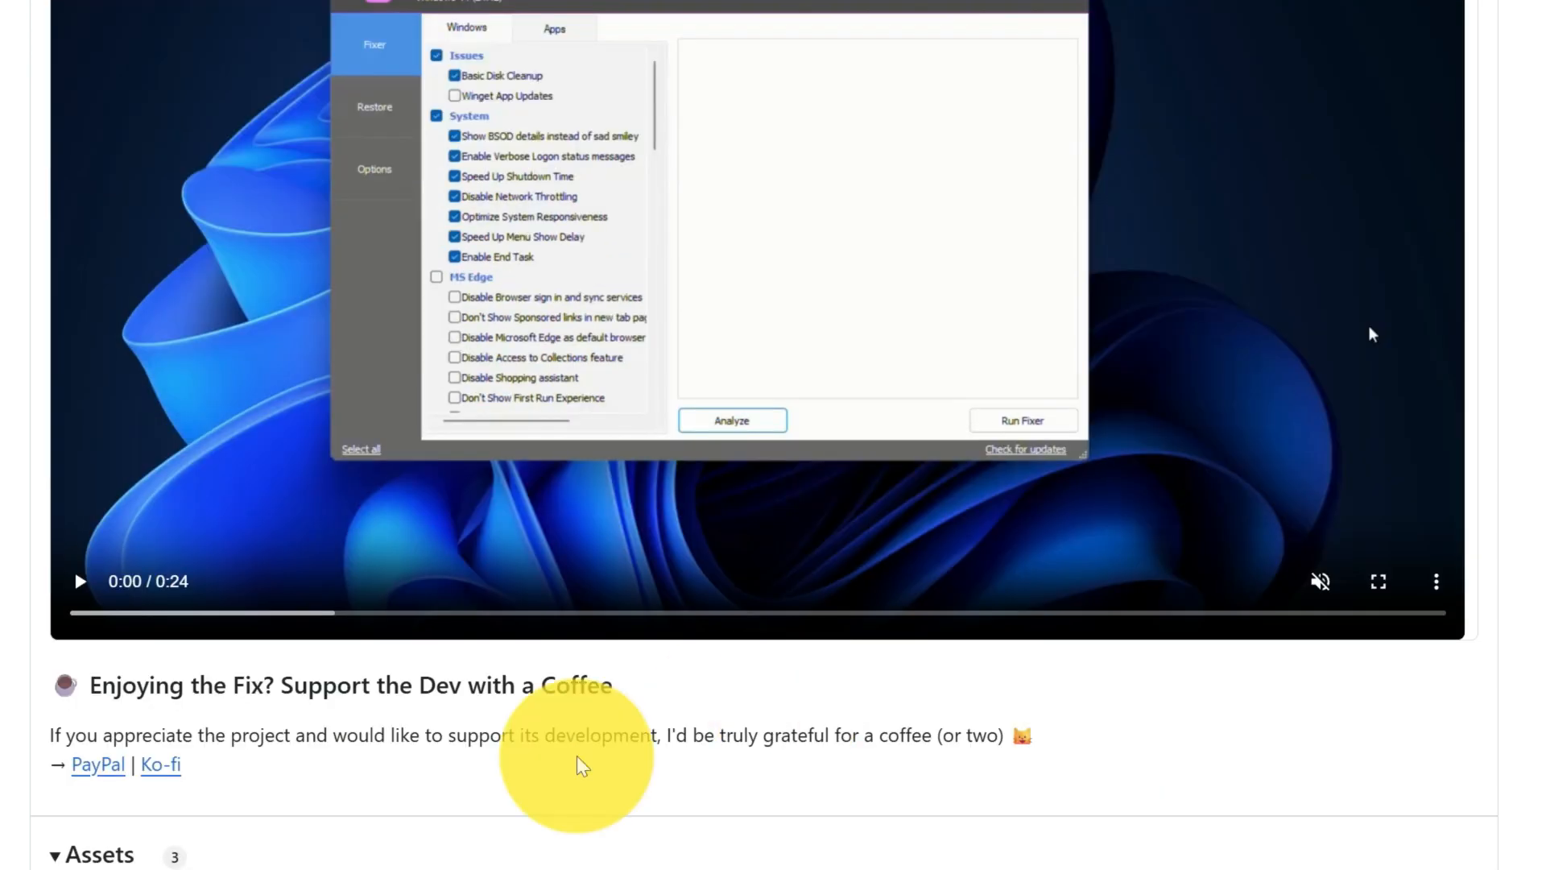
{"action": "scroll", "scroll_direction": "down", "scroll_amount": 3}
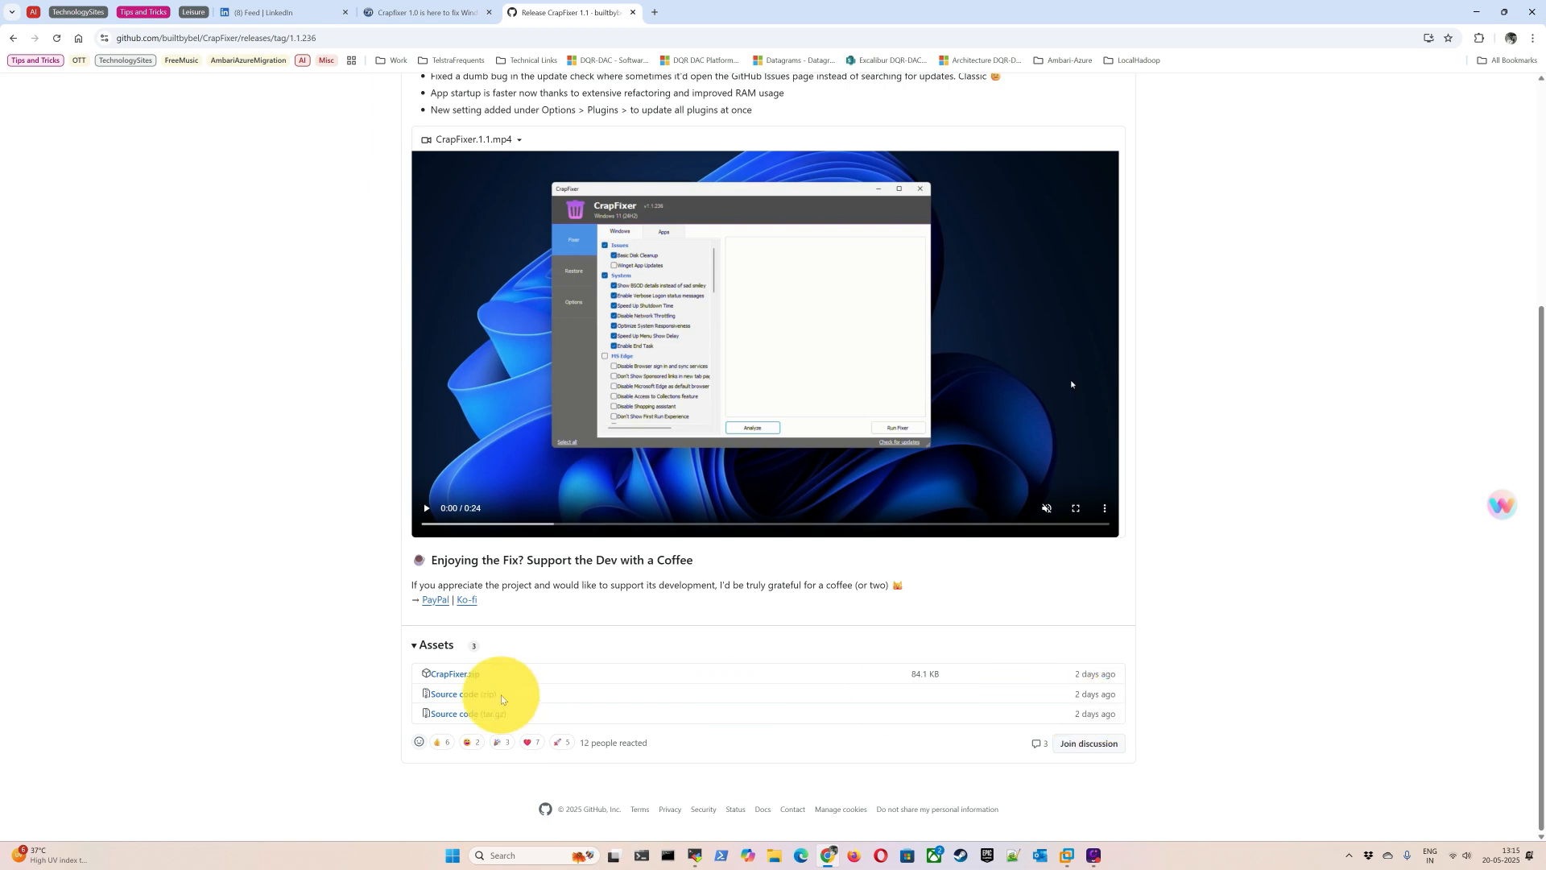
{"action": "mouse_move", "coordinate": [554, 660]}
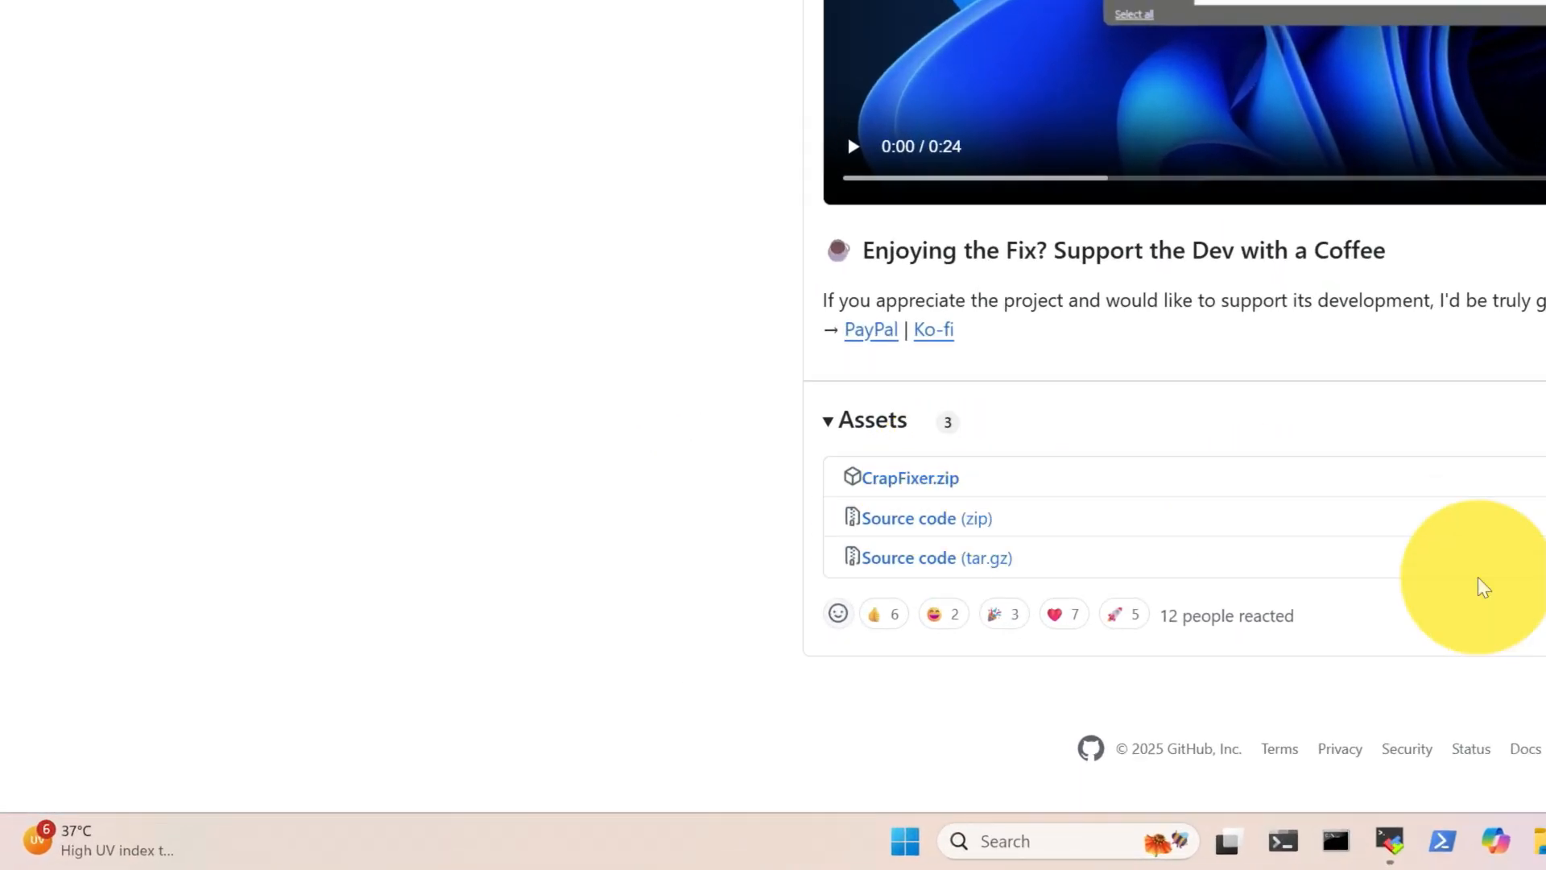
{"action": "left_click", "coordinate": [909, 476]}
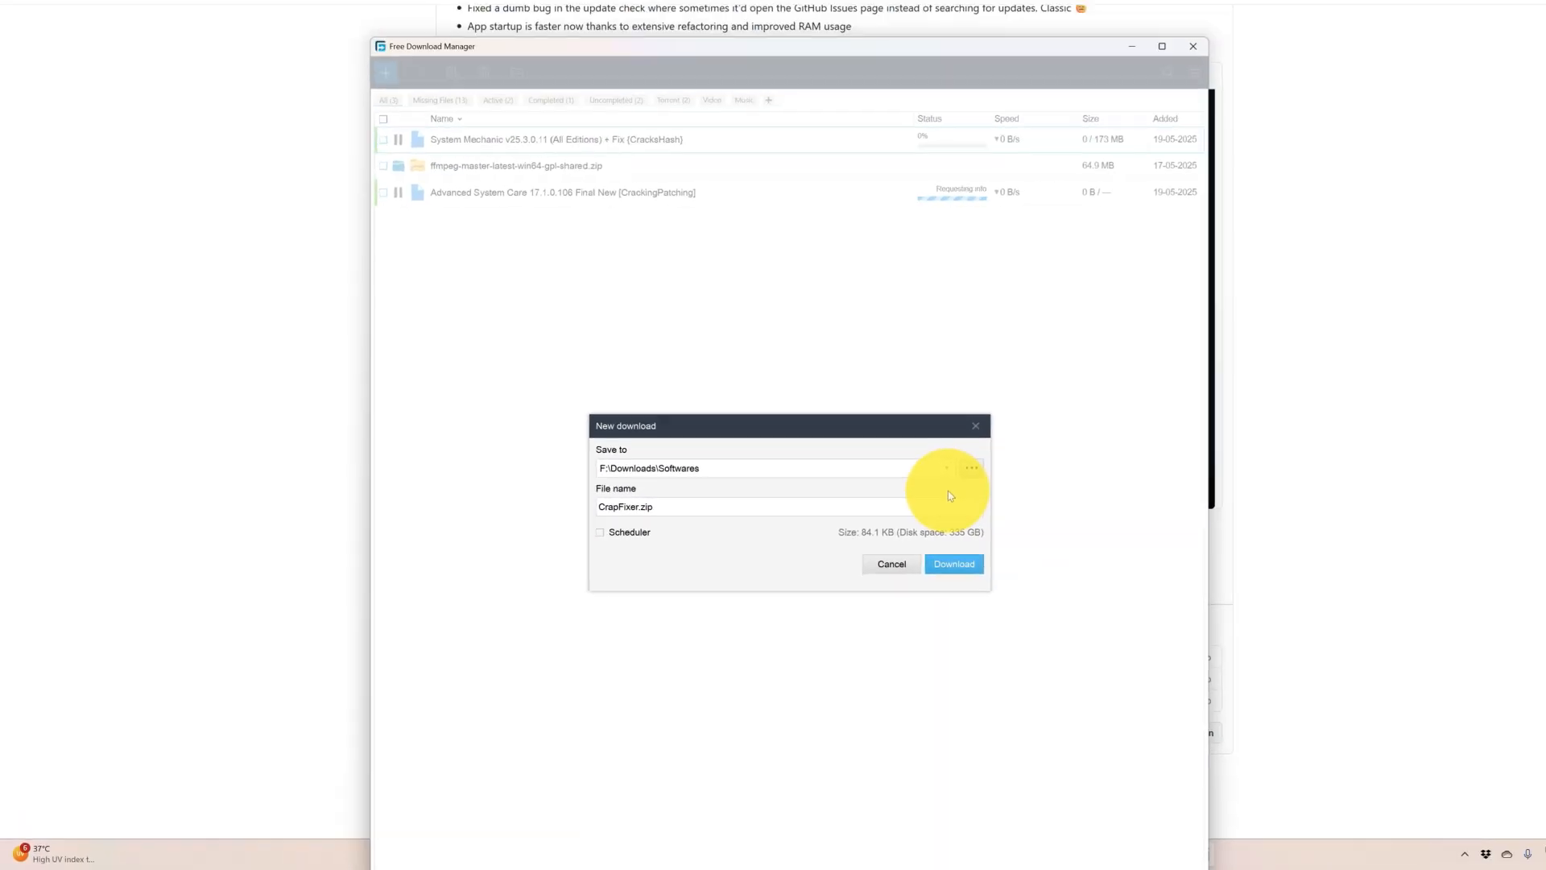
Save CrapFixer.zip into the Softwares folder and open the finished archive showing CFixer.exe
{"action": "left_click", "coordinate": [952, 564]}
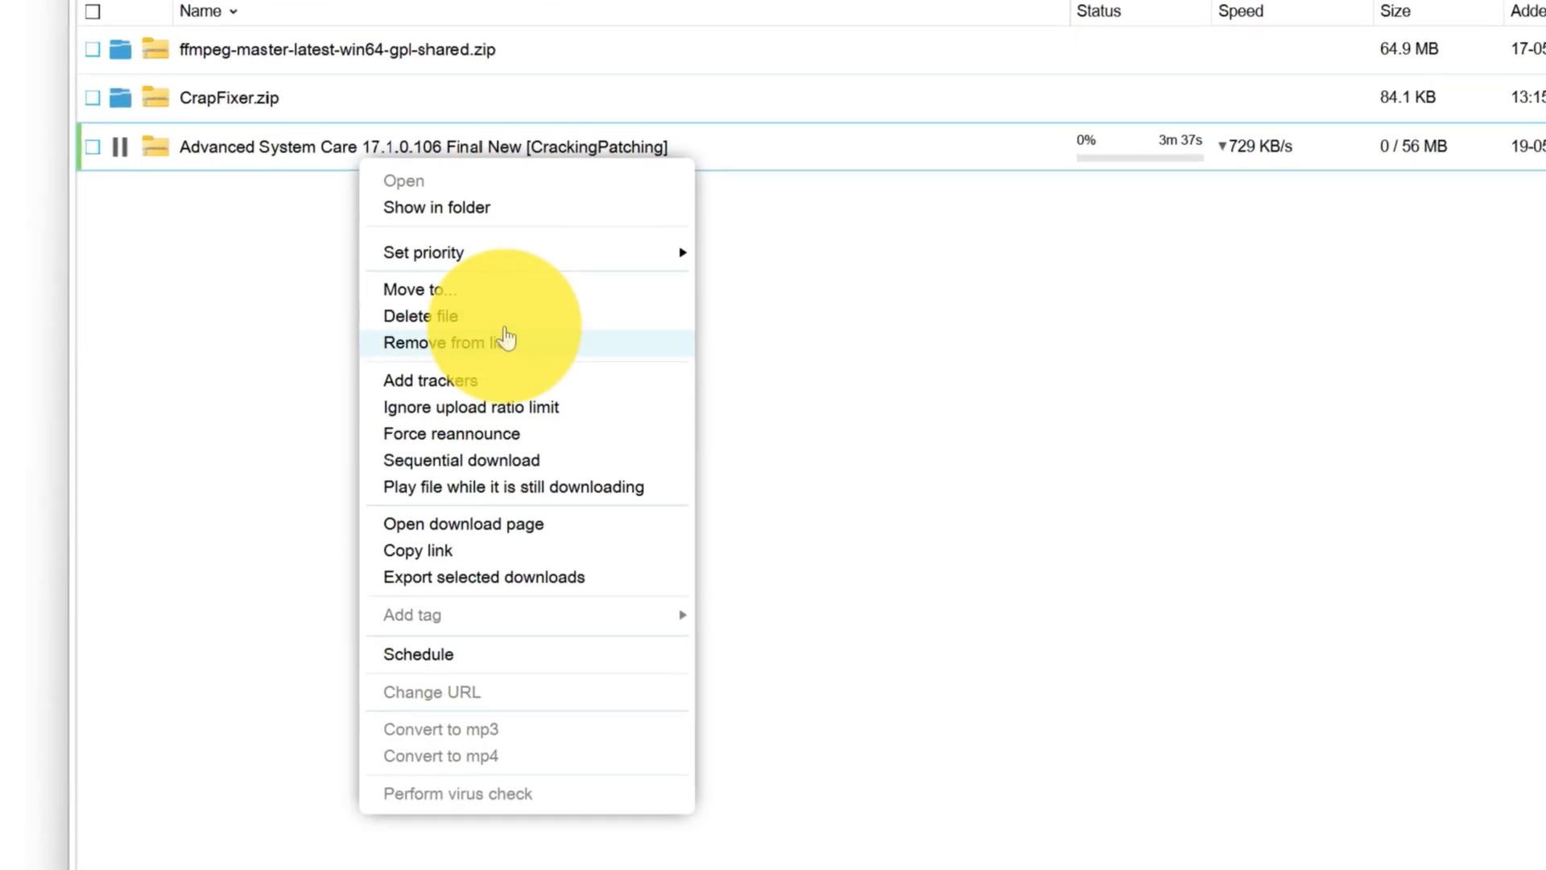
{"action": "left_click", "coordinate": [444, 341]}
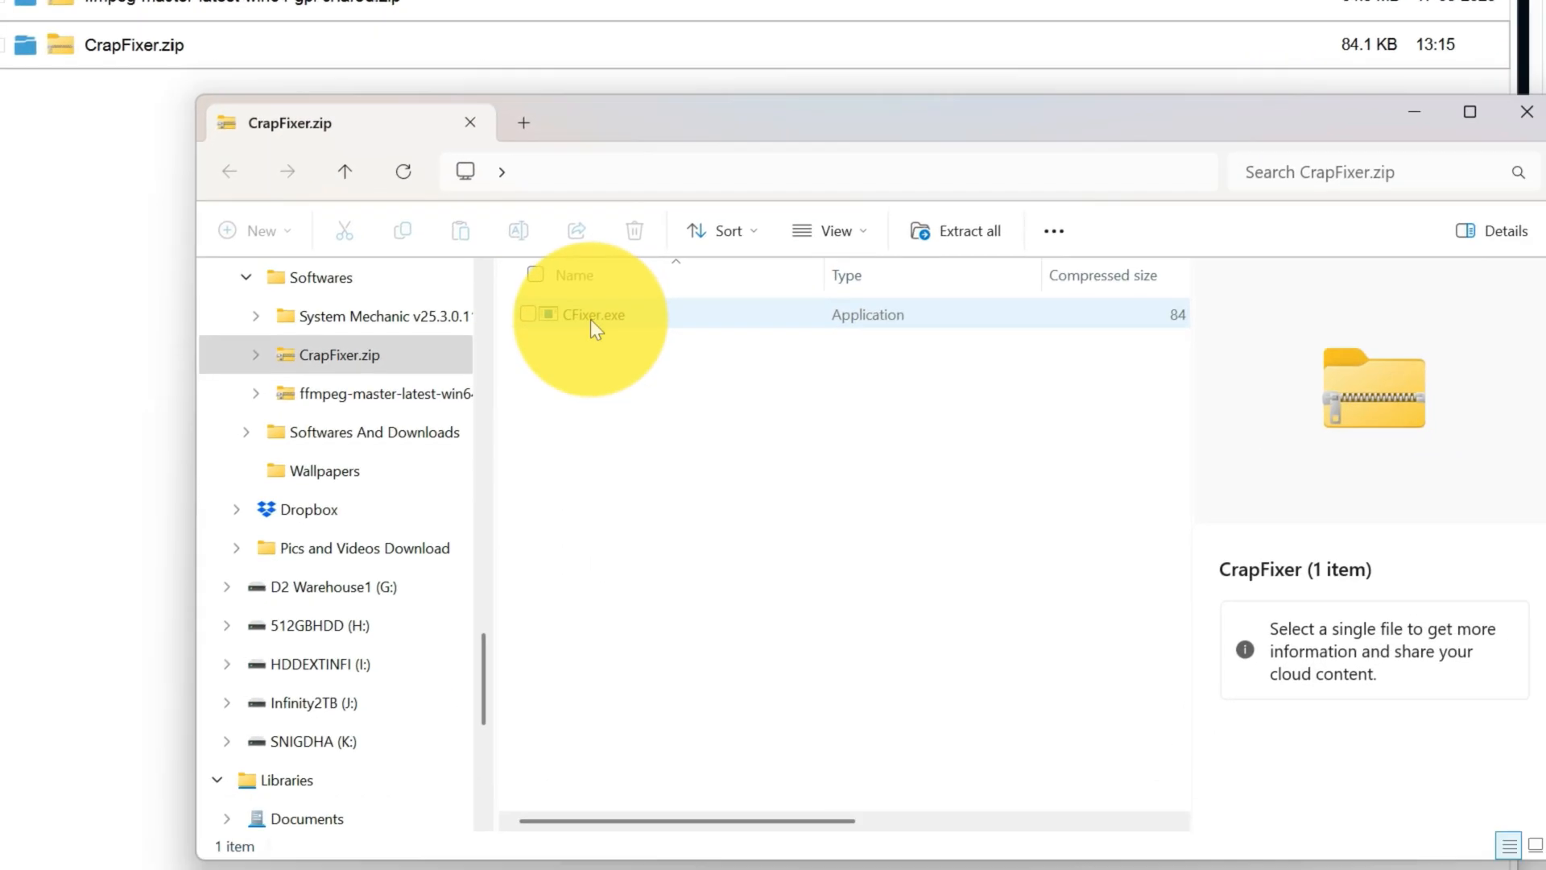
Extract CrapFixer.zip to a CrapFixer folder and launch CFixer.exe (CrapFixer v1.1.236)
{"action": "double_click", "coordinate": [591, 313]}
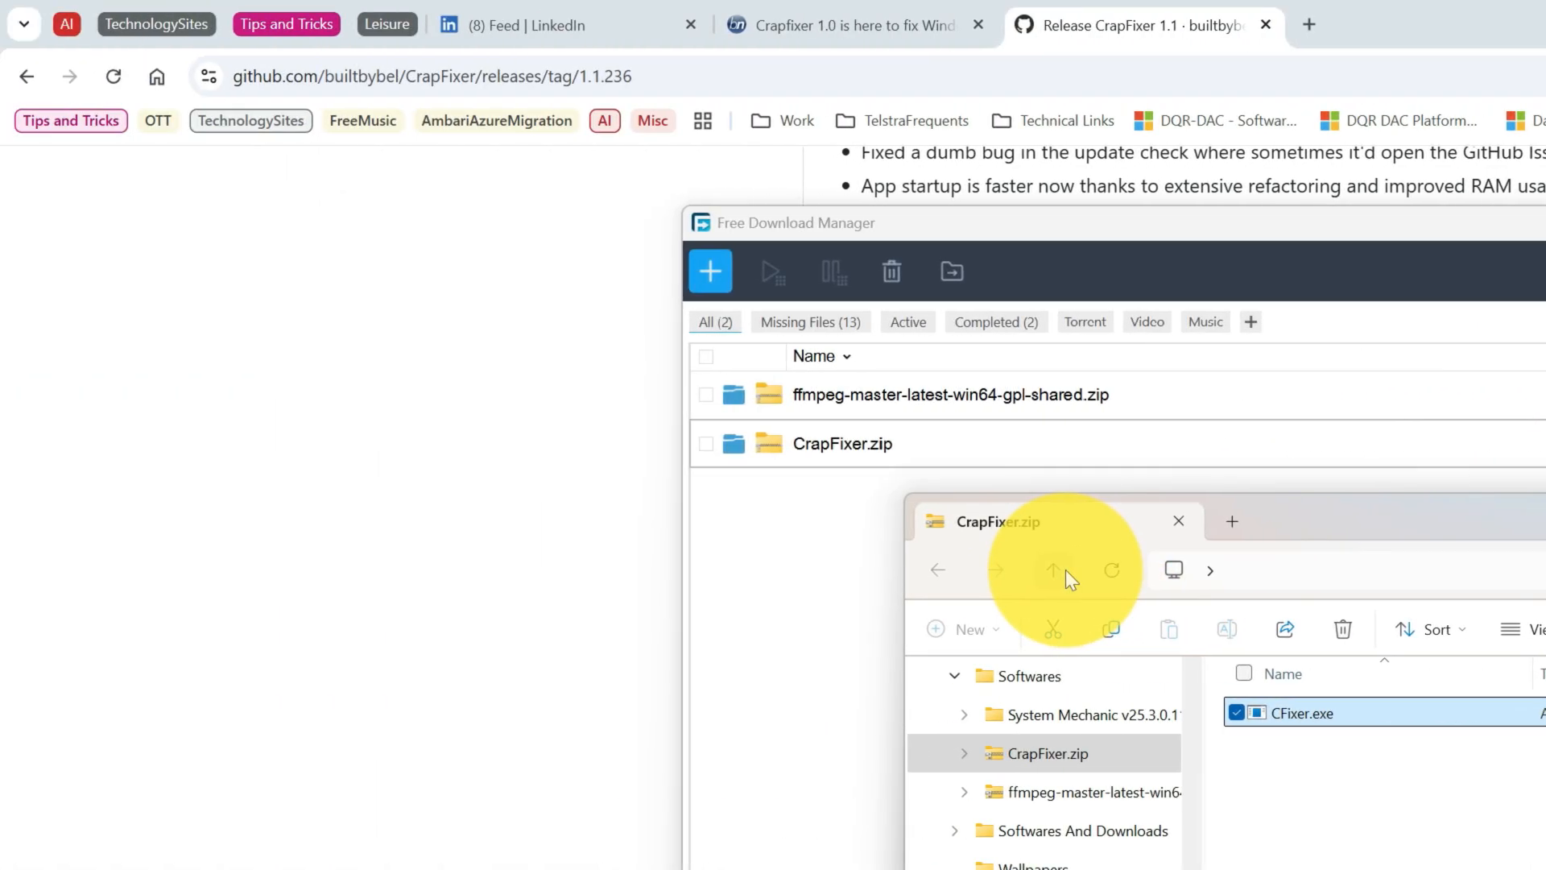
{"action": "right_click", "coordinate": [538, 312]}
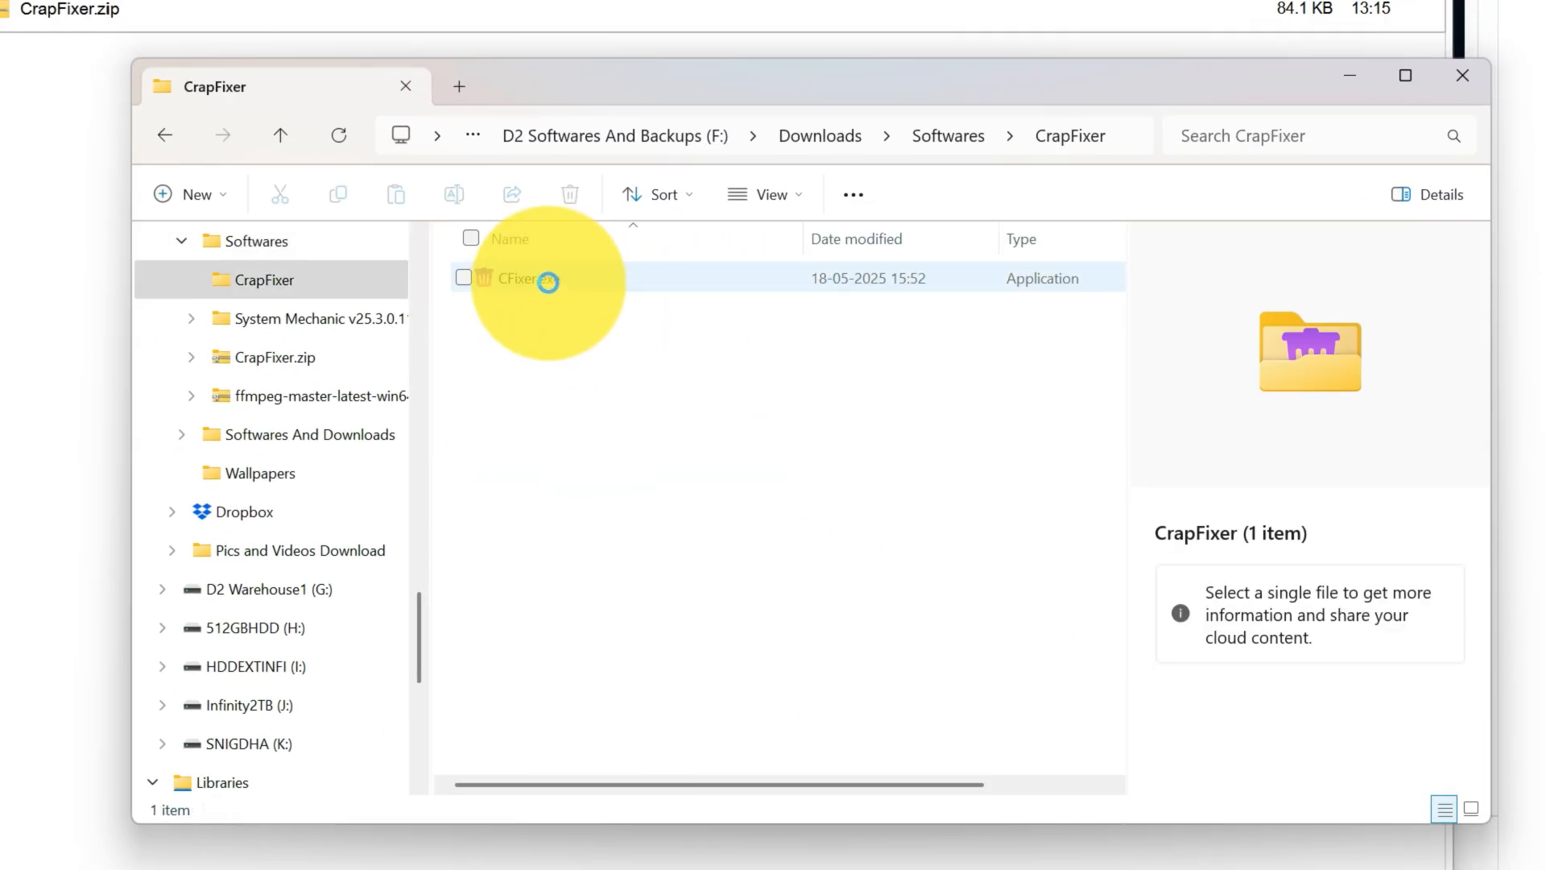
{"action": "double_click", "coordinate": [517, 279]}
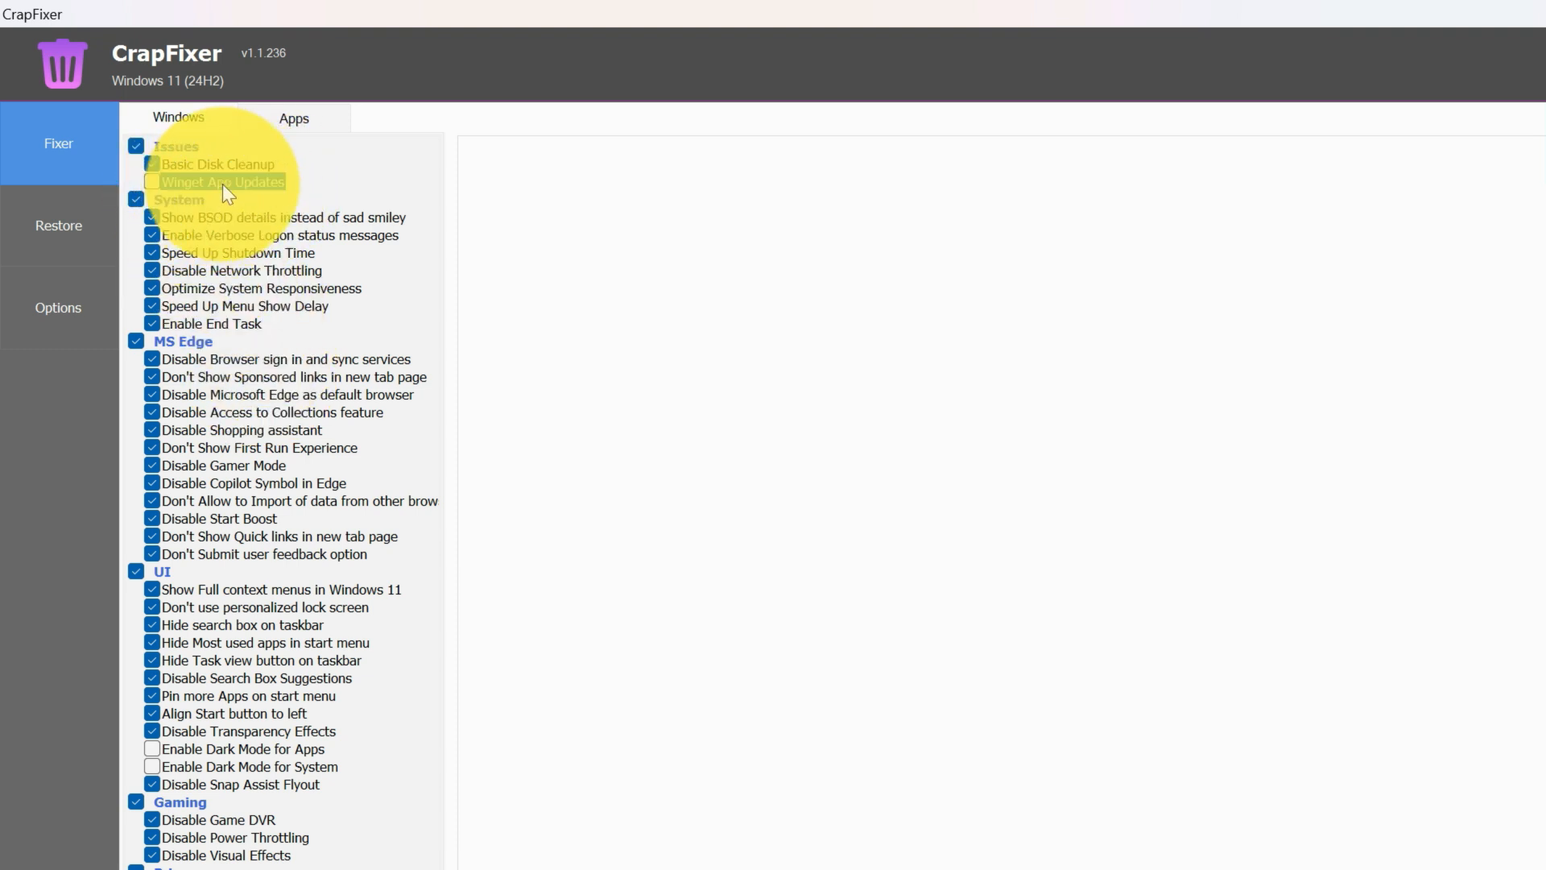
Request Restore of selected features and decline the Restore Selected Features prompt
{"action": "left_click", "coordinate": [151, 182]}
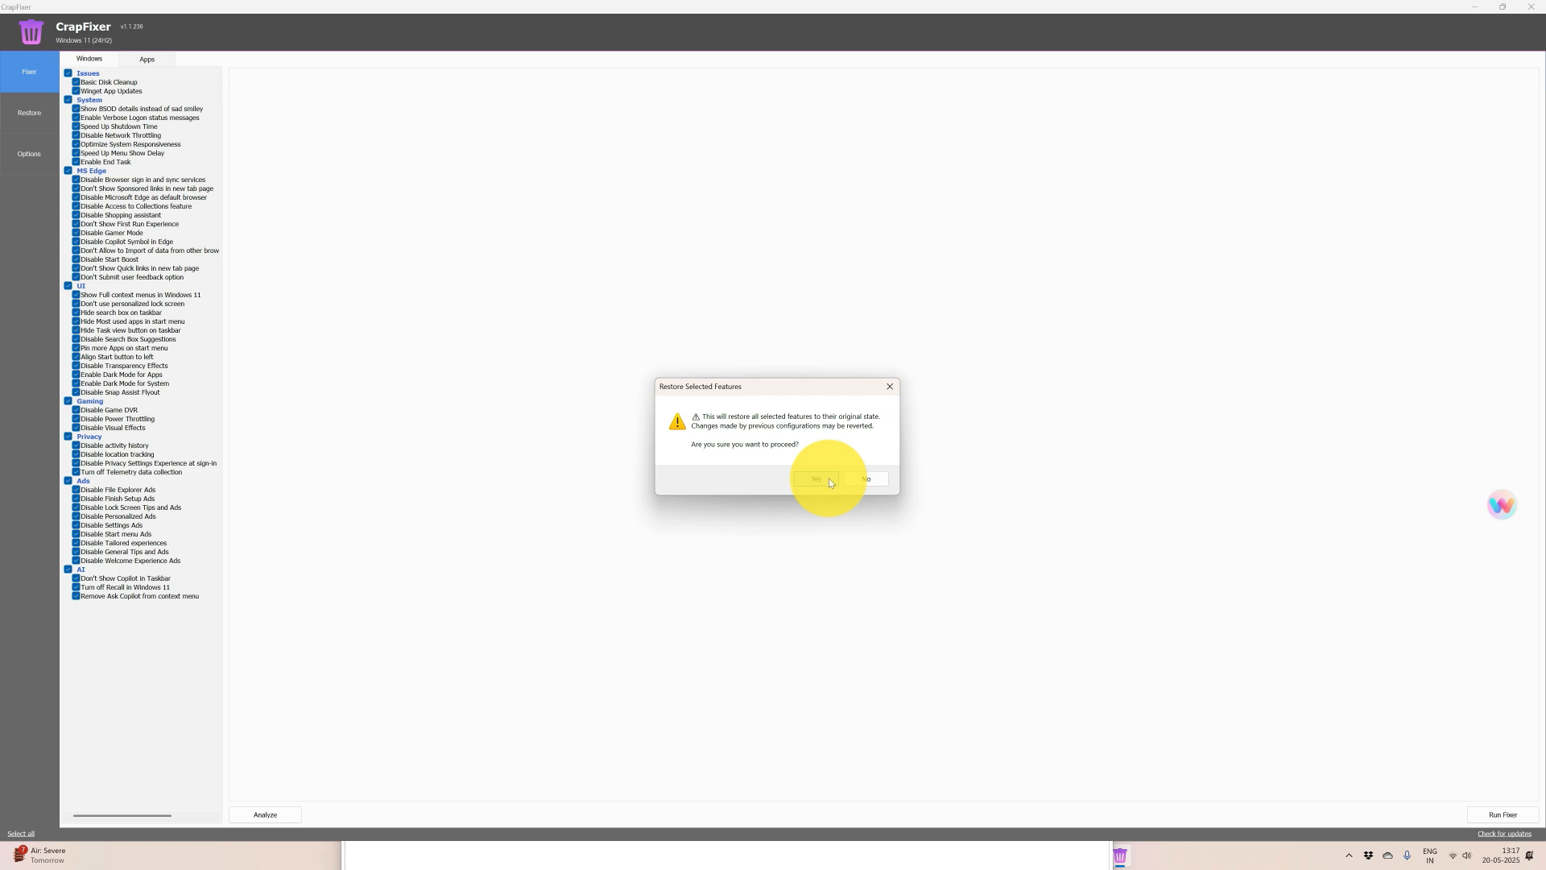
{"action": "left_click", "coordinate": [813, 478]}
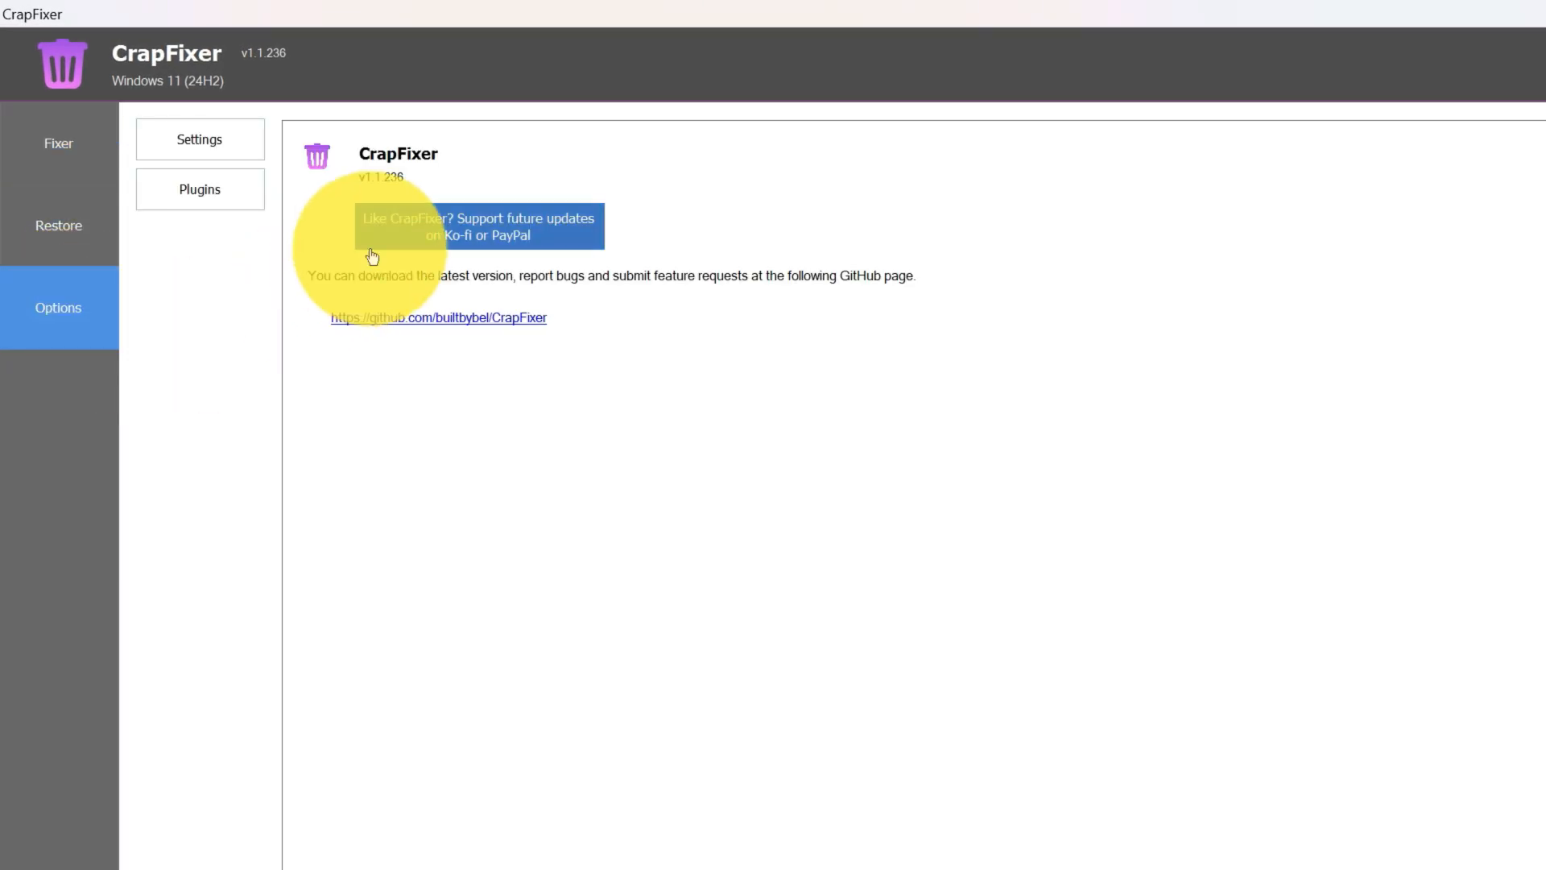
Update all CrapFixer plugins from Settings and Plugins and acknowledge the completion notice
{"action": "left_click", "coordinate": [199, 138]}
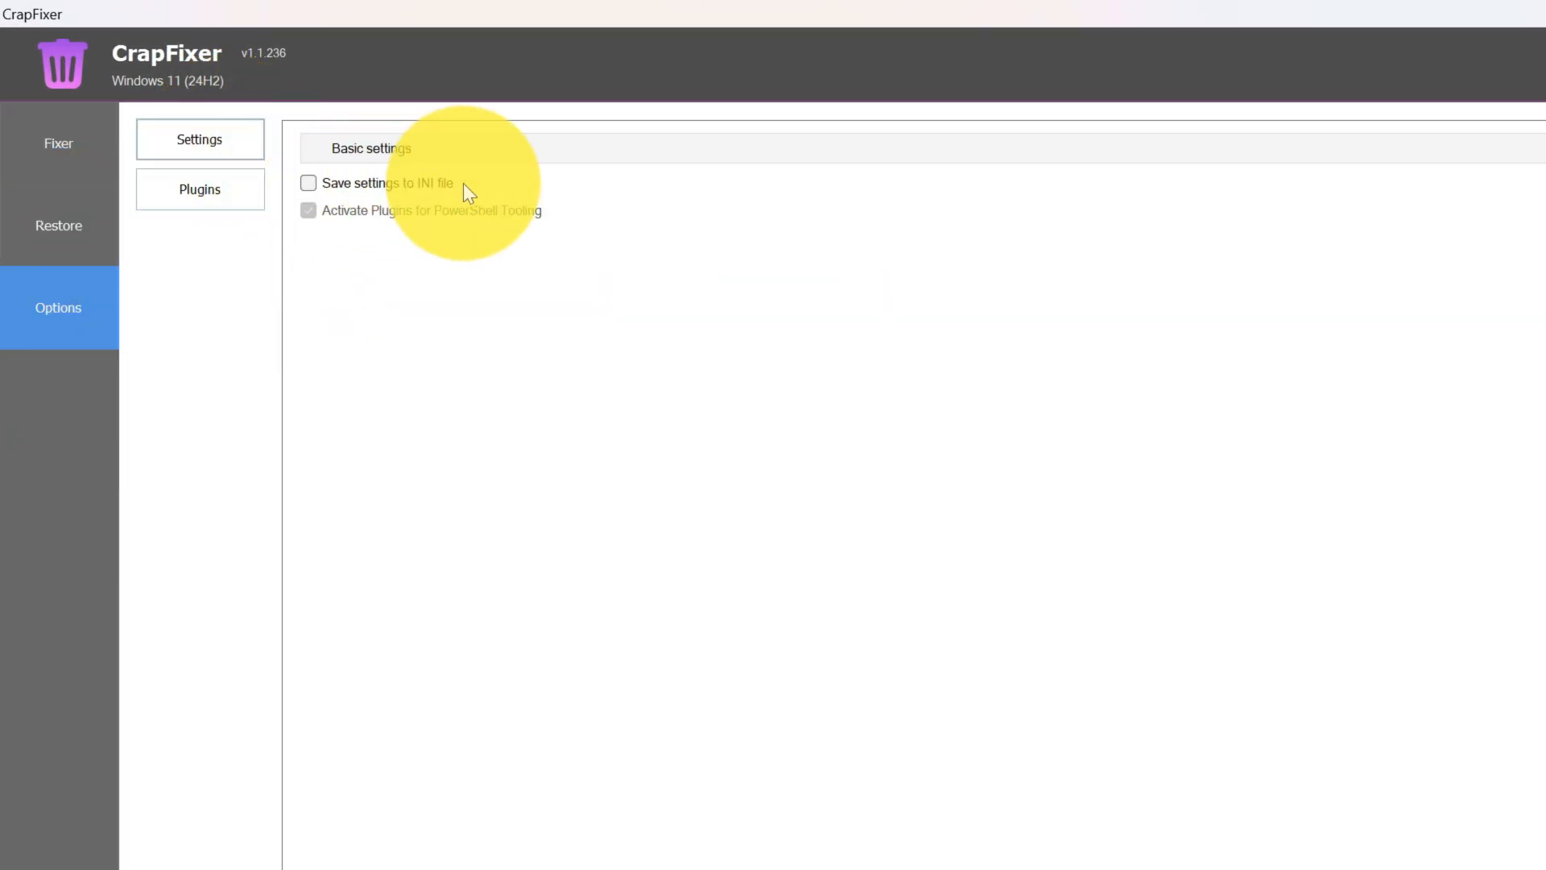
{"action": "mouse_move", "coordinate": [522, 228]}
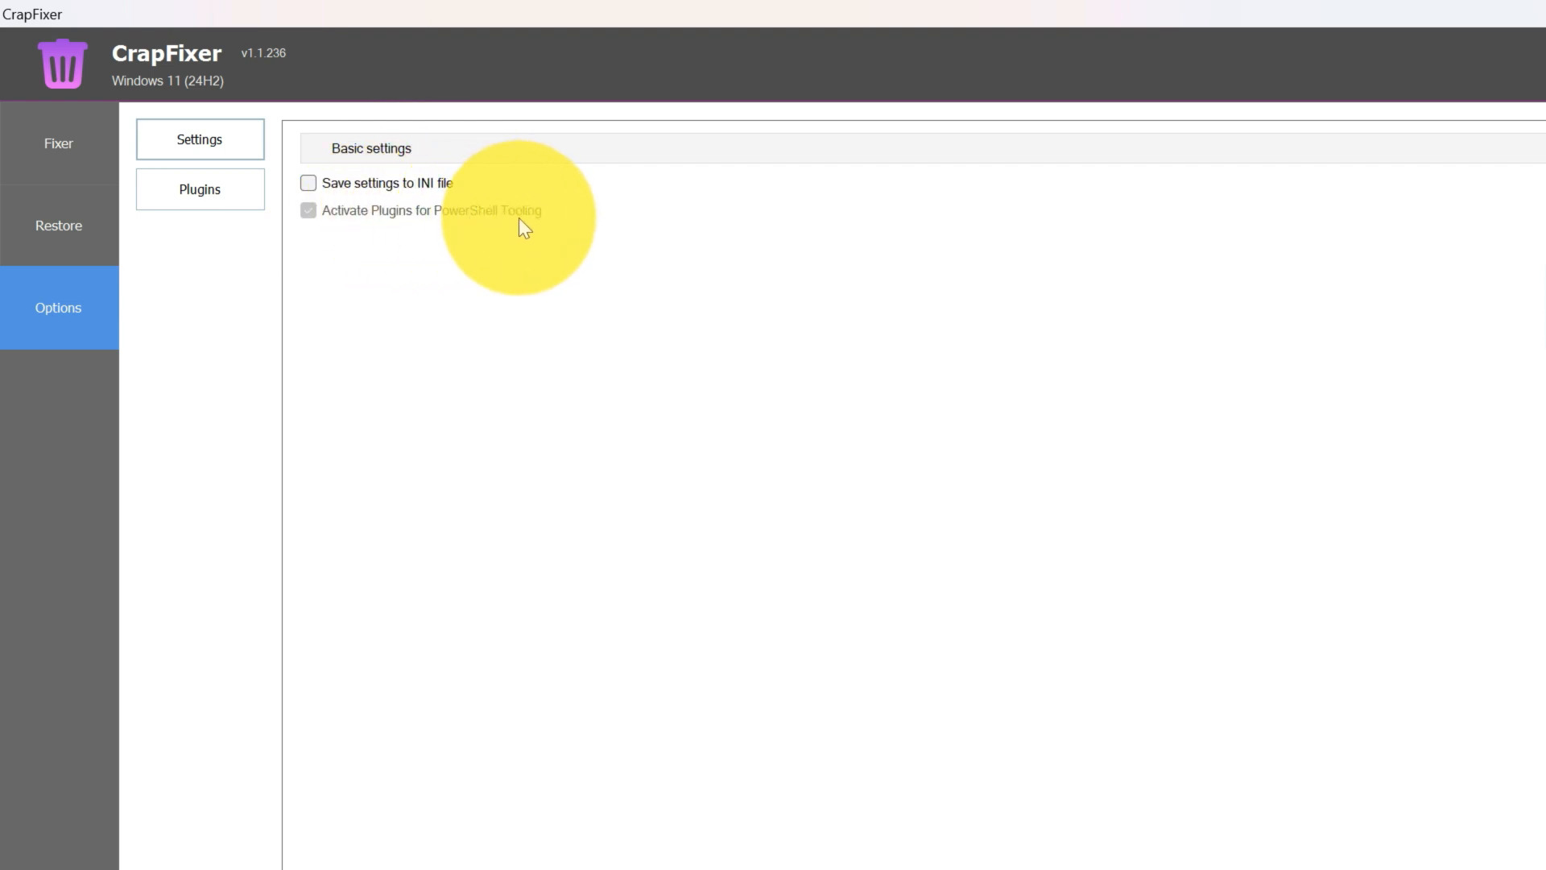
{"action": "left_click", "coordinate": [200, 189]}
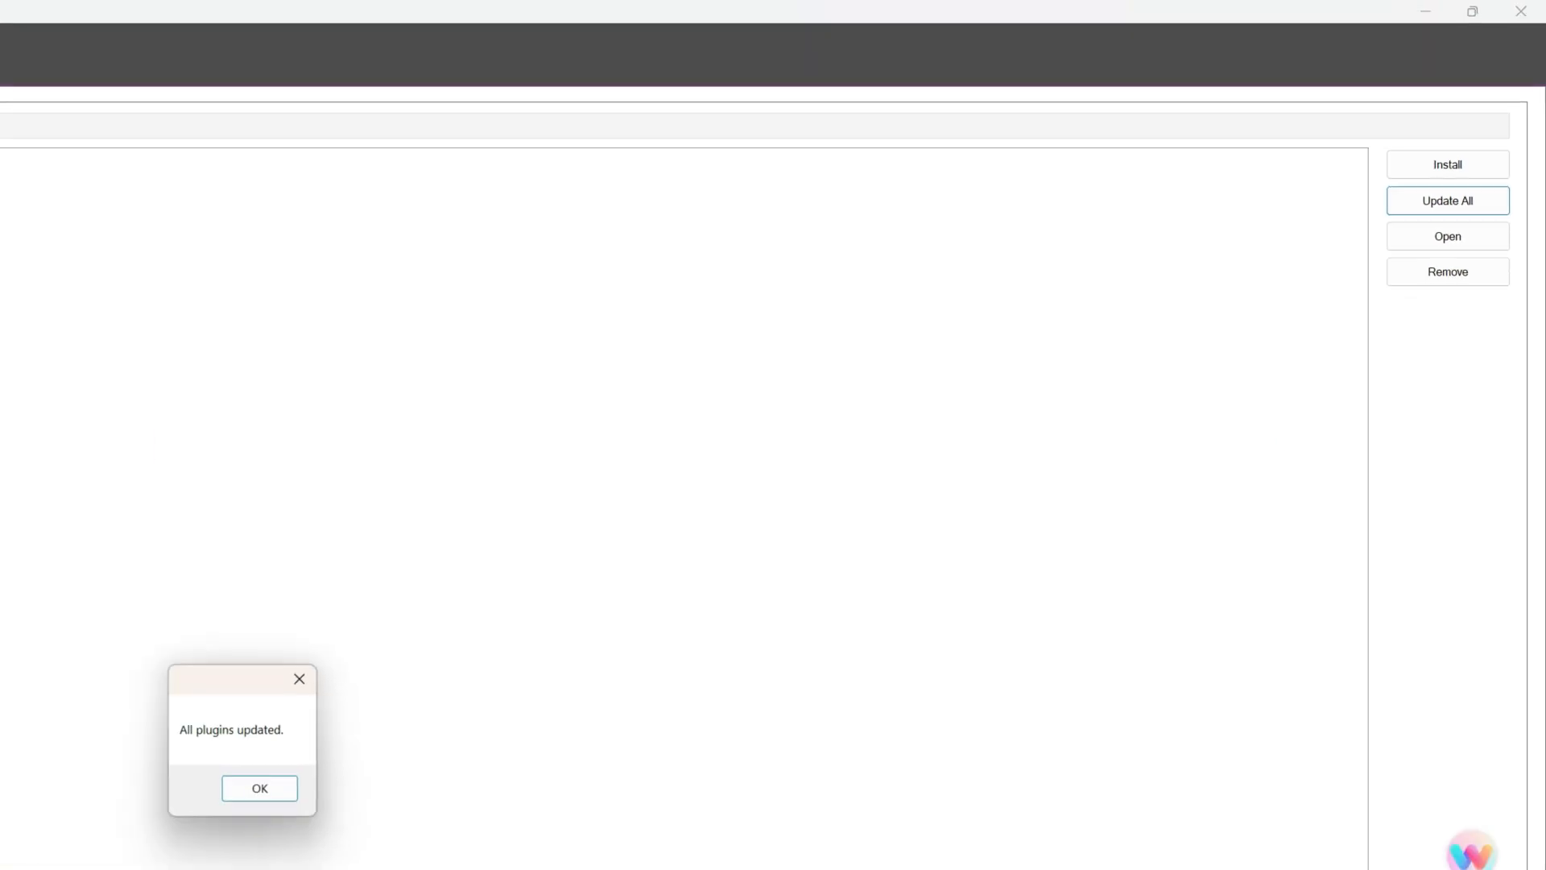
{"action": "left_click", "coordinate": [259, 787]}
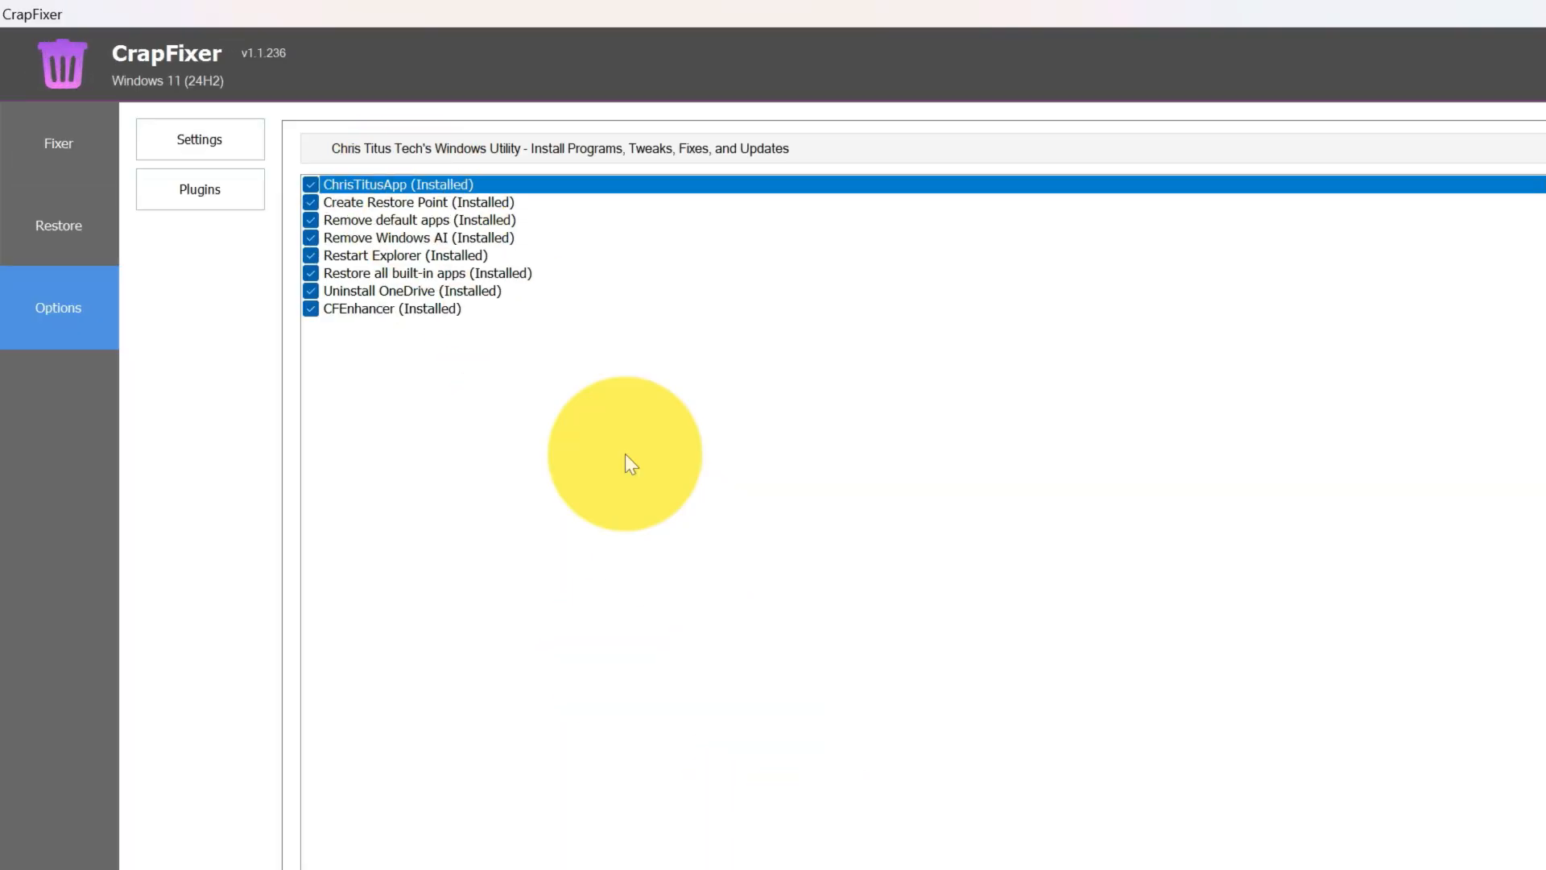
Return to the Fixer list and analyze the system against recommended settings
{"action": "left_click", "coordinate": [311, 184]}
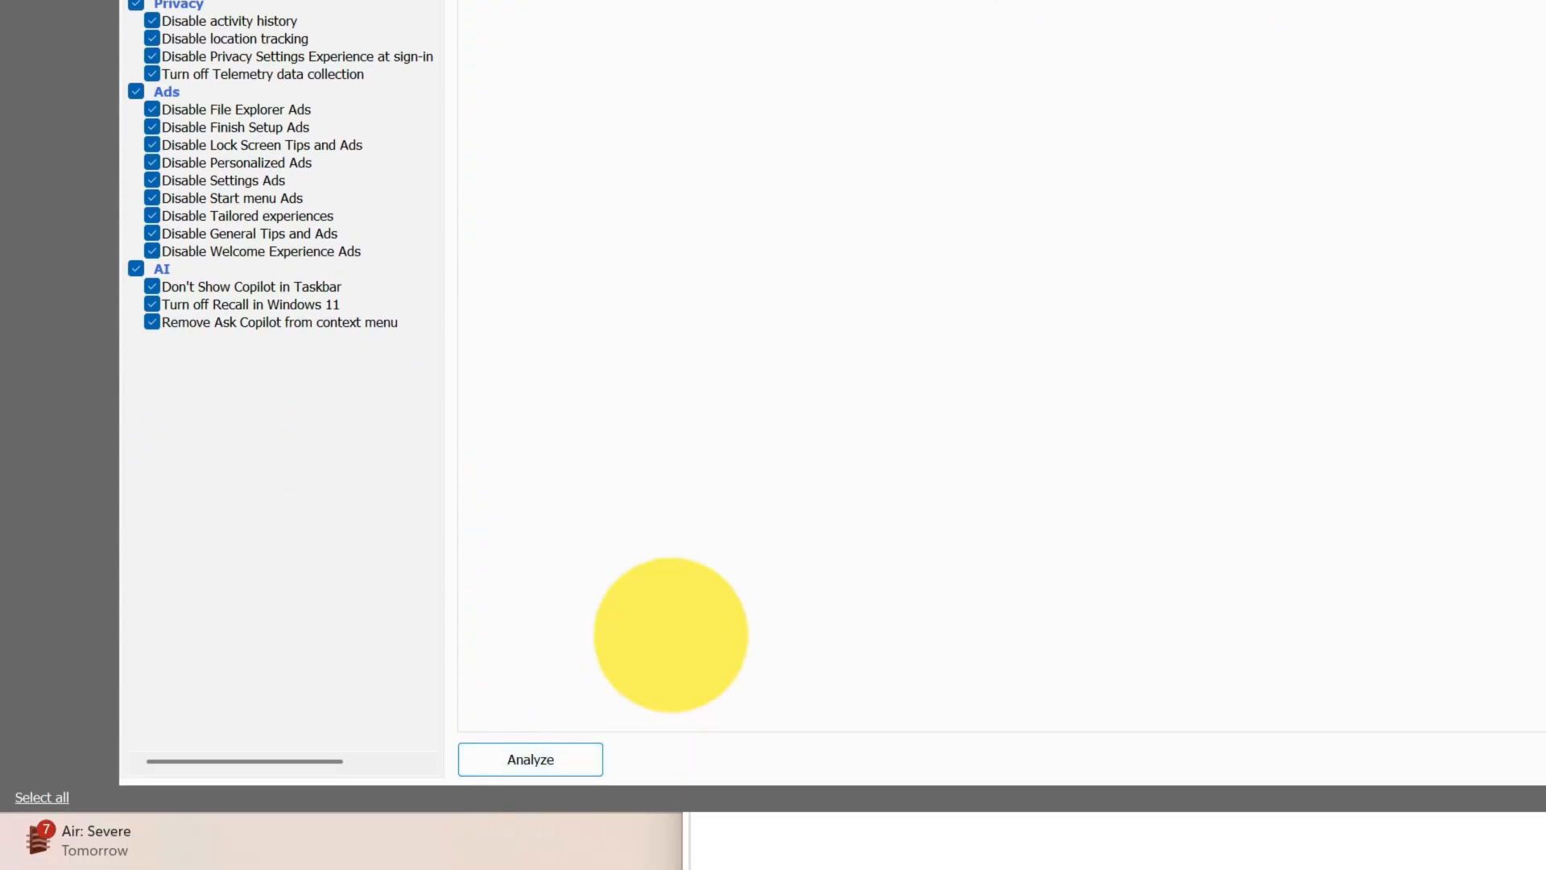
{"action": "left_click", "coordinate": [530, 758]}
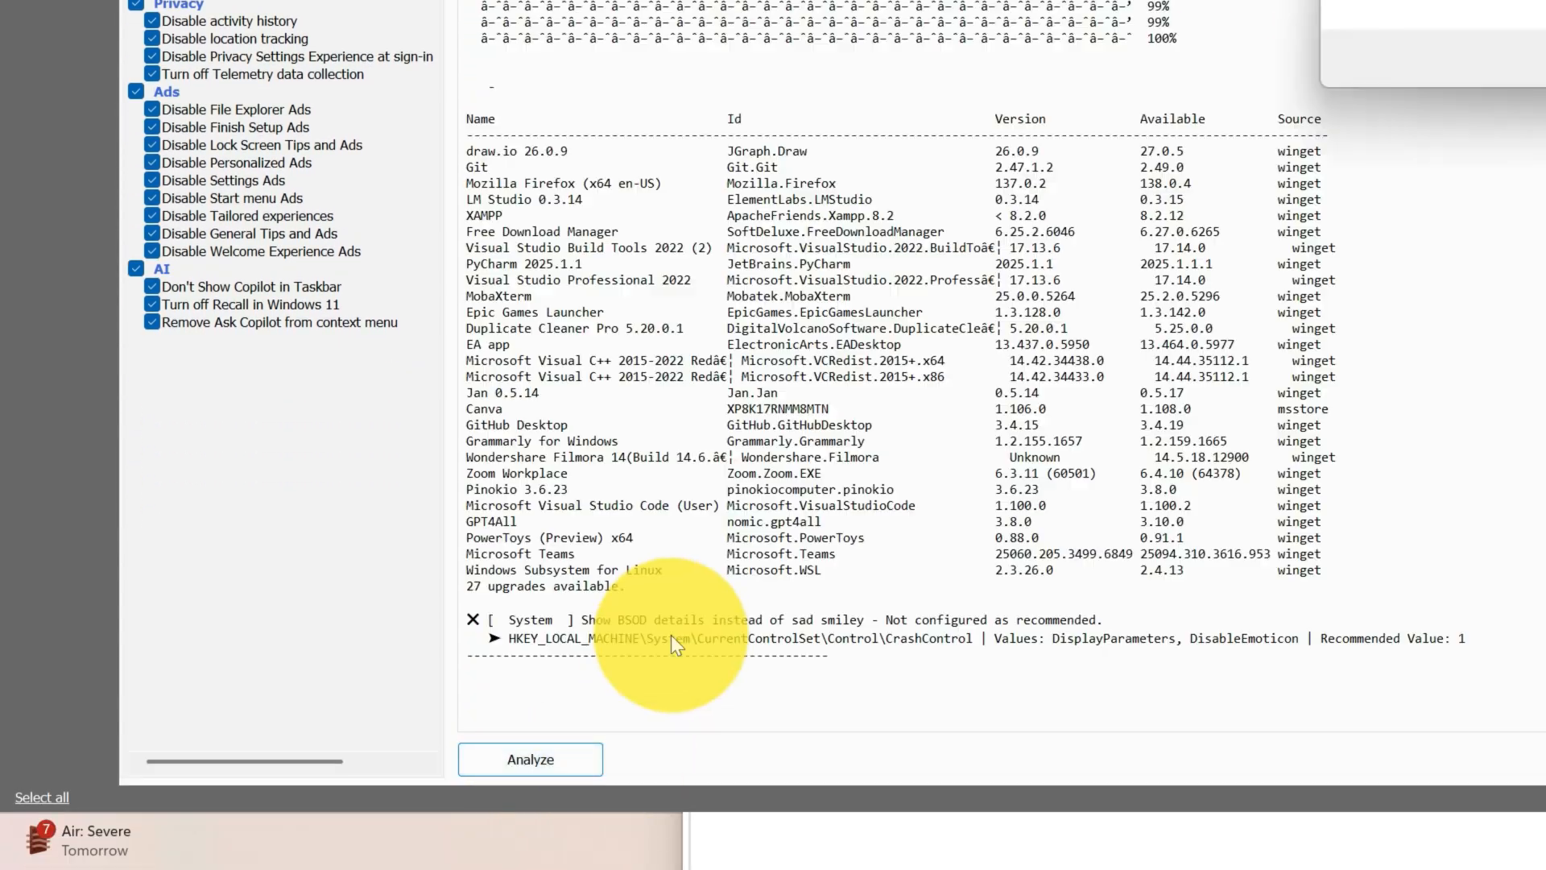
{"action": "mouse_move", "coordinate": [1494, 766]}
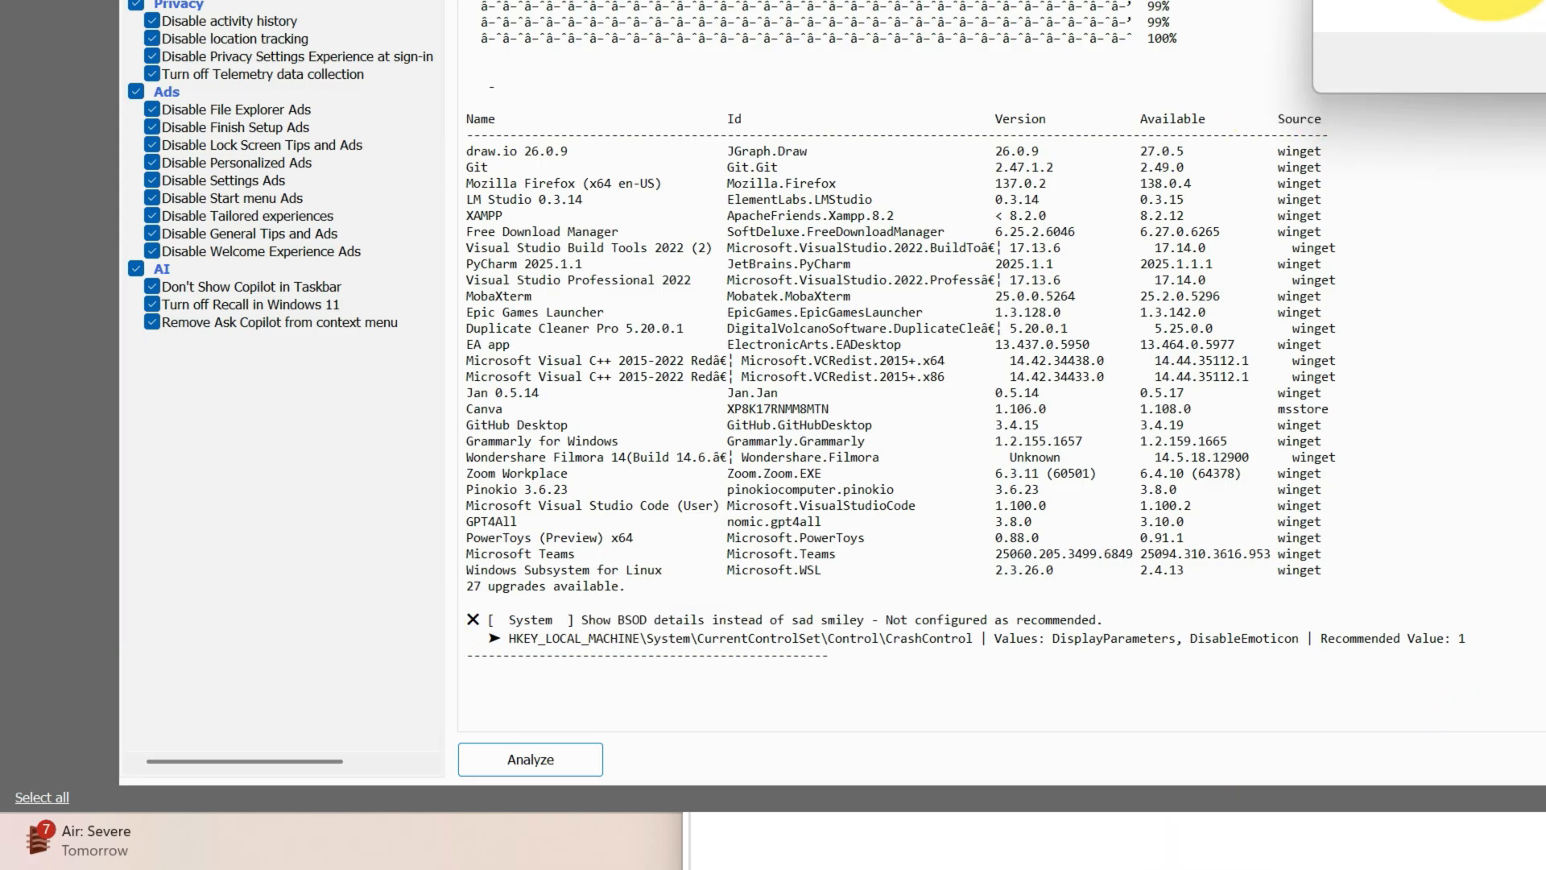
Dismiss the registry type error, copy the analysis log and acknowledge the Log copied notice
{"action": "left_click", "coordinate": [529, 758]}
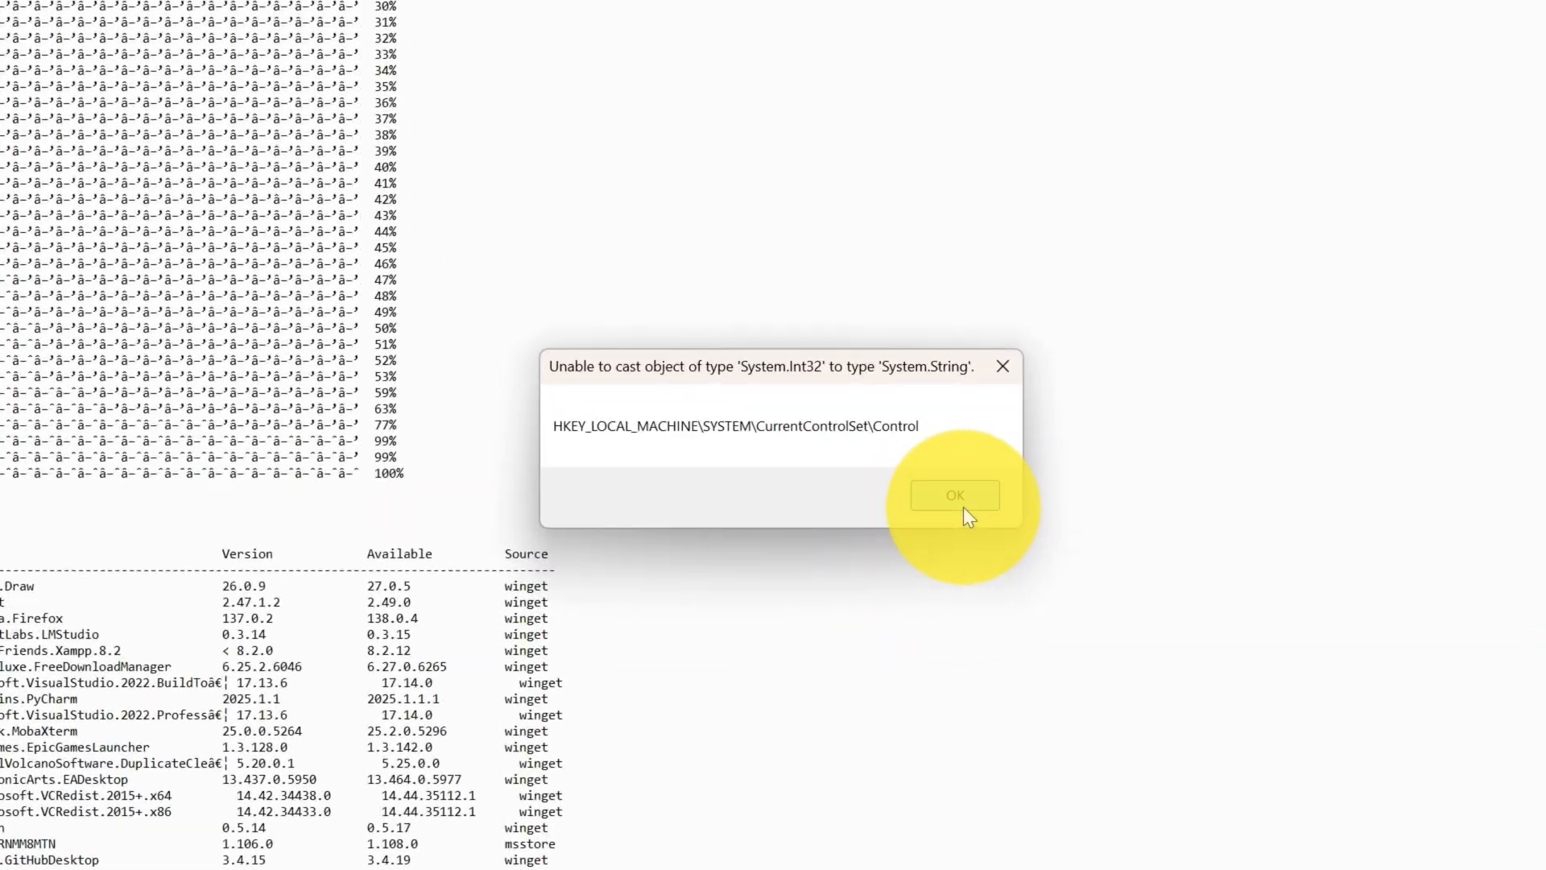
{"action": "left_click", "coordinate": [953, 494]}
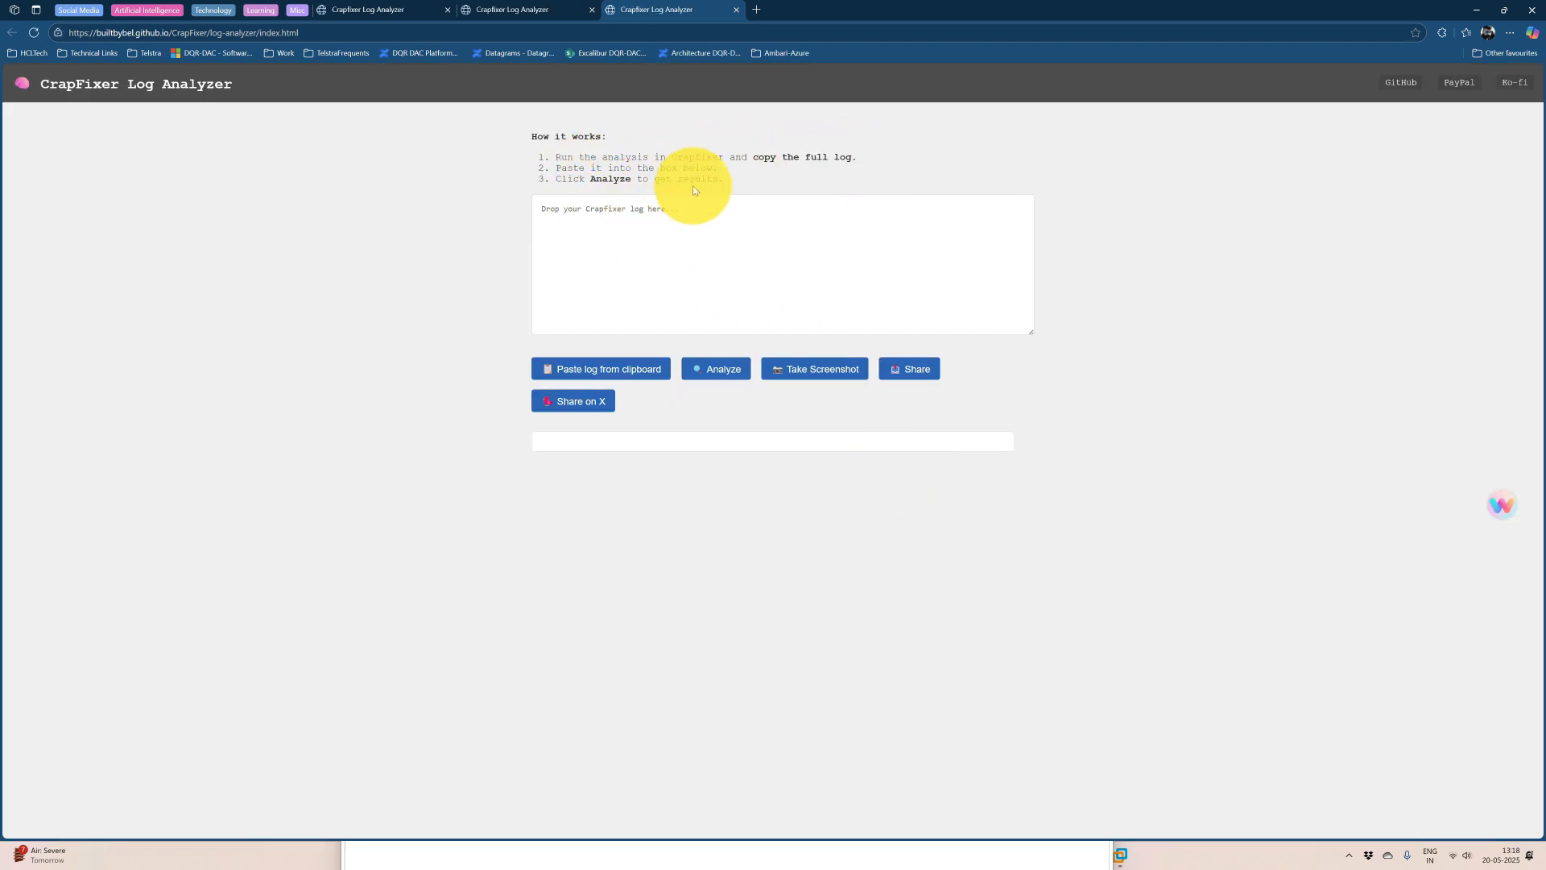
{"action": "mouse_move", "coordinate": [696, 310]}
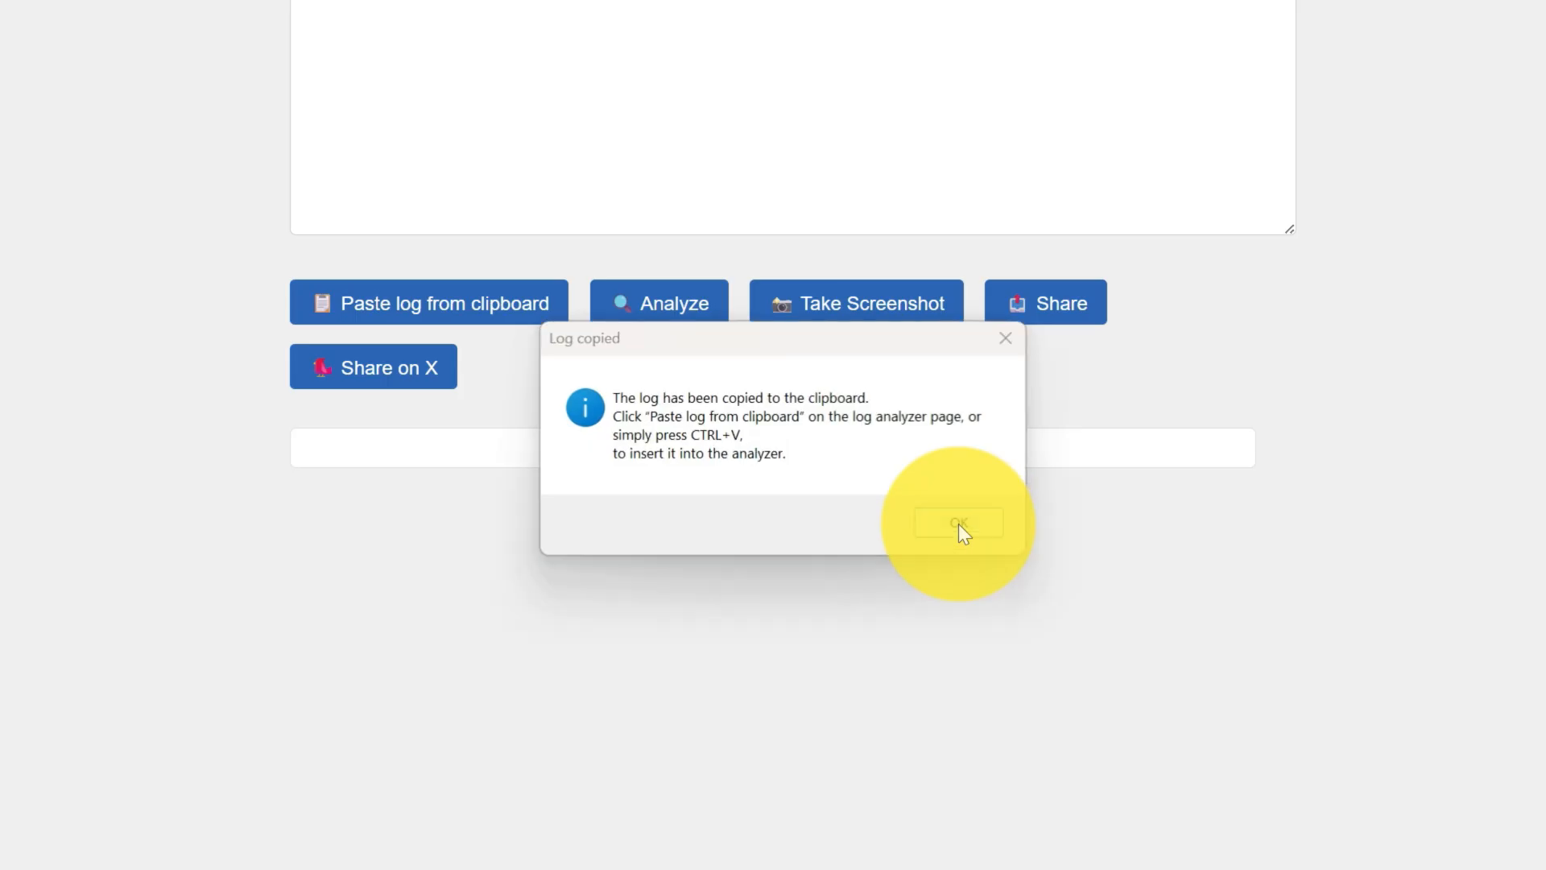
{"action": "left_click", "coordinate": [955, 521]}
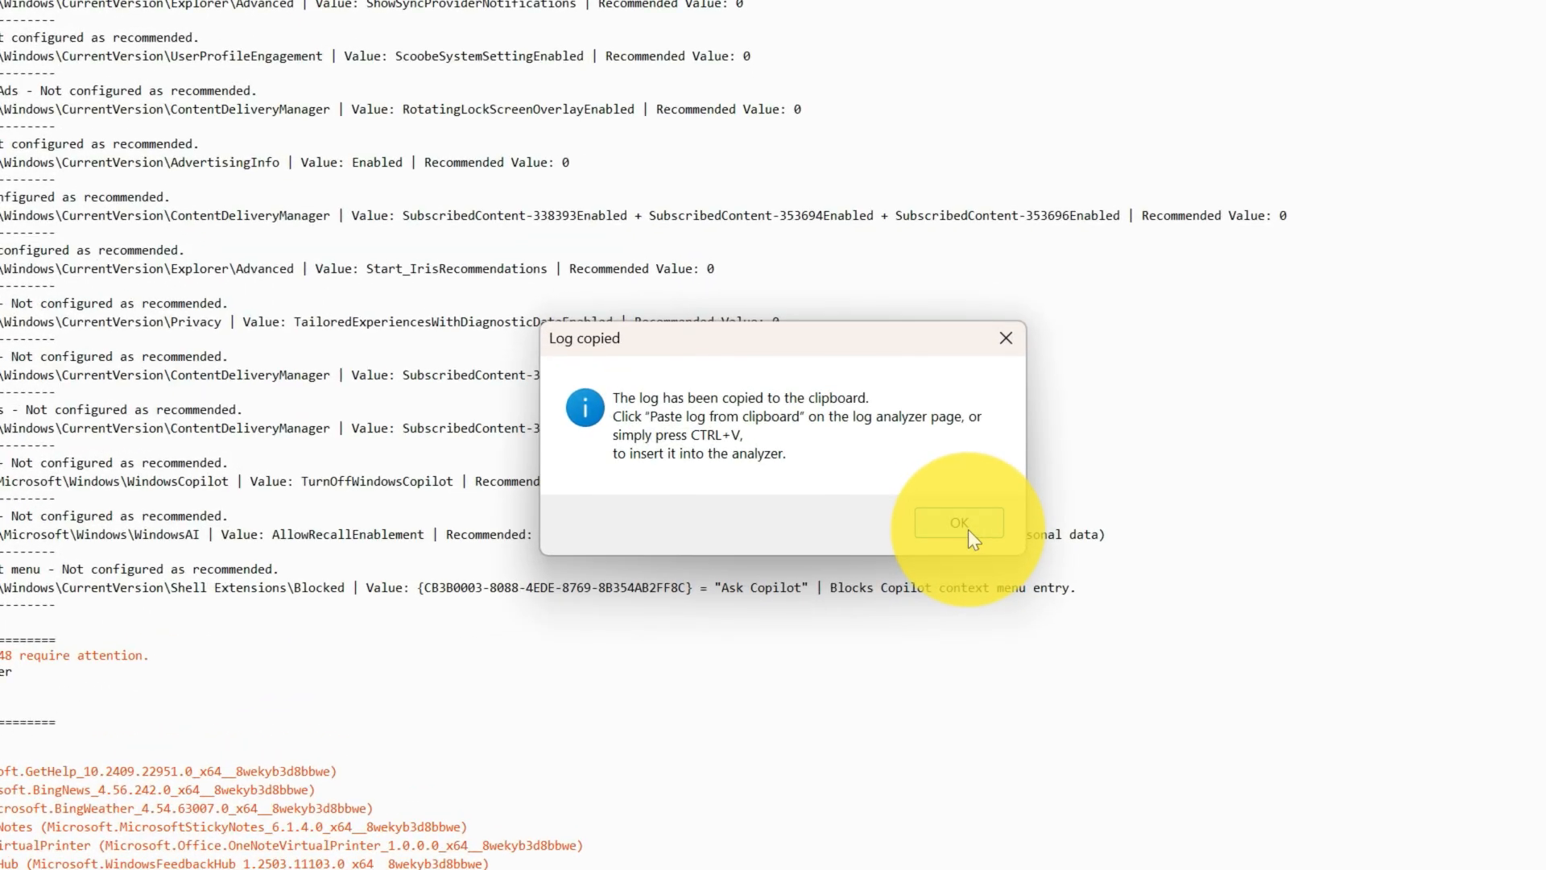
{"action": "mouse_move", "coordinate": [722, 467]}
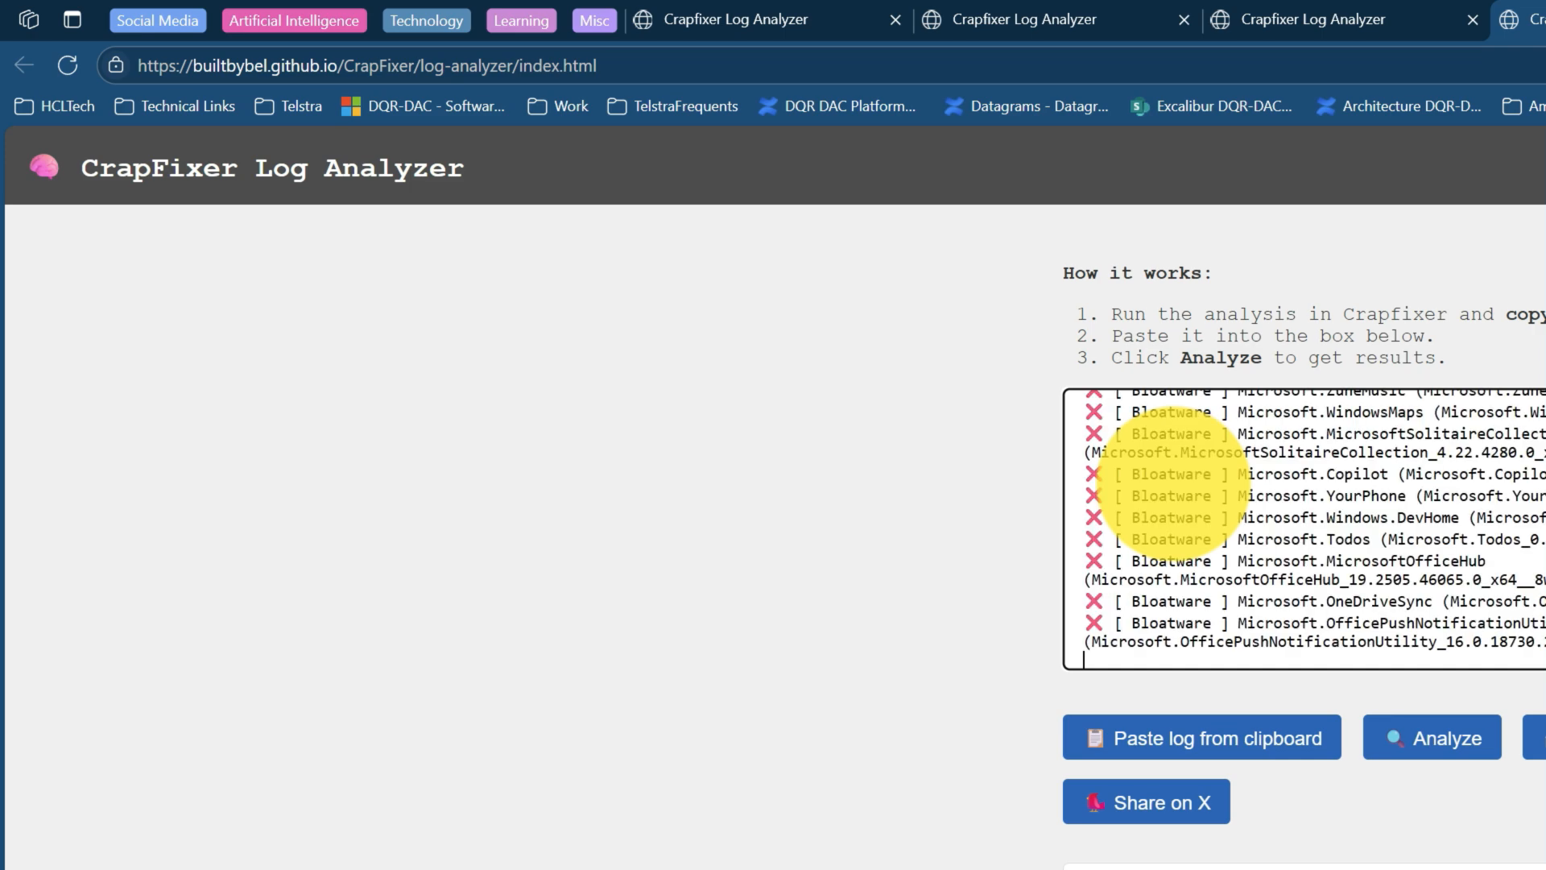
Analyze the pasted log and review the Found 67 issues report down to Registry Keys
{"action": "left_click", "coordinate": [1430, 736]}
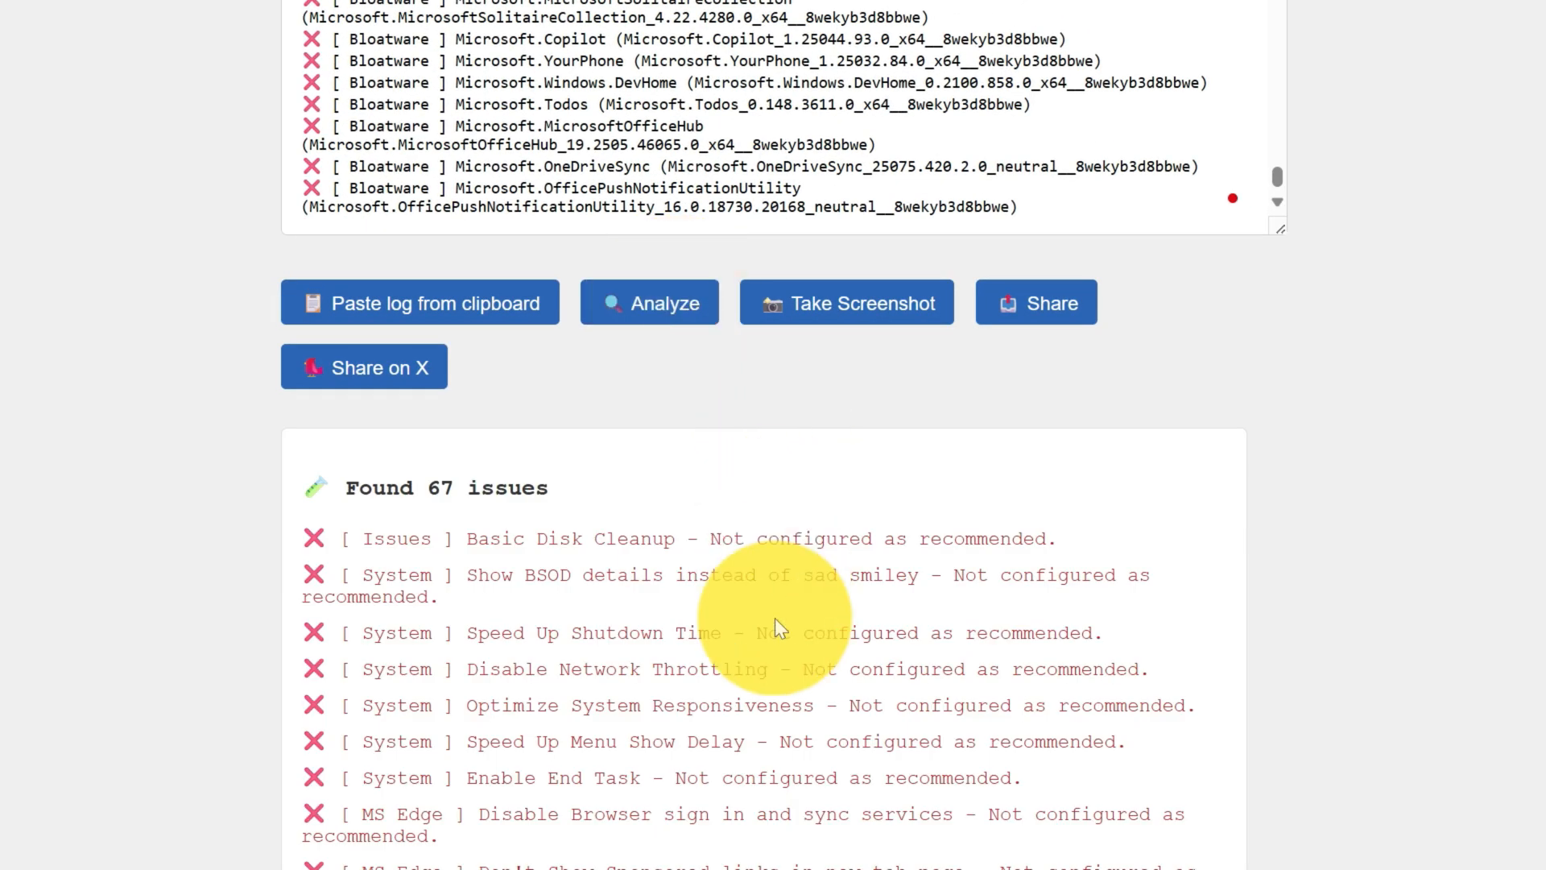
{"action": "scroll", "scroll_direction": "down", "scroll_amount": 3}
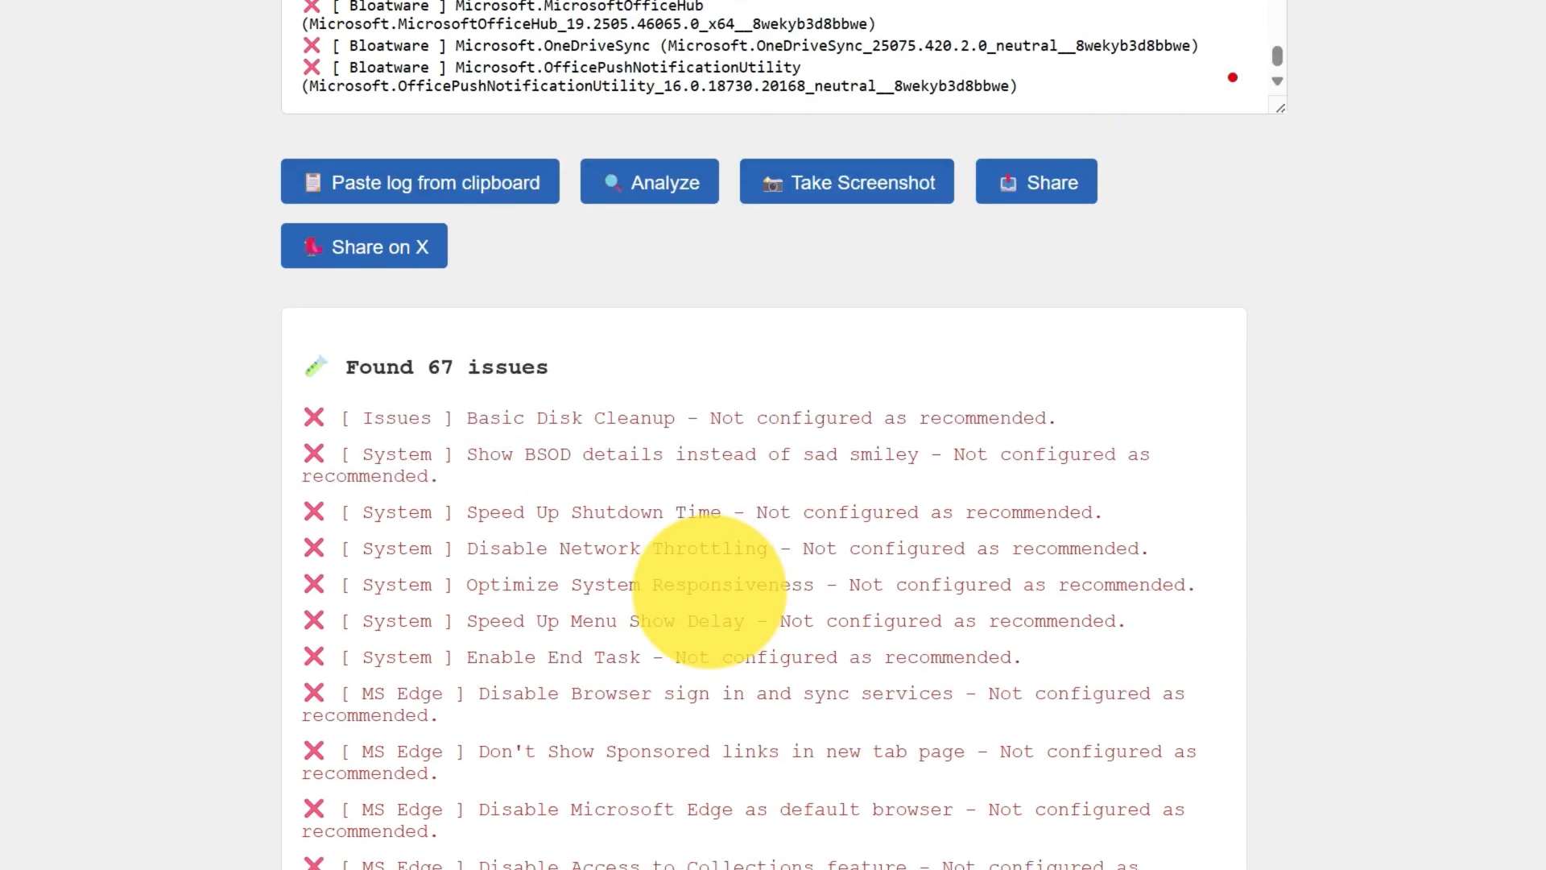
{"action": "scroll", "scroll_direction": "down", "scroll_amount": 3}
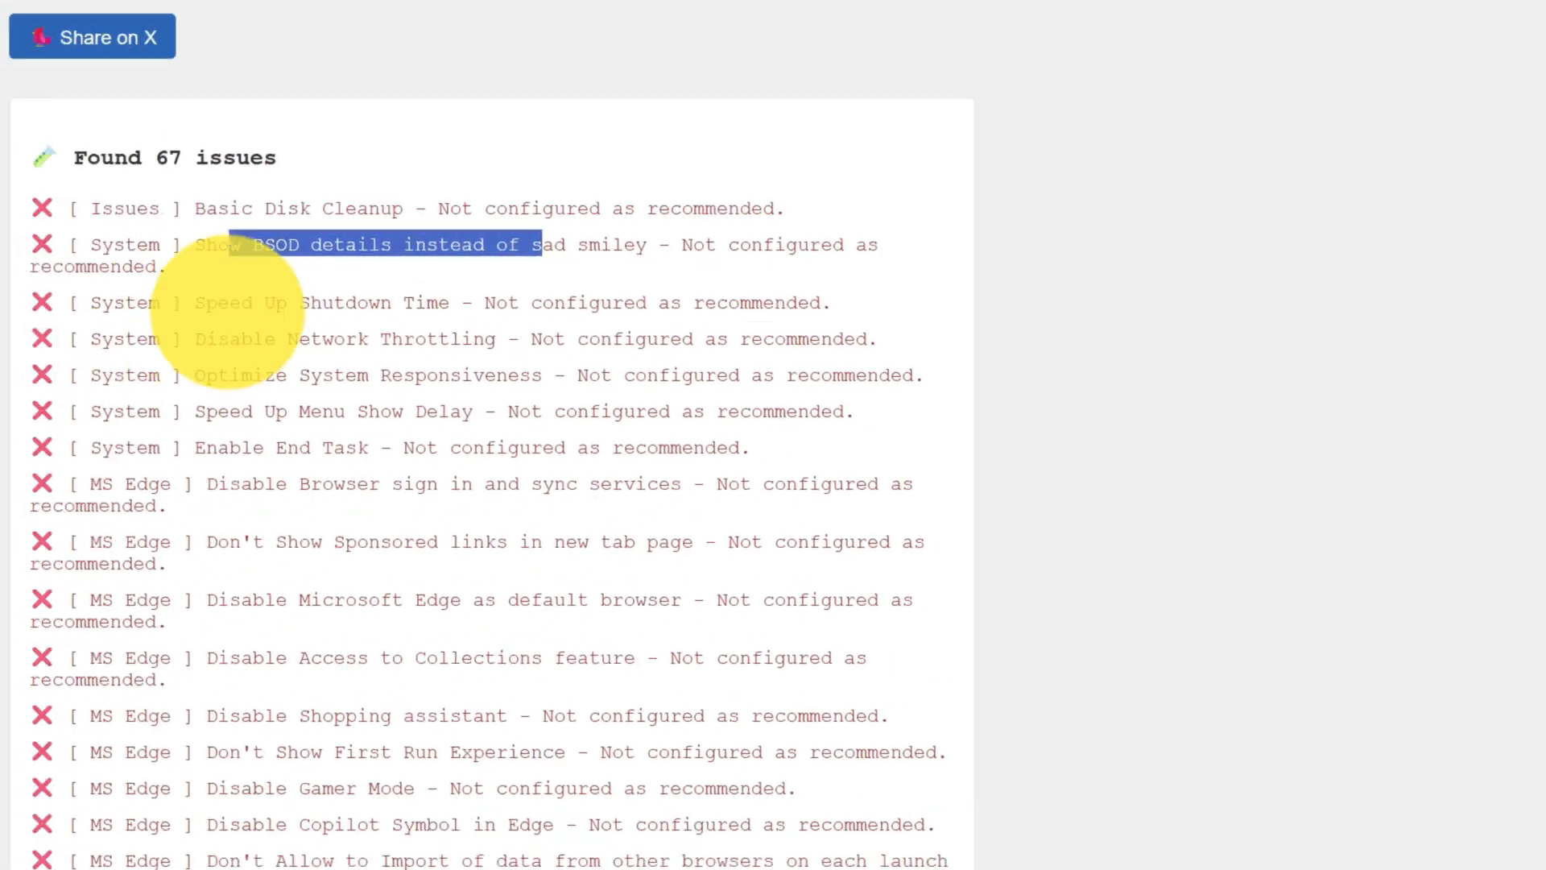
{"action": "scroll", "scroll_direction": "down", "scroll_amount": 3}
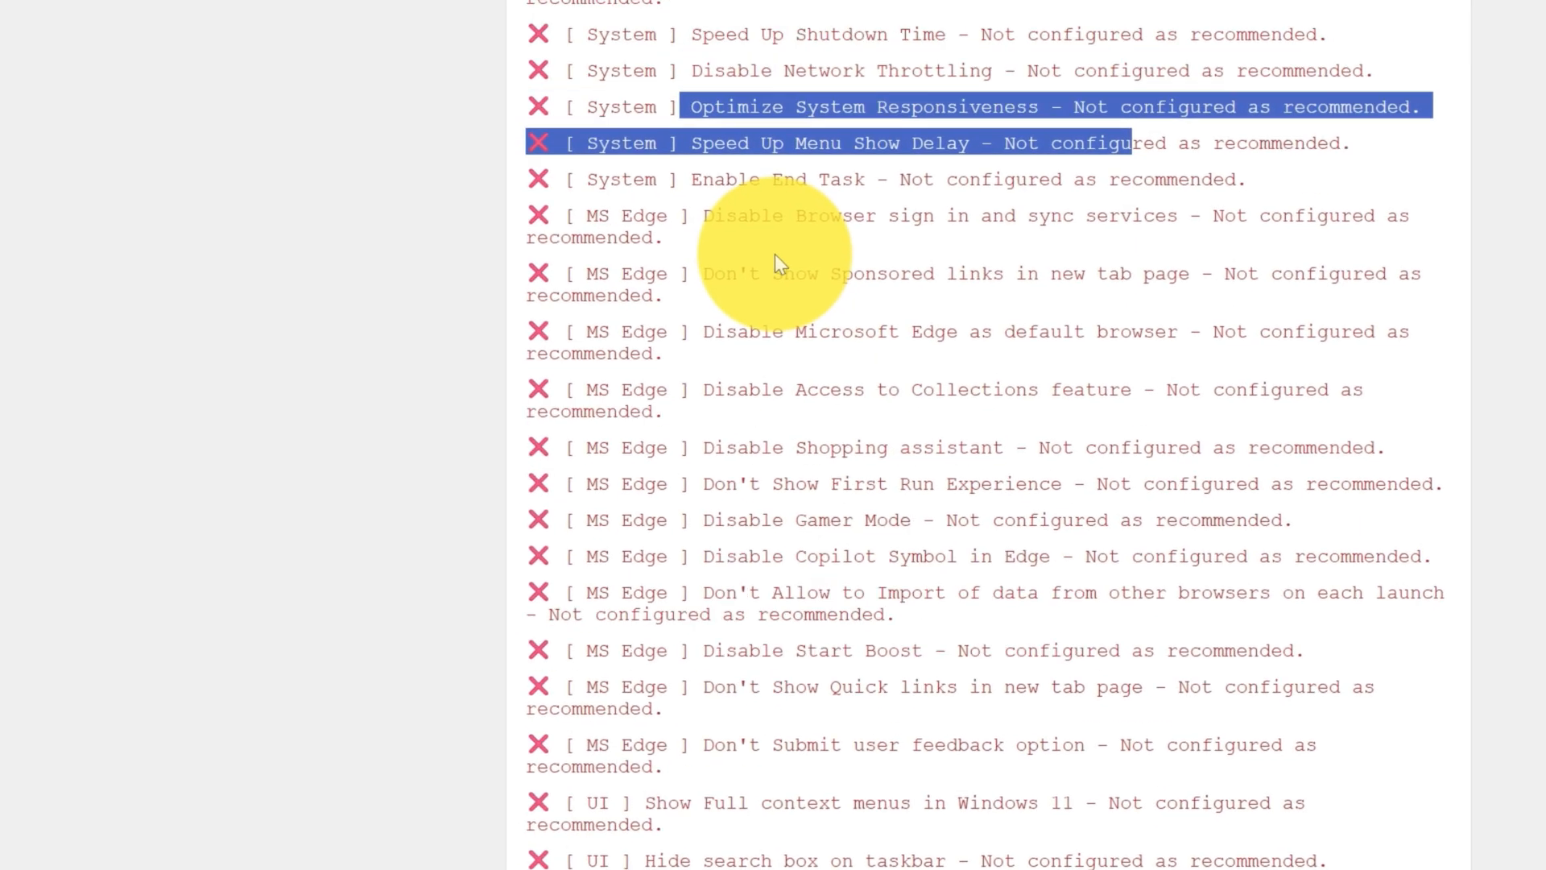
{"action": "scroll", "scroll_direction": "down", "scroll_amount": 3}
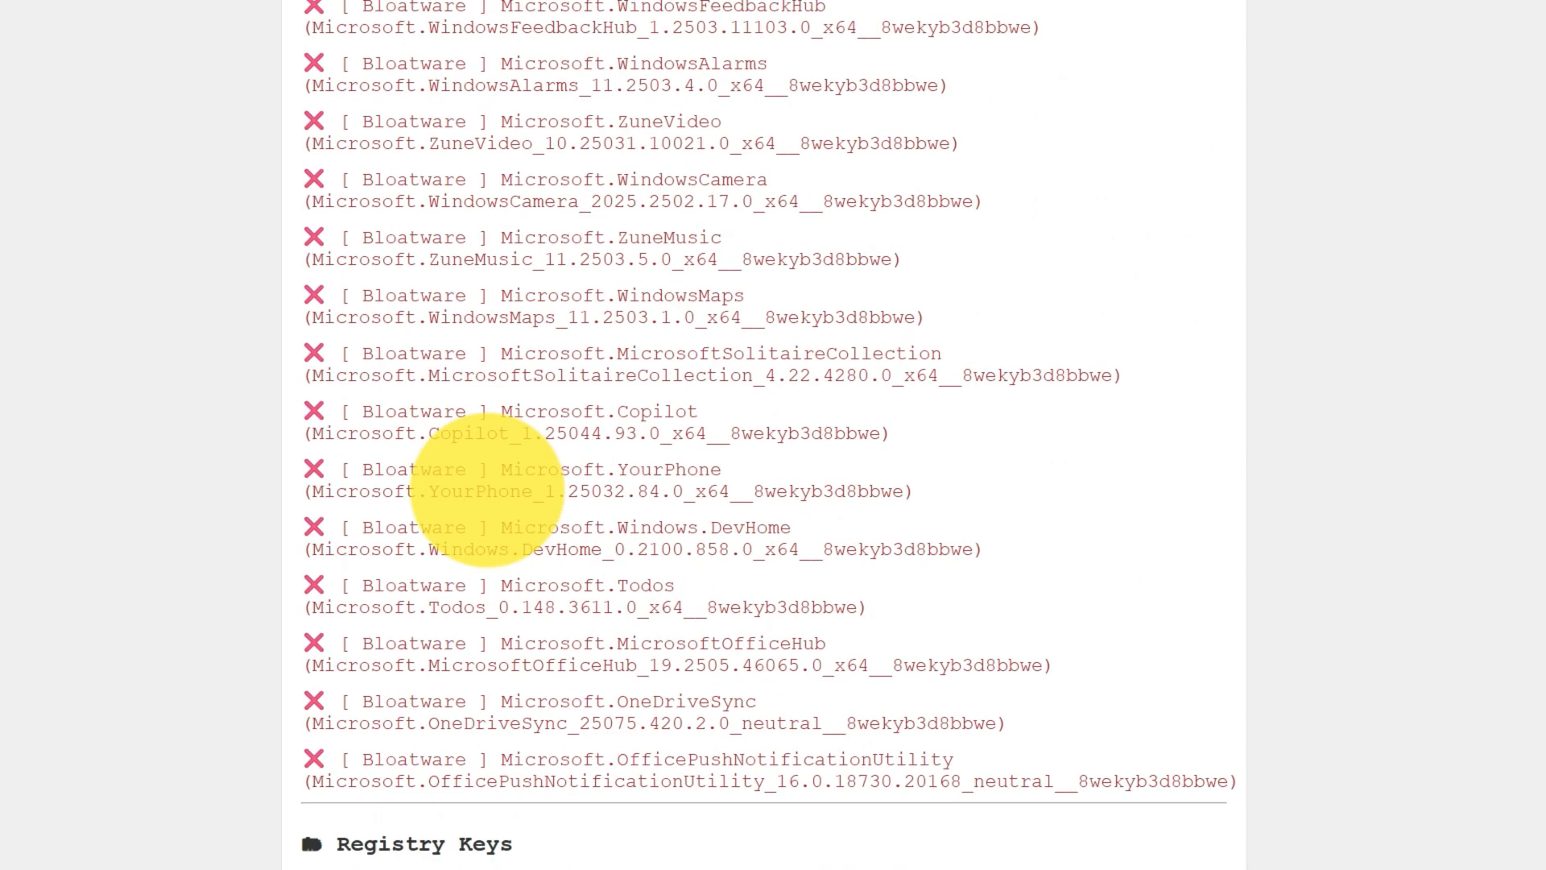
{"action": "scroll", "scroll_direction": "down", "scroll_amount": 3}
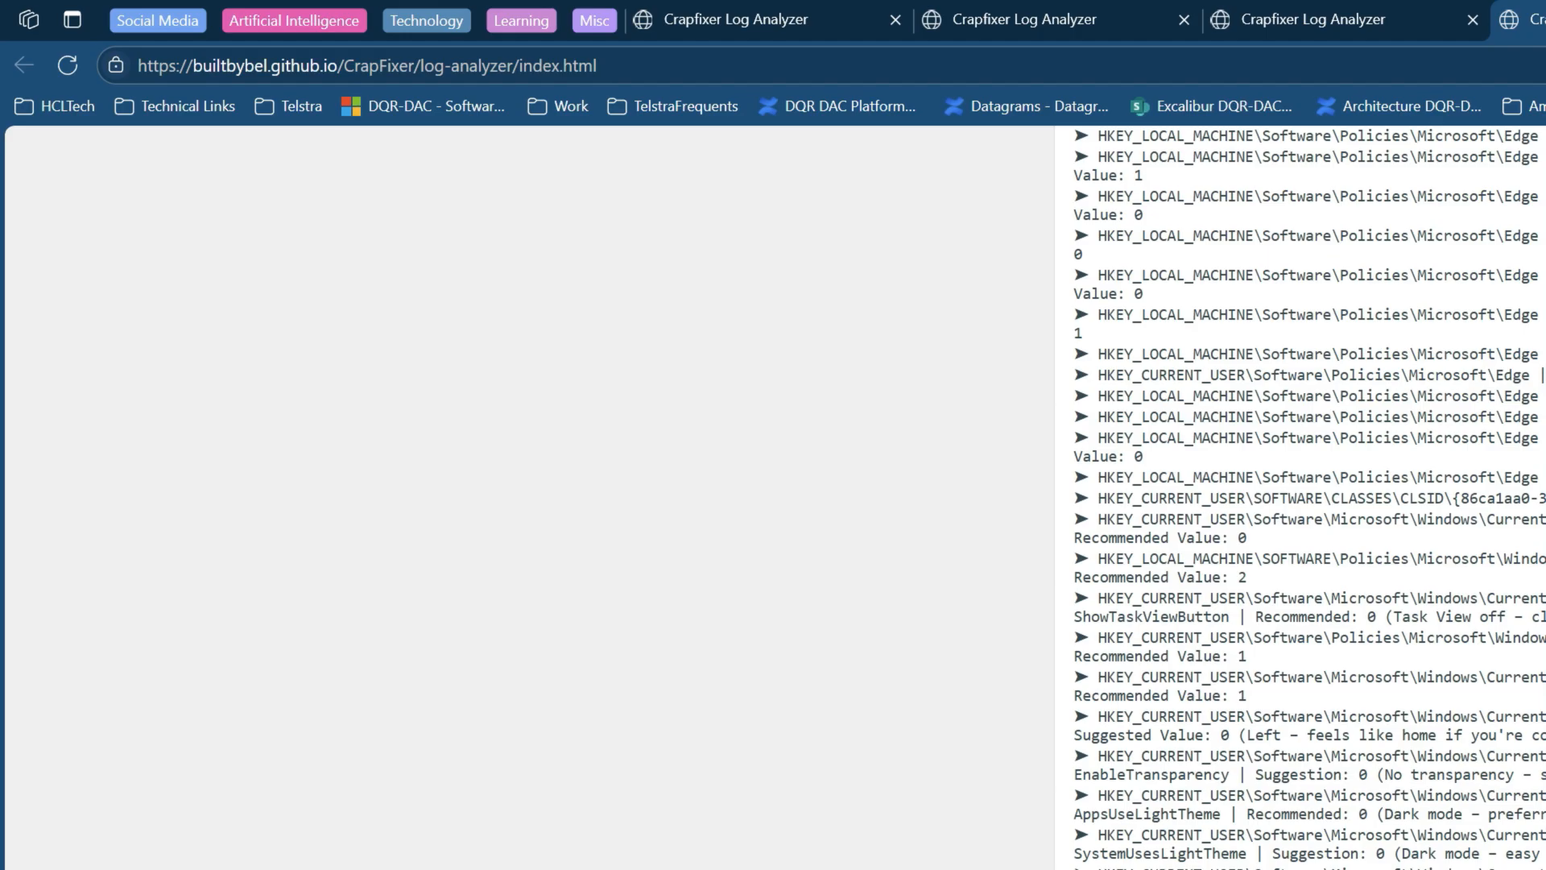
{"action": "scroll", "scroll_direction": "down", "scroll_amount": 3}
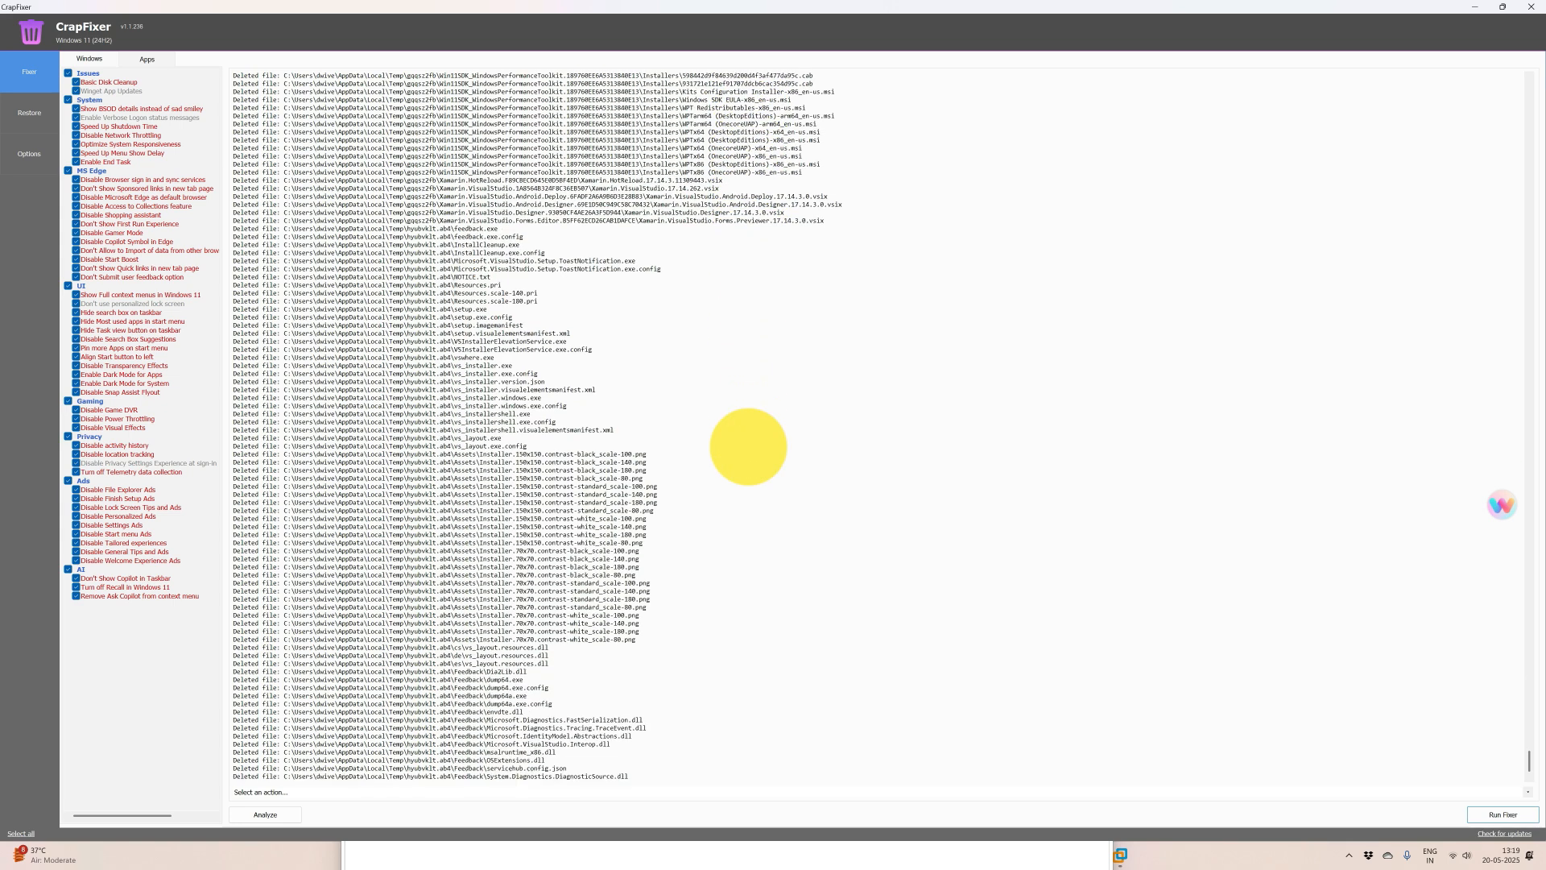
Follow the Basic Disk Cleanup output listing each Deleted File entry and deletion errors
{"action": "scroll", "scroll_direction": "down", "scroll_amount": 3}
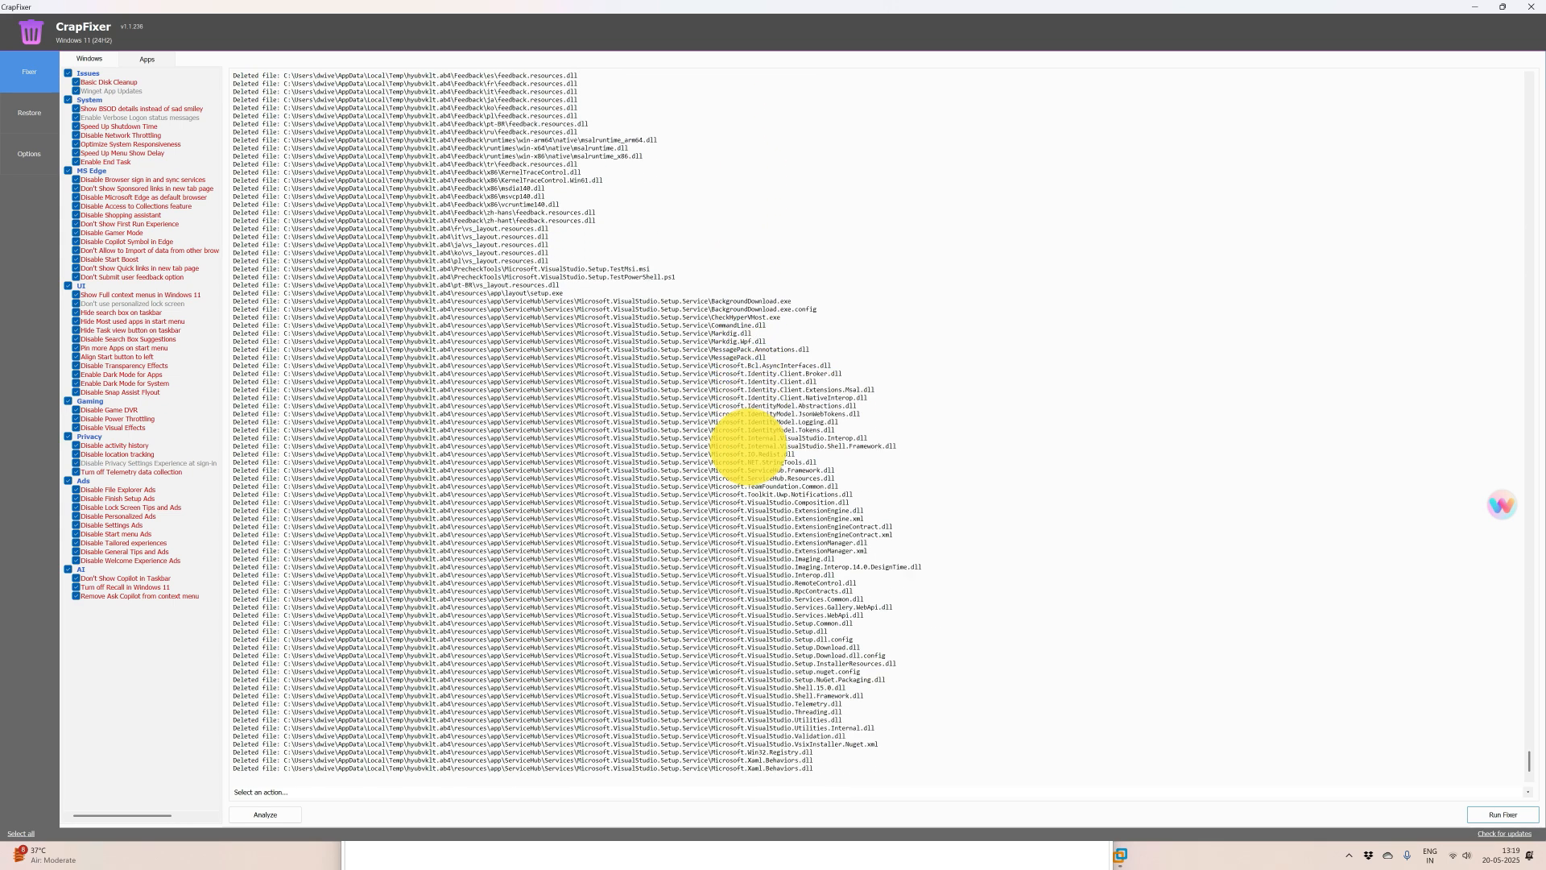
{"action": "scroll", "scroll_direction": "down", "scroll_amount": 3}
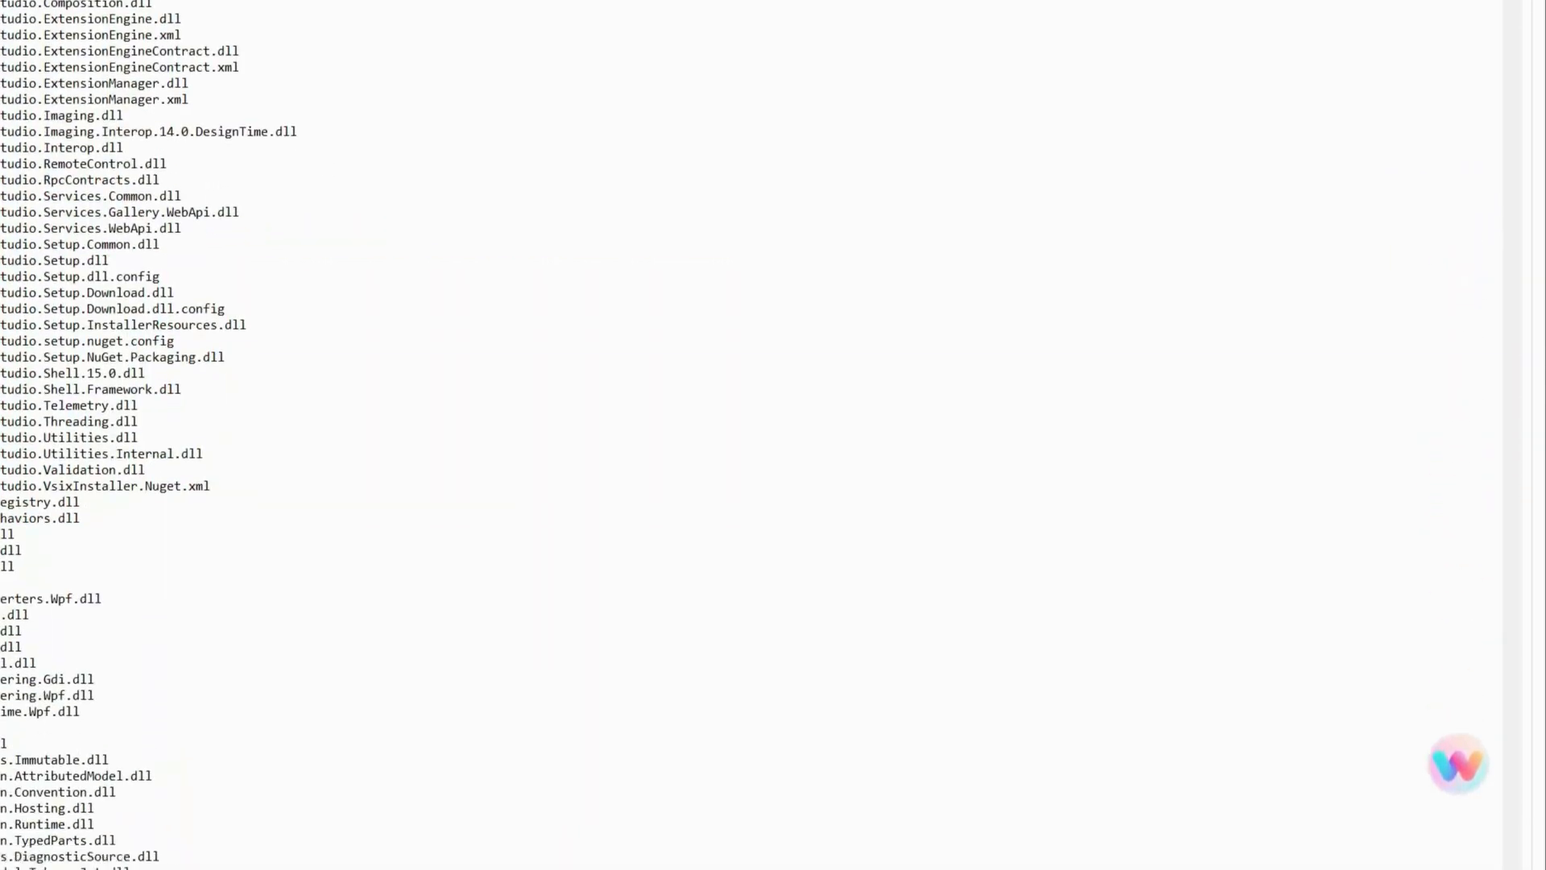
{"action": "scroll", "scroll_direction": "down", "scroll_amount": 3}
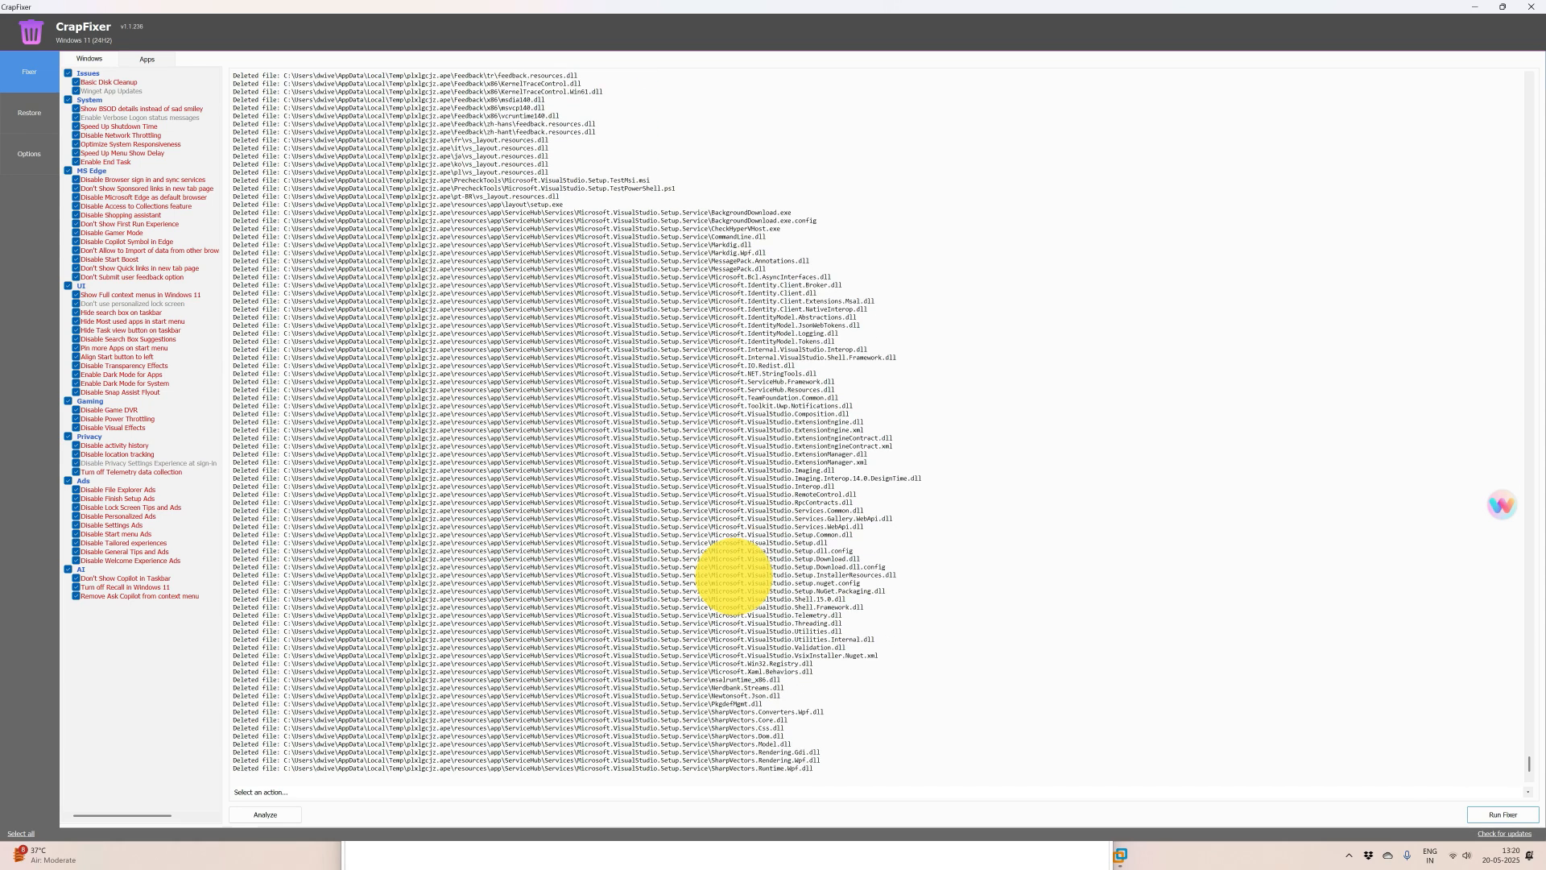
{"action": "scroll", "scroll_direction": "down", "scroll_amount": 3}
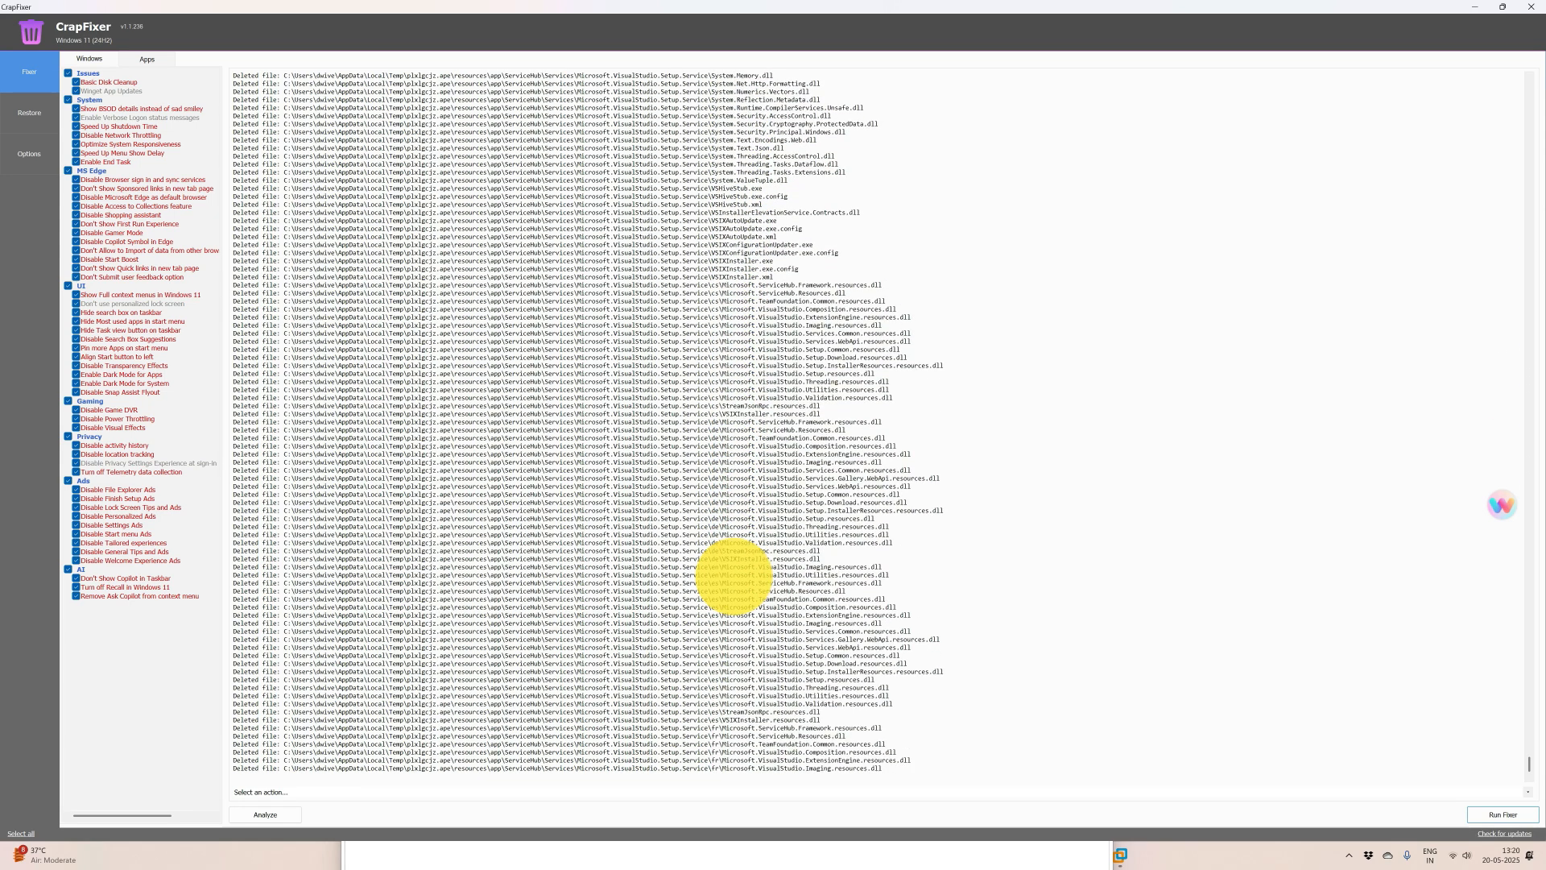
{"action": "scroll", "scroll_direction": "down", "scroll_amount": 3}
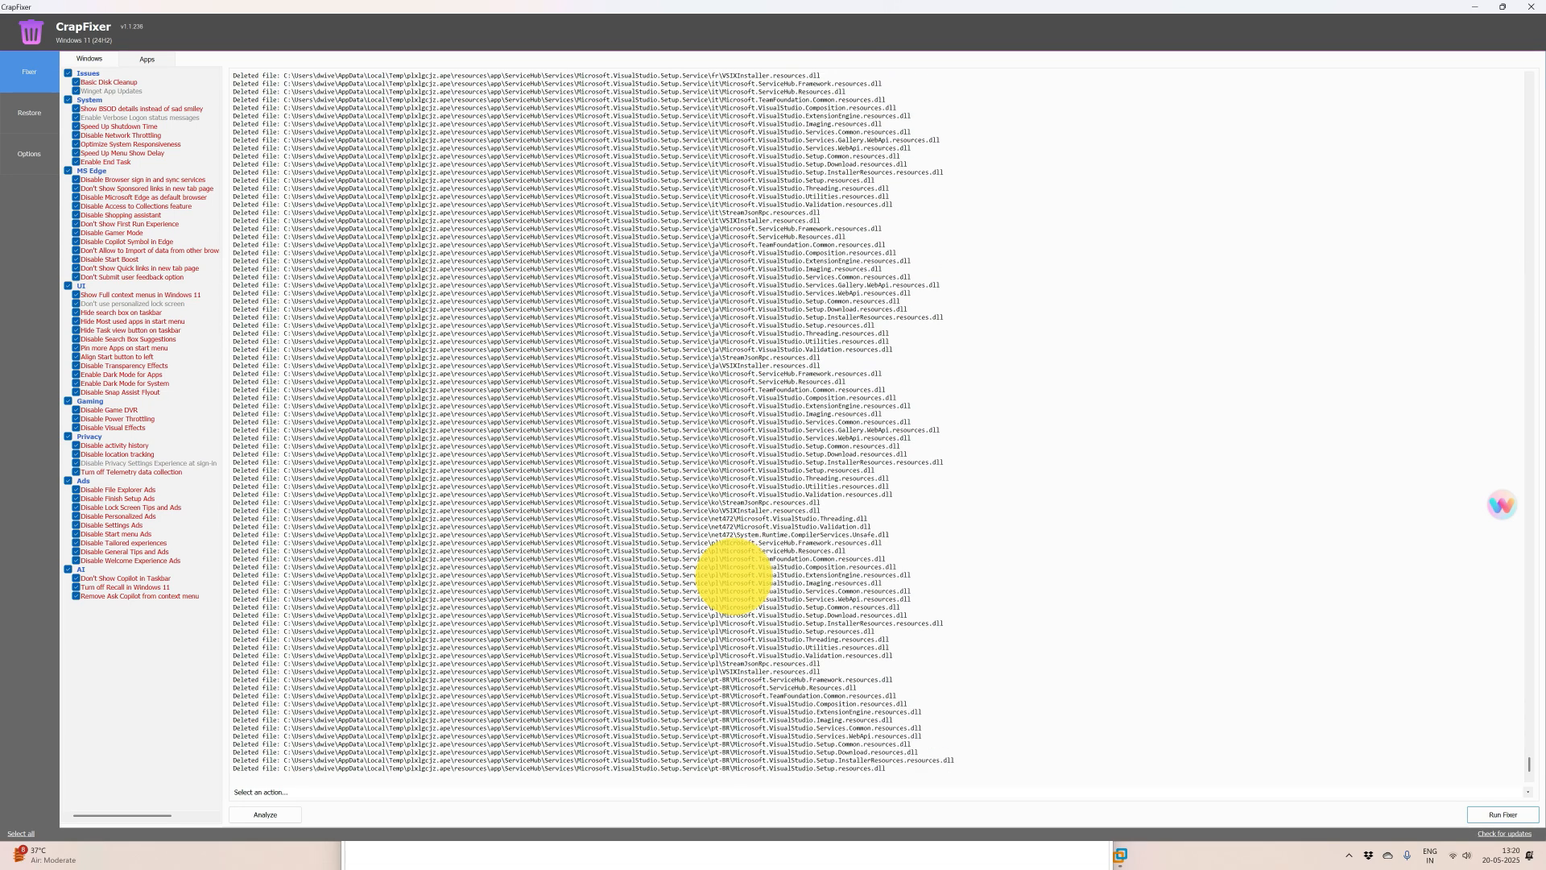
{"action": "scroll", "scroll_direction": "down", "scroll_amount": 3}
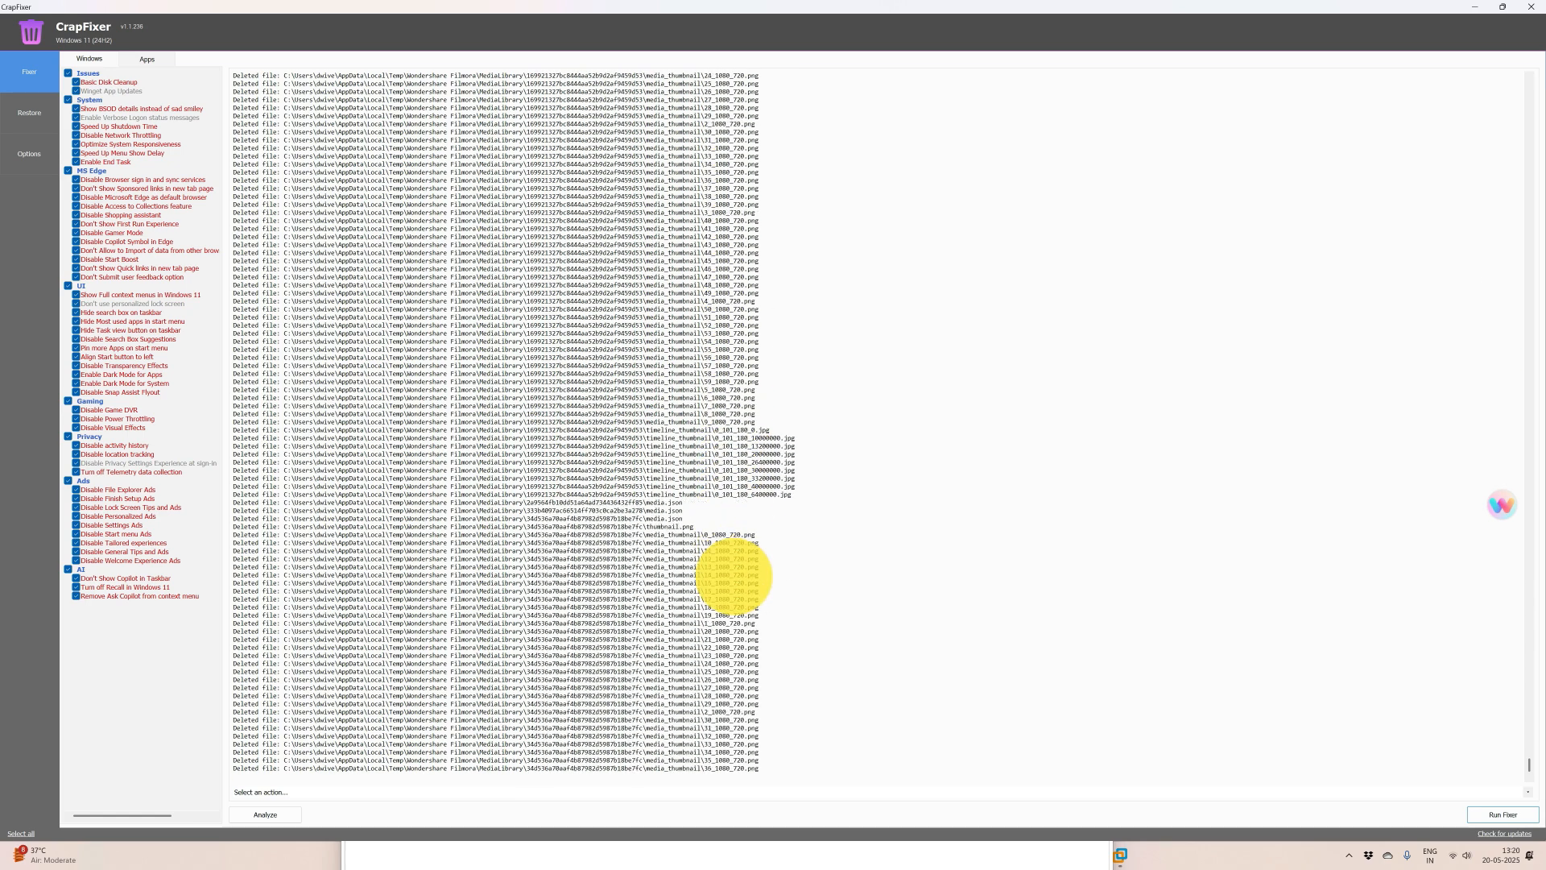
{"action": "scroll", "scroll_direction": "down", "scroll_amount": 3}
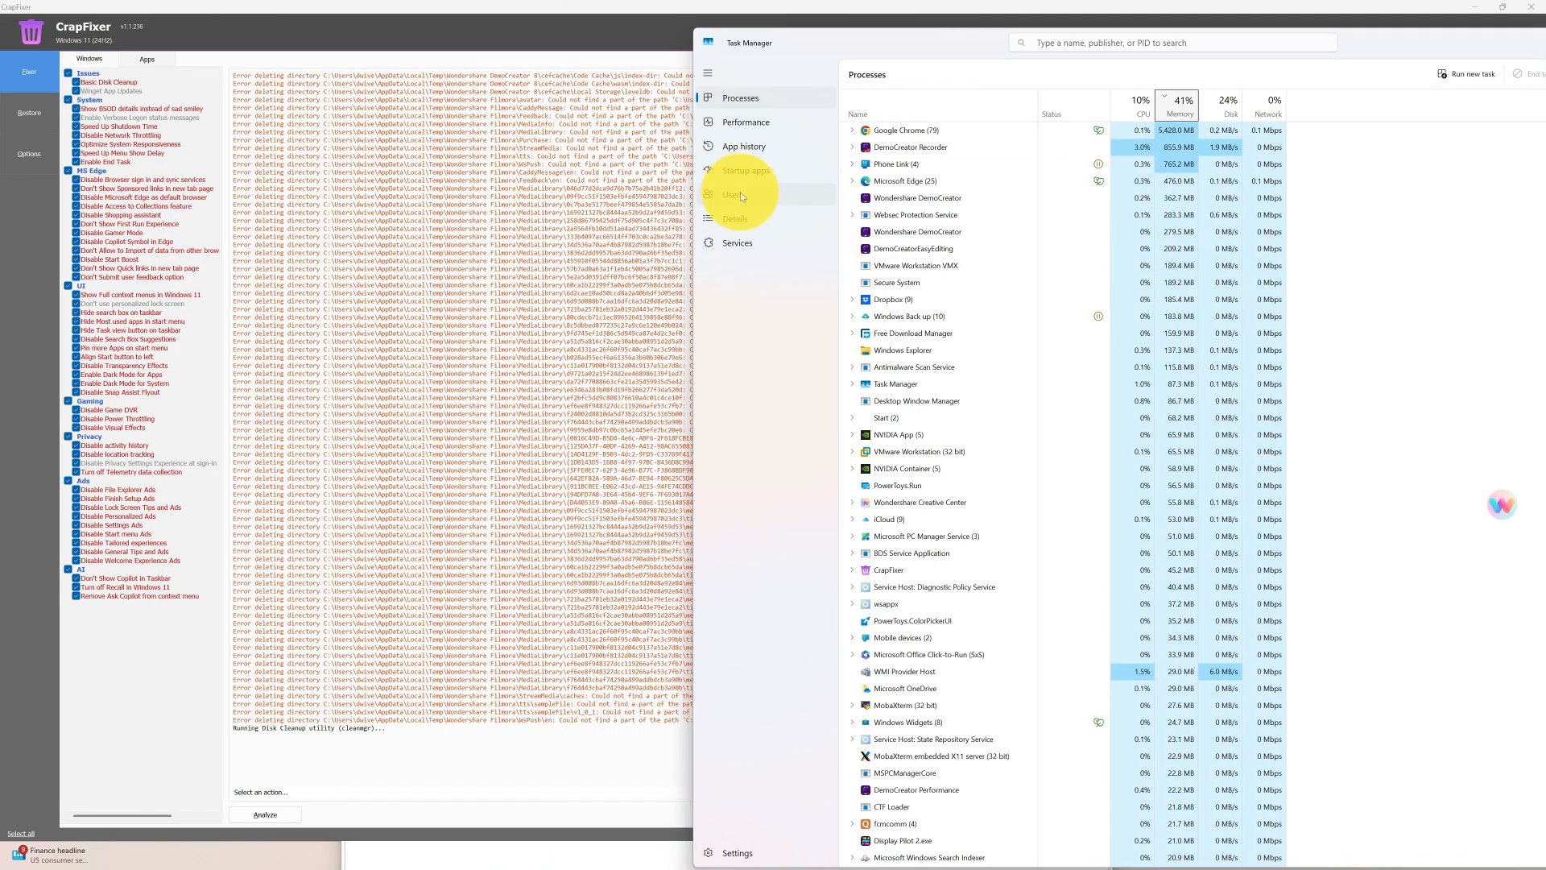
Switch Task Manager to the Details process list and sort it alphabetically by Name
{"action": "left_click", "coordinate": [734, 219]}
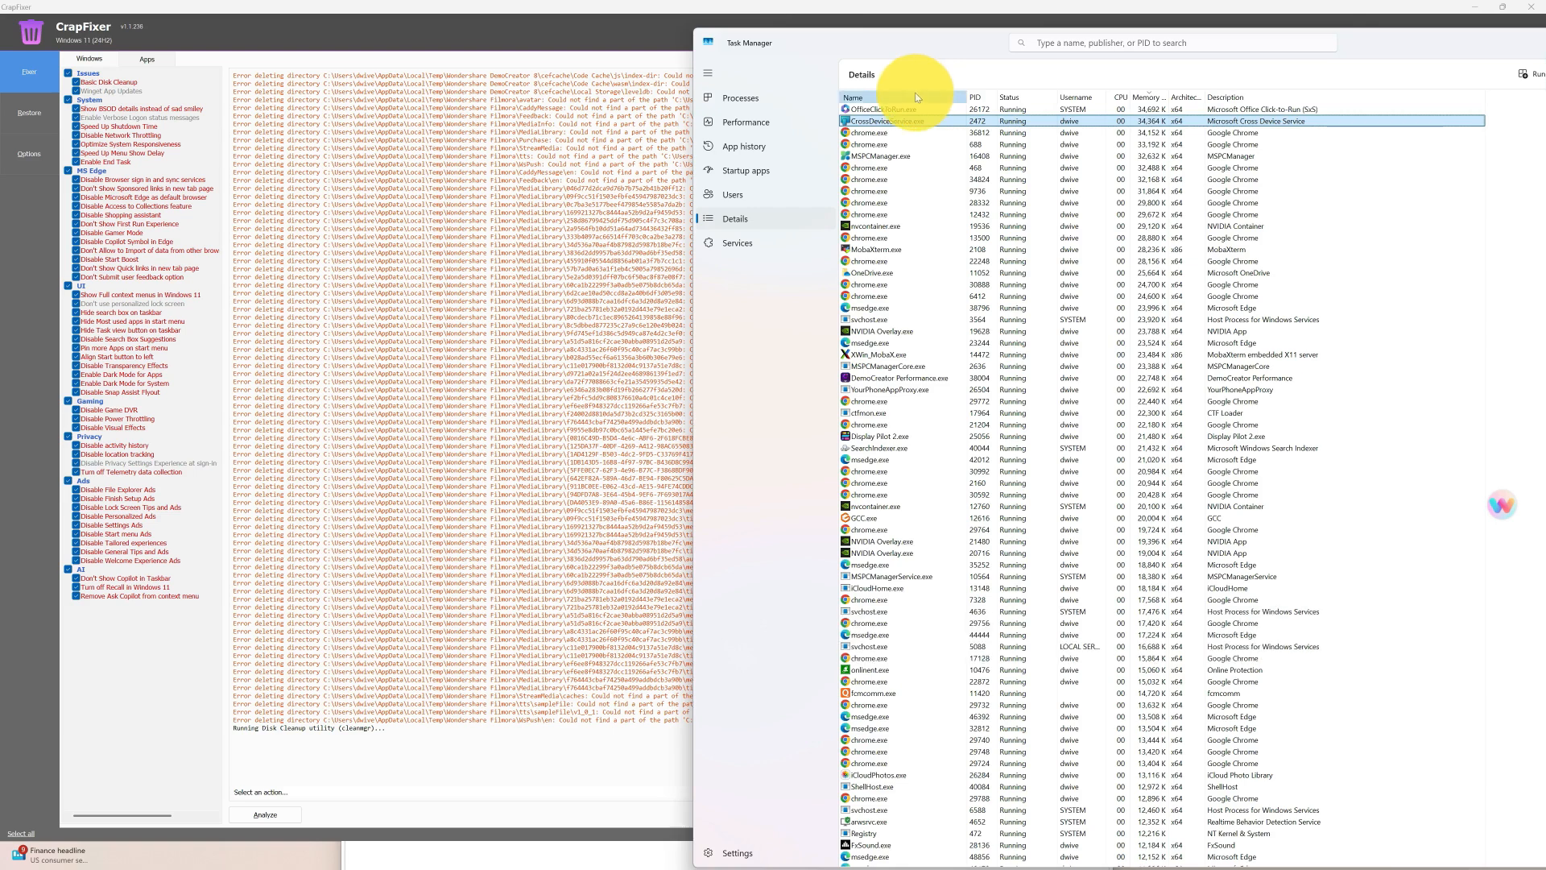
{"action": "left_click", "coordinate": [853, 97]}
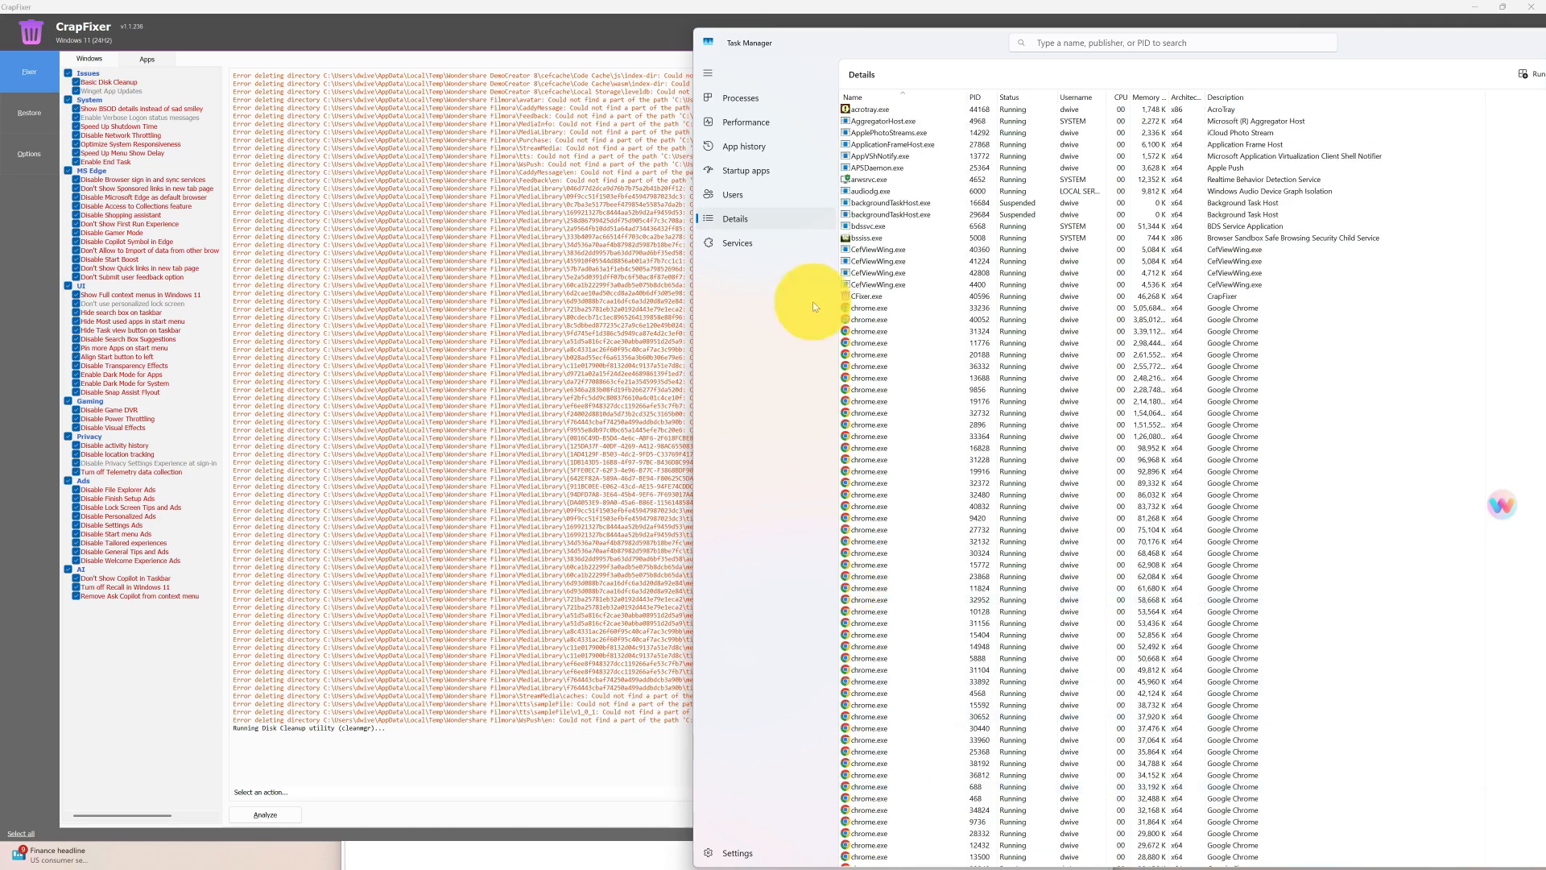
{"action": "left_click", "coordinate": [887, 296]}
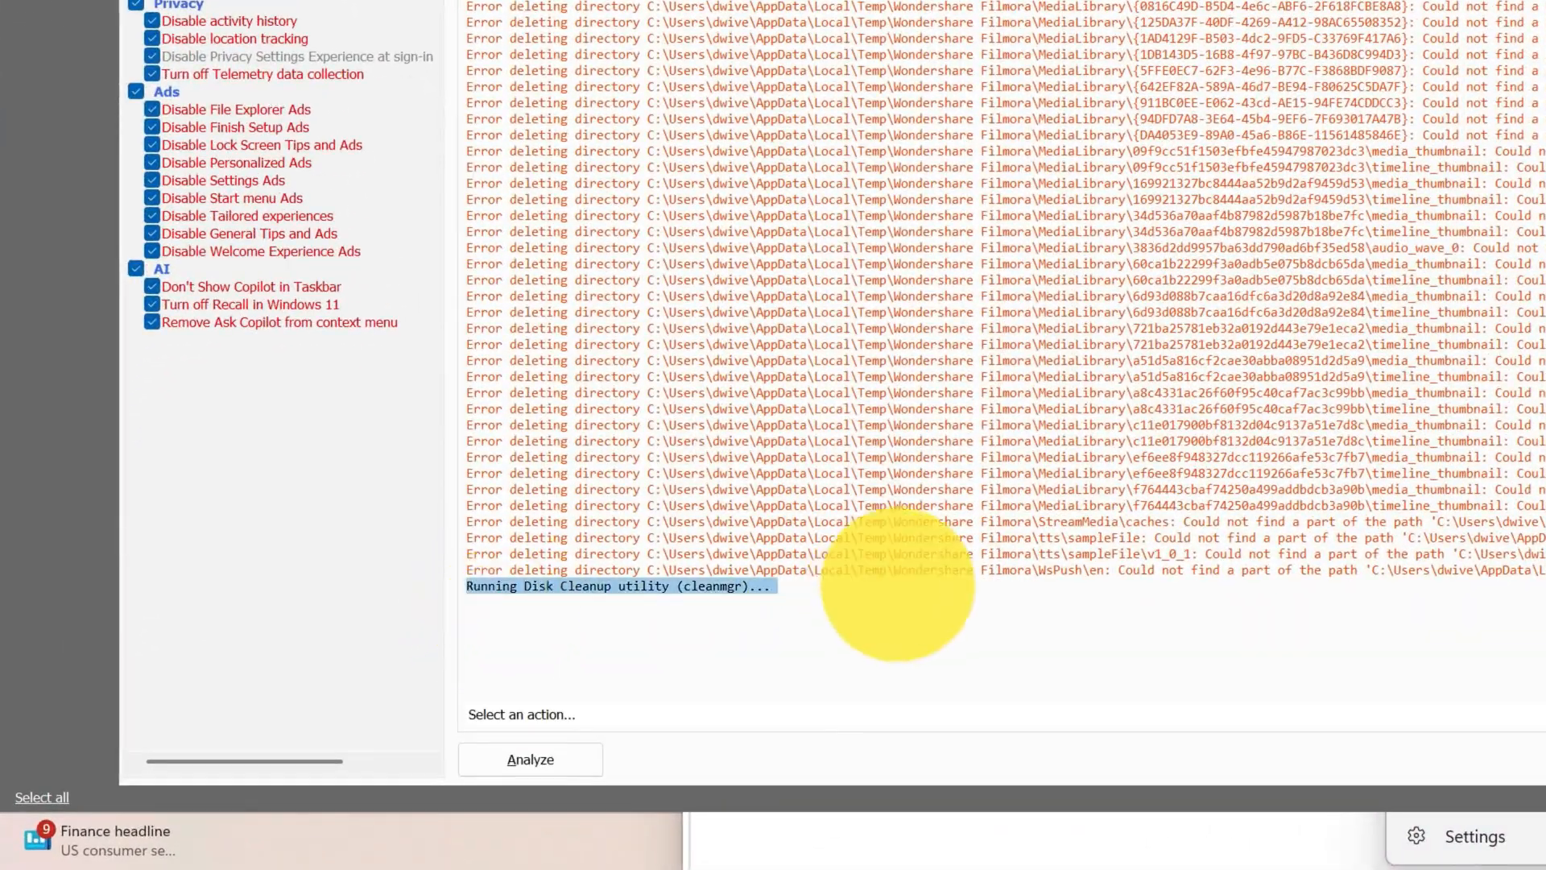
{"action": "mouse_move", "coordinate": [1127, 644]}
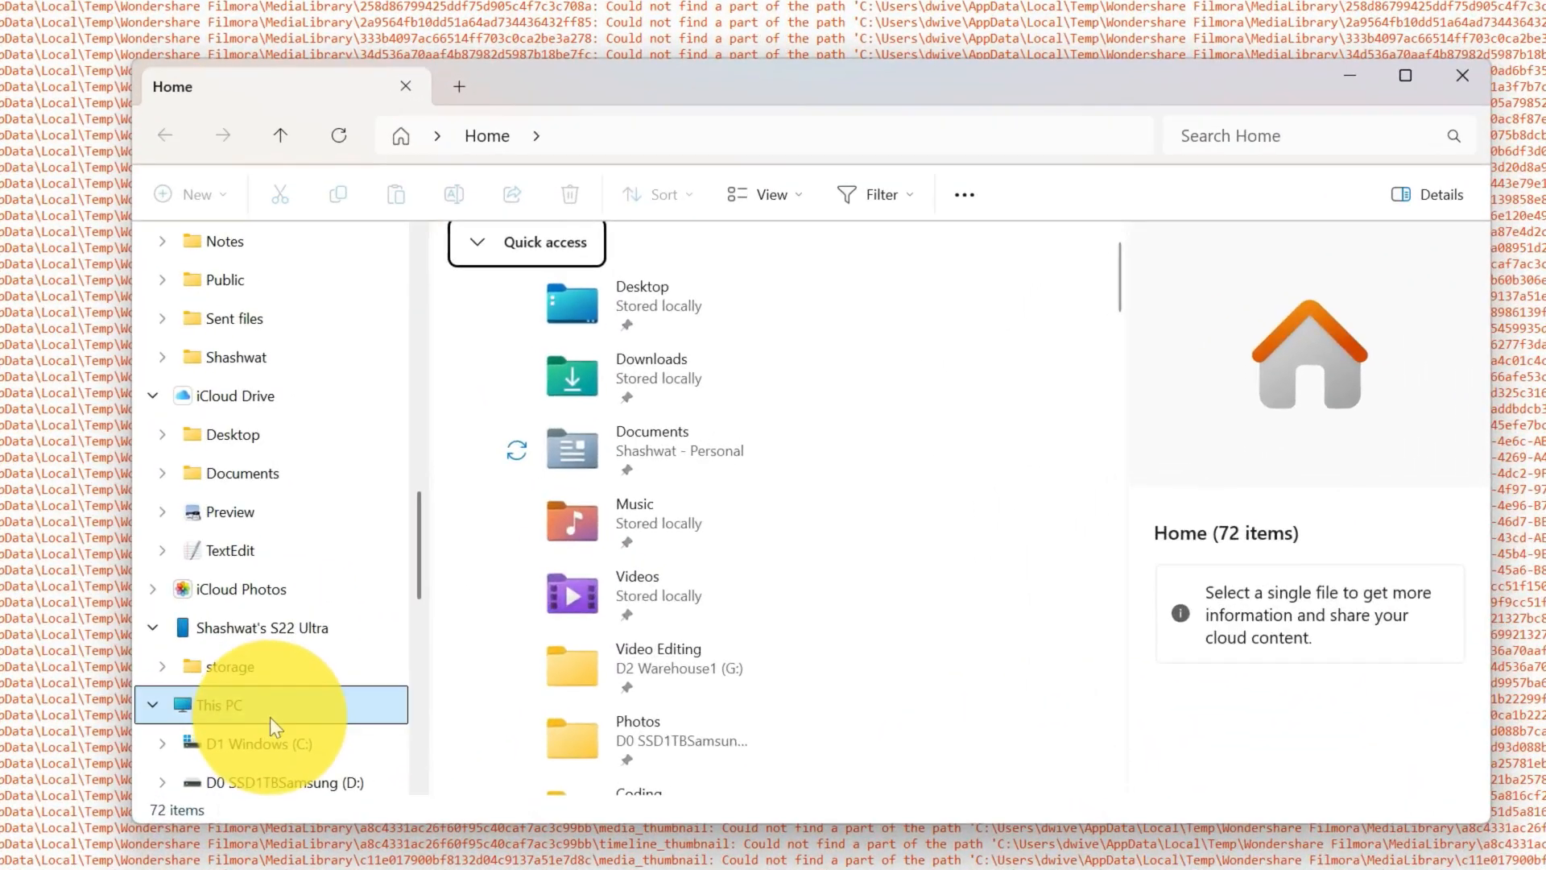
Show This PC listing all nine drives with free space, e.g. C: with 304 GB free
{"action": "left_click", "coordinate": [218, 703]}
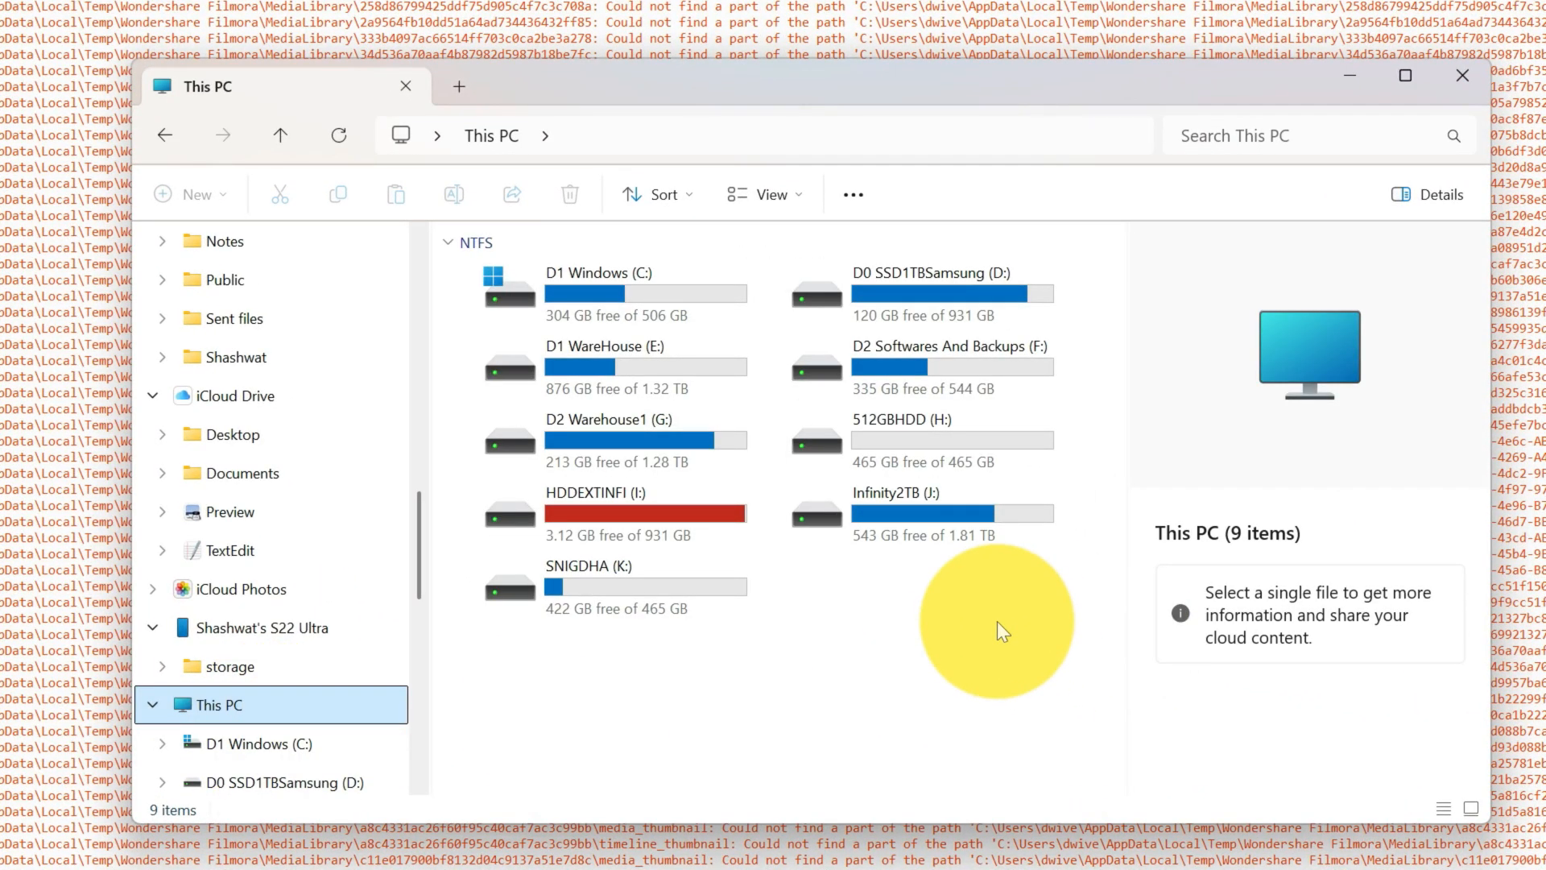
{"action": "mouse_move", "coordinate": [1070, 639]}
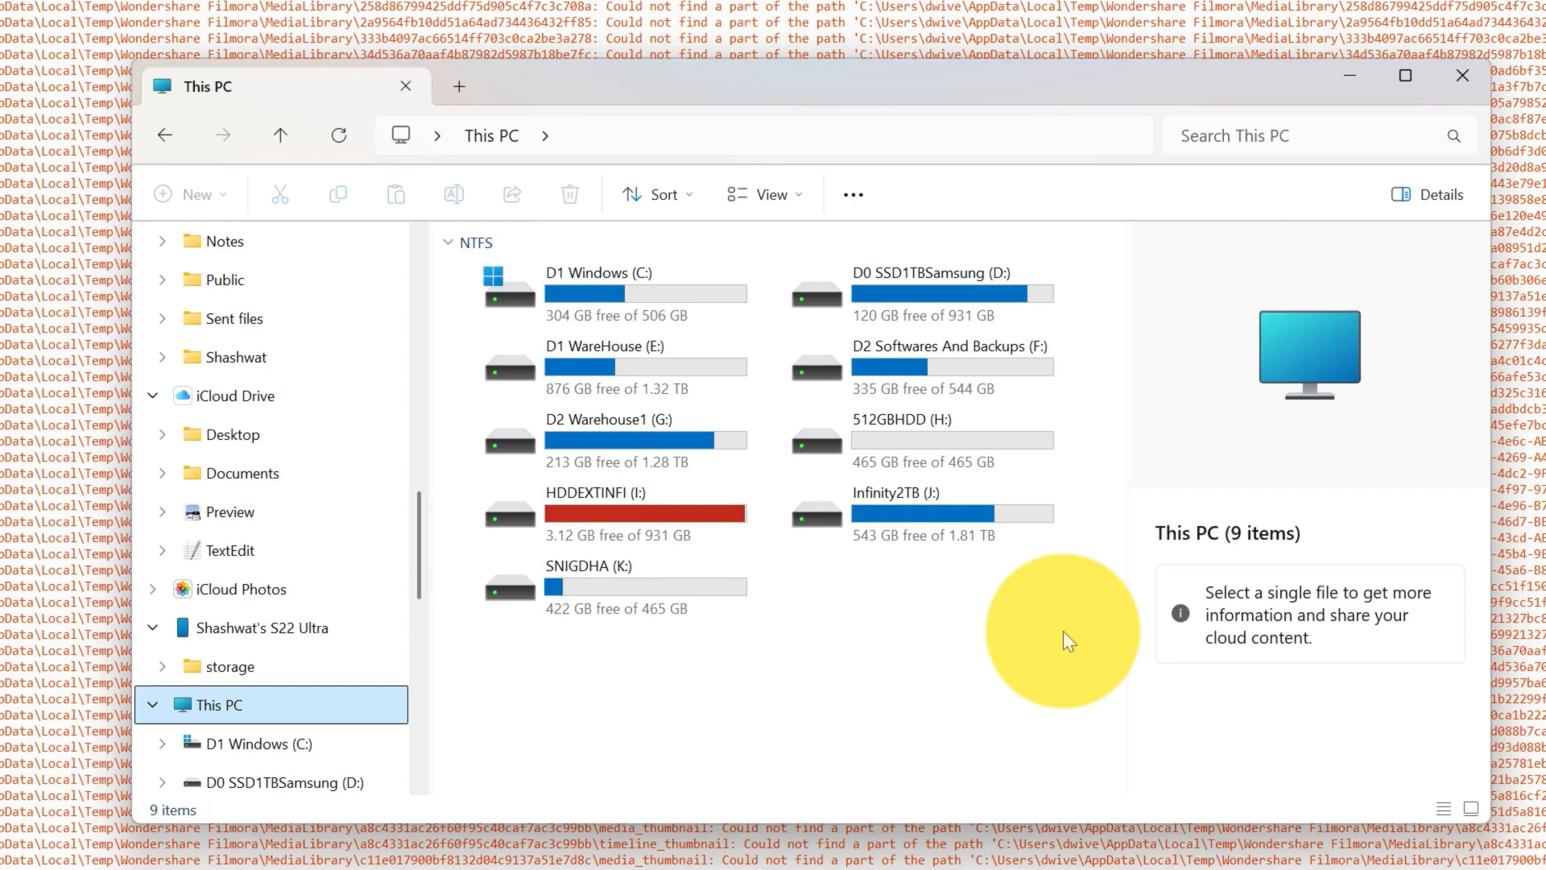
{"action": "mouse_move", "coordinate": [744, 660]}
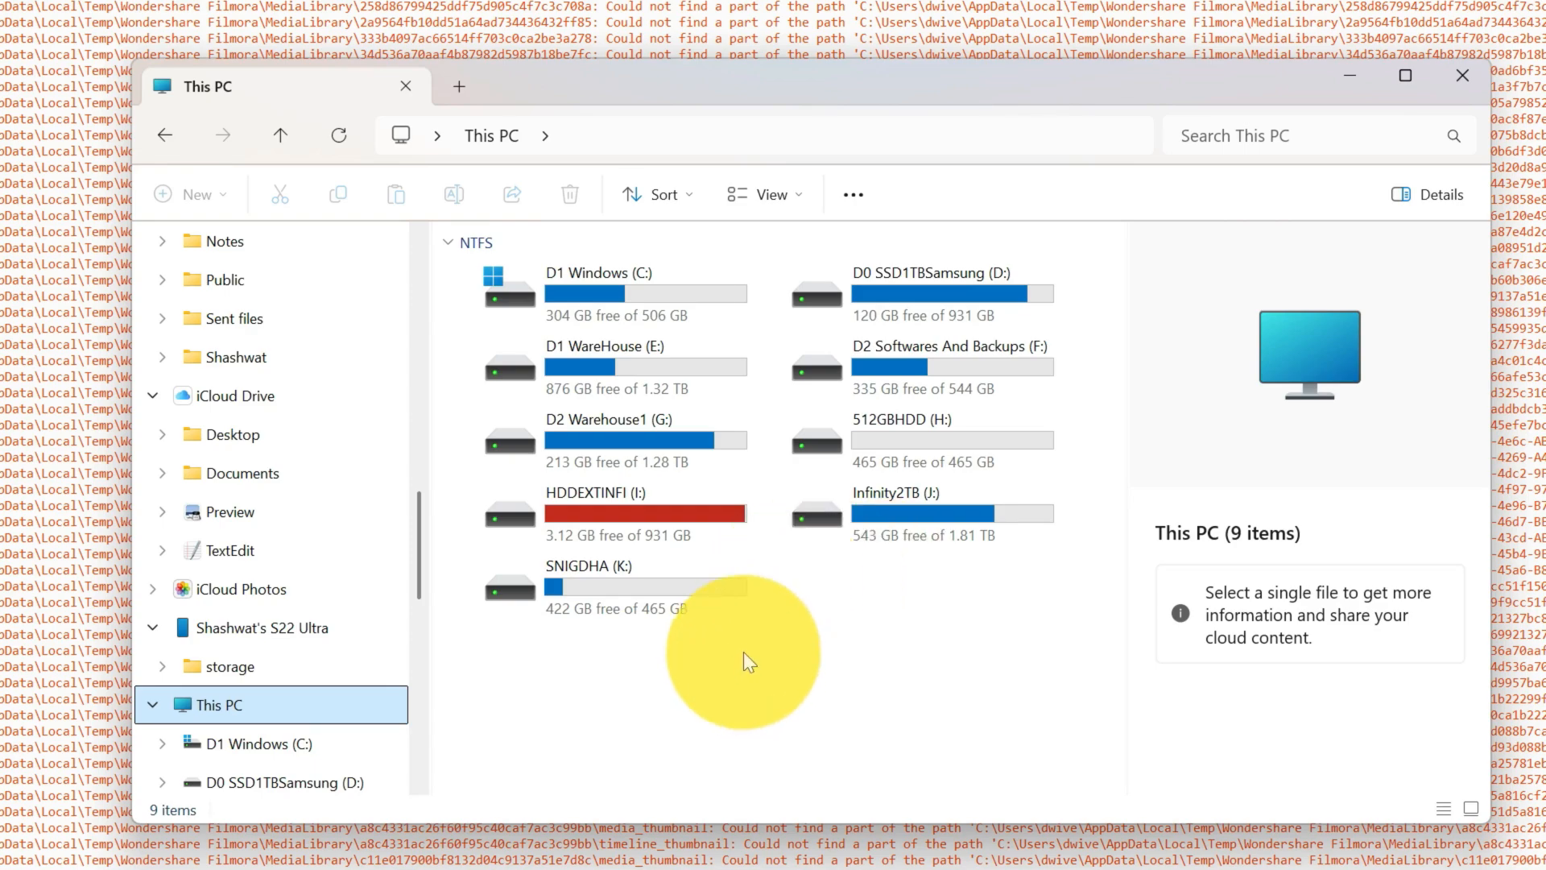
{"action": "mouse_move", "coordinate": [1213, 297]}
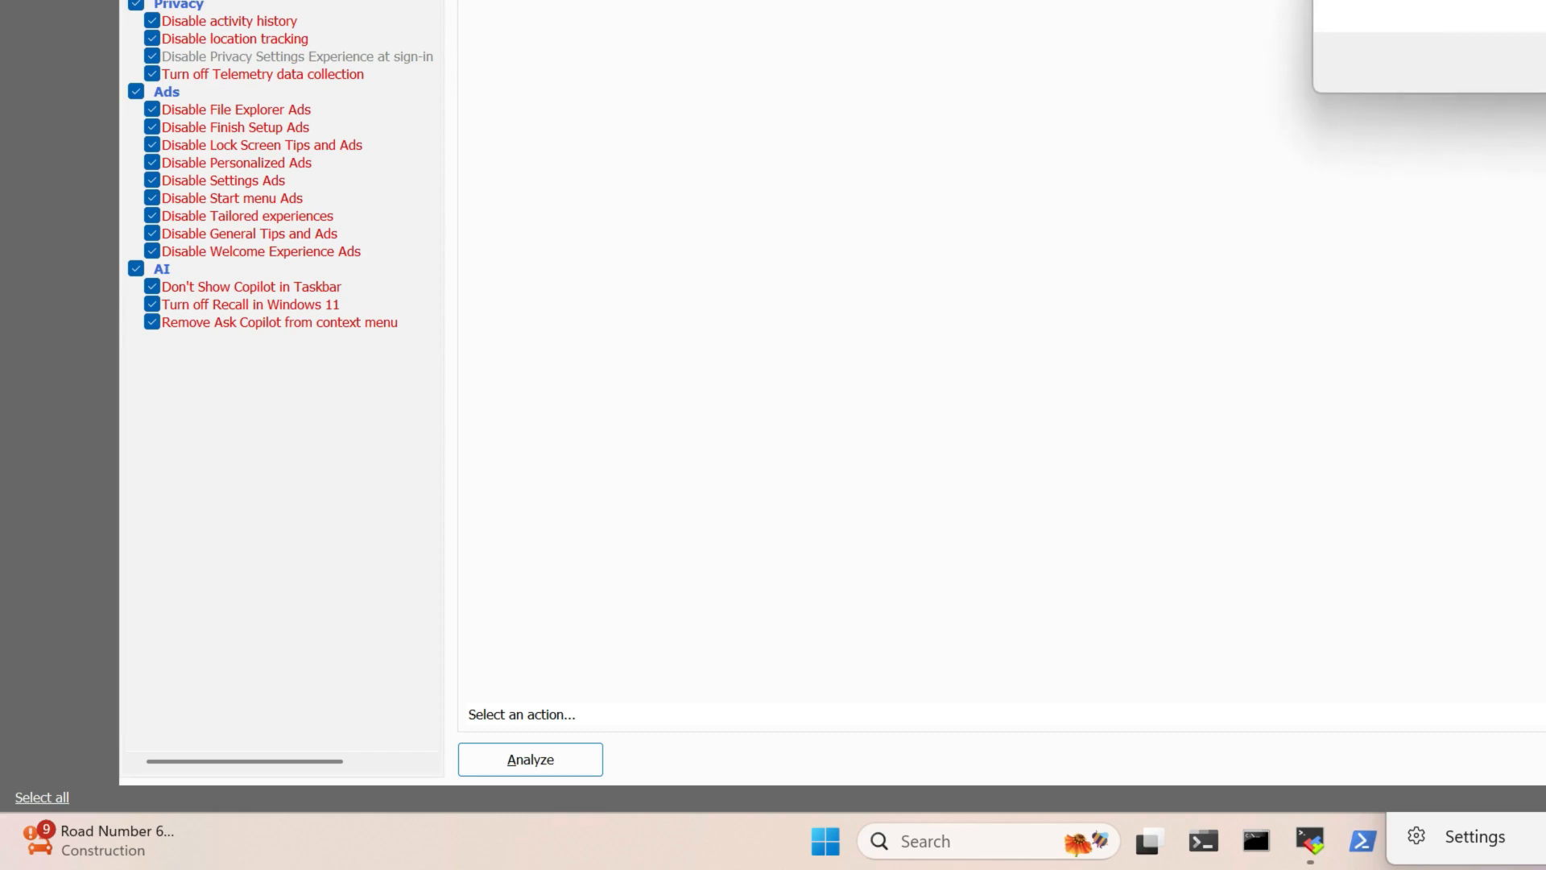
Run the fixer on the checked Windows tweaks, producing the Fixed / Fix failed log
{"action": "left_click", "coordinate": [530, 758]}
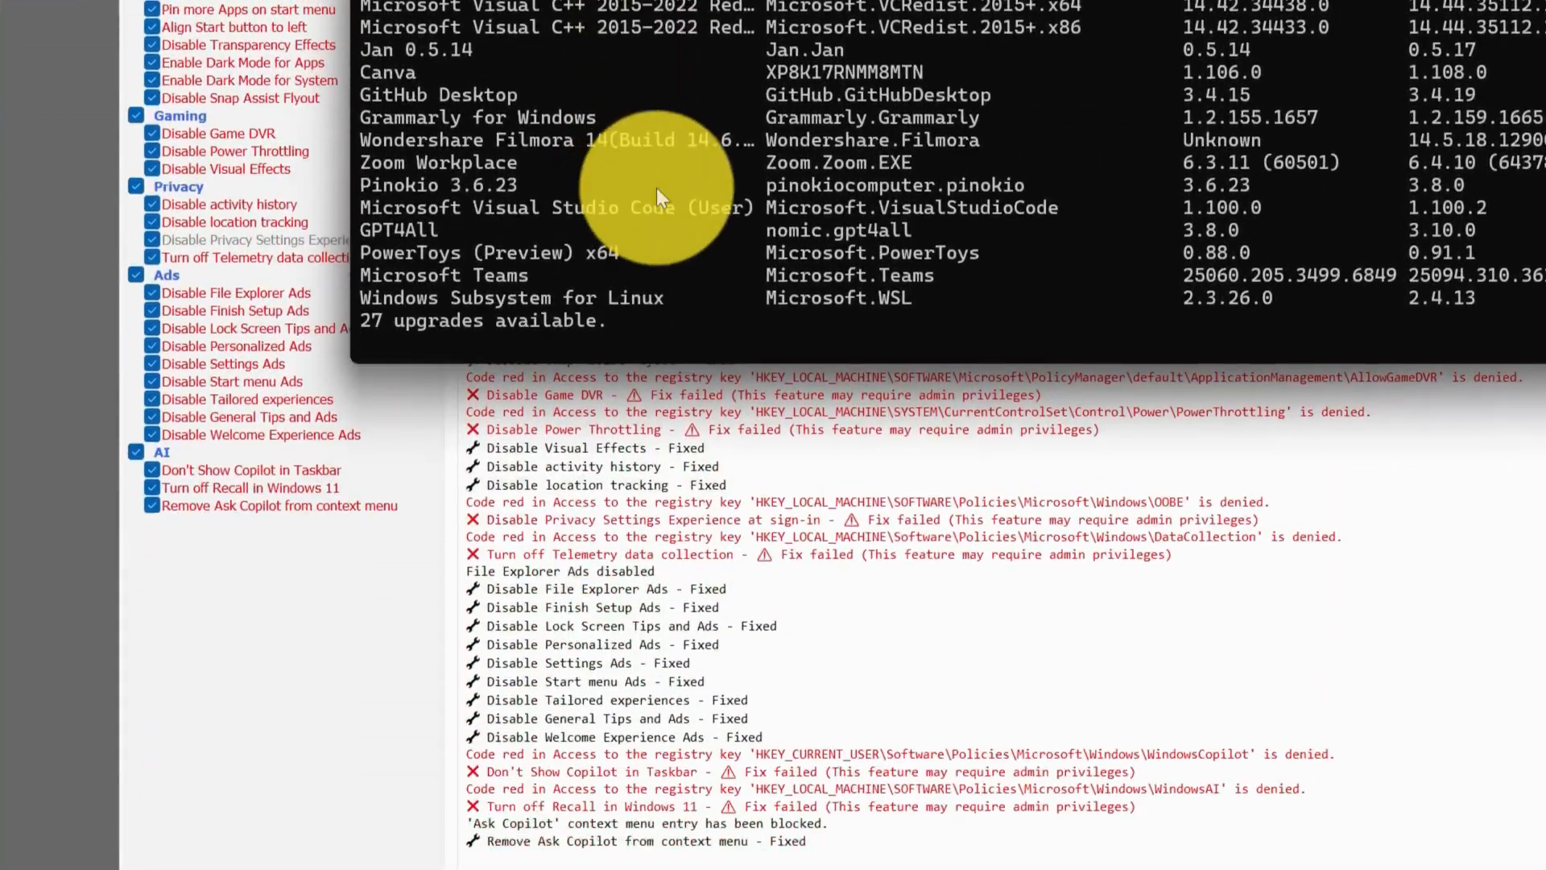
Answer 'y' to the winget agreement prompts so the 27 package upgrades proceed
{"action": "scroll", "scroll_direction": "down", "scroll_amount": 3}
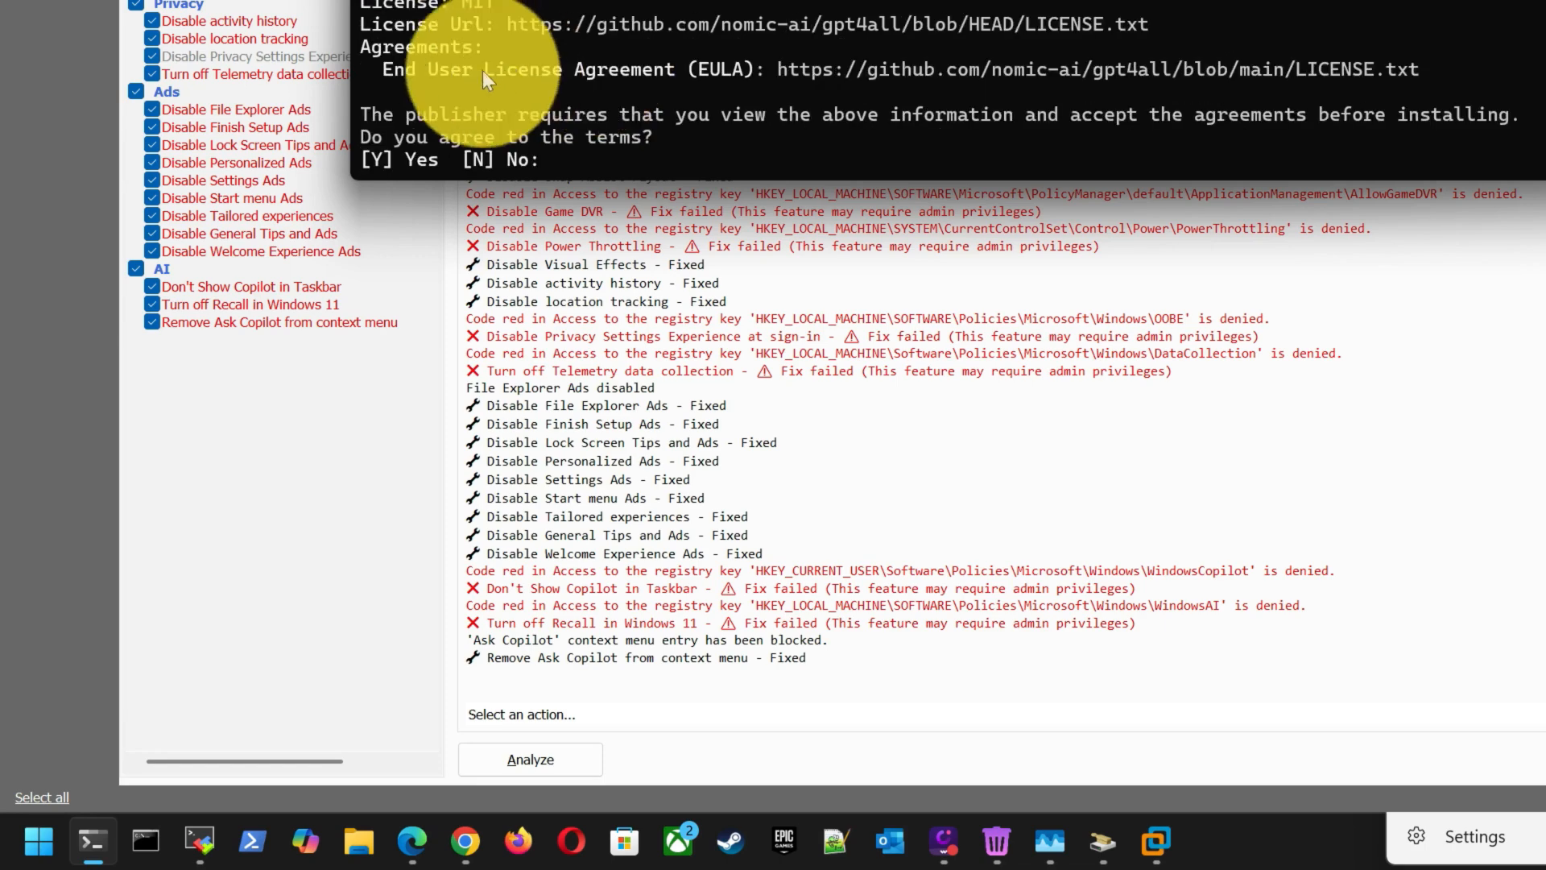
{"action": "mouse_move", "coordinate": [649, 138]}
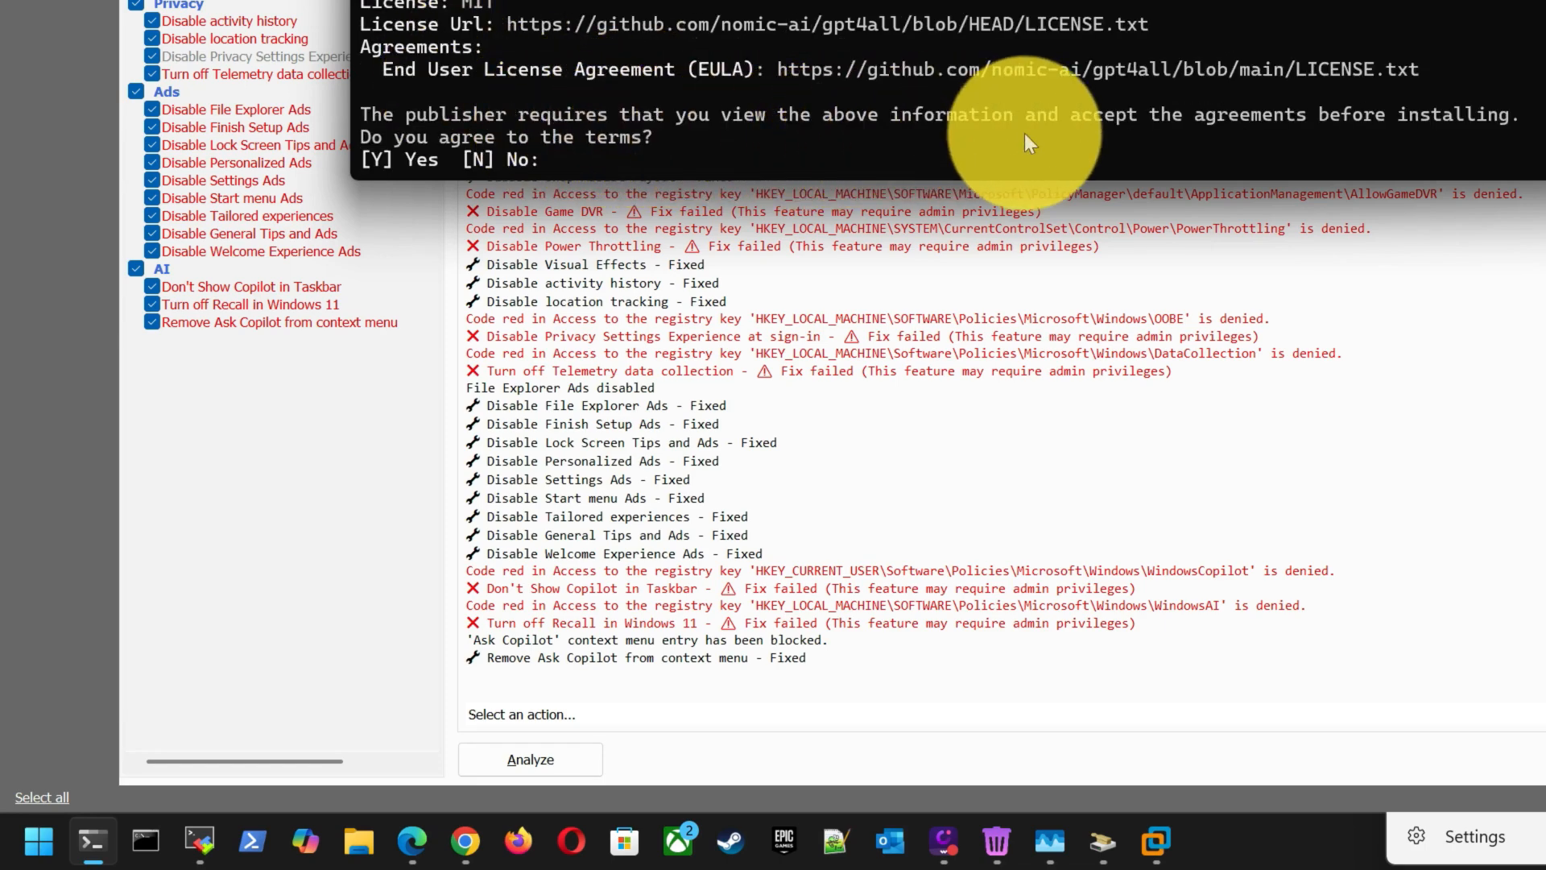
{"action": "type", "text": "y"}
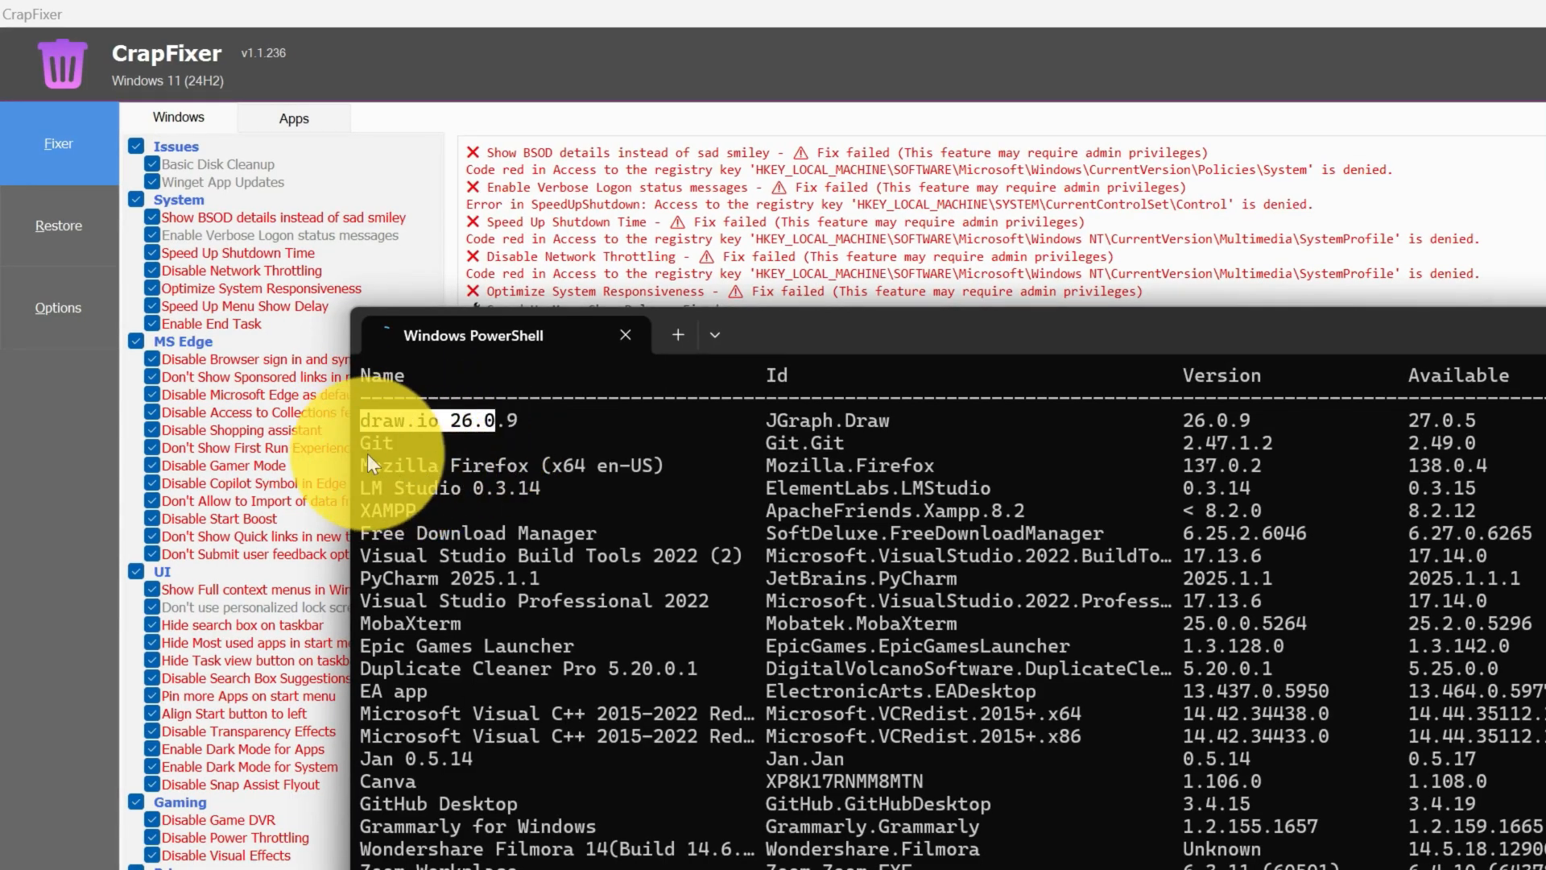
{"action": "scroll", "scroll_direction": "down", "scroll_amount": 3}
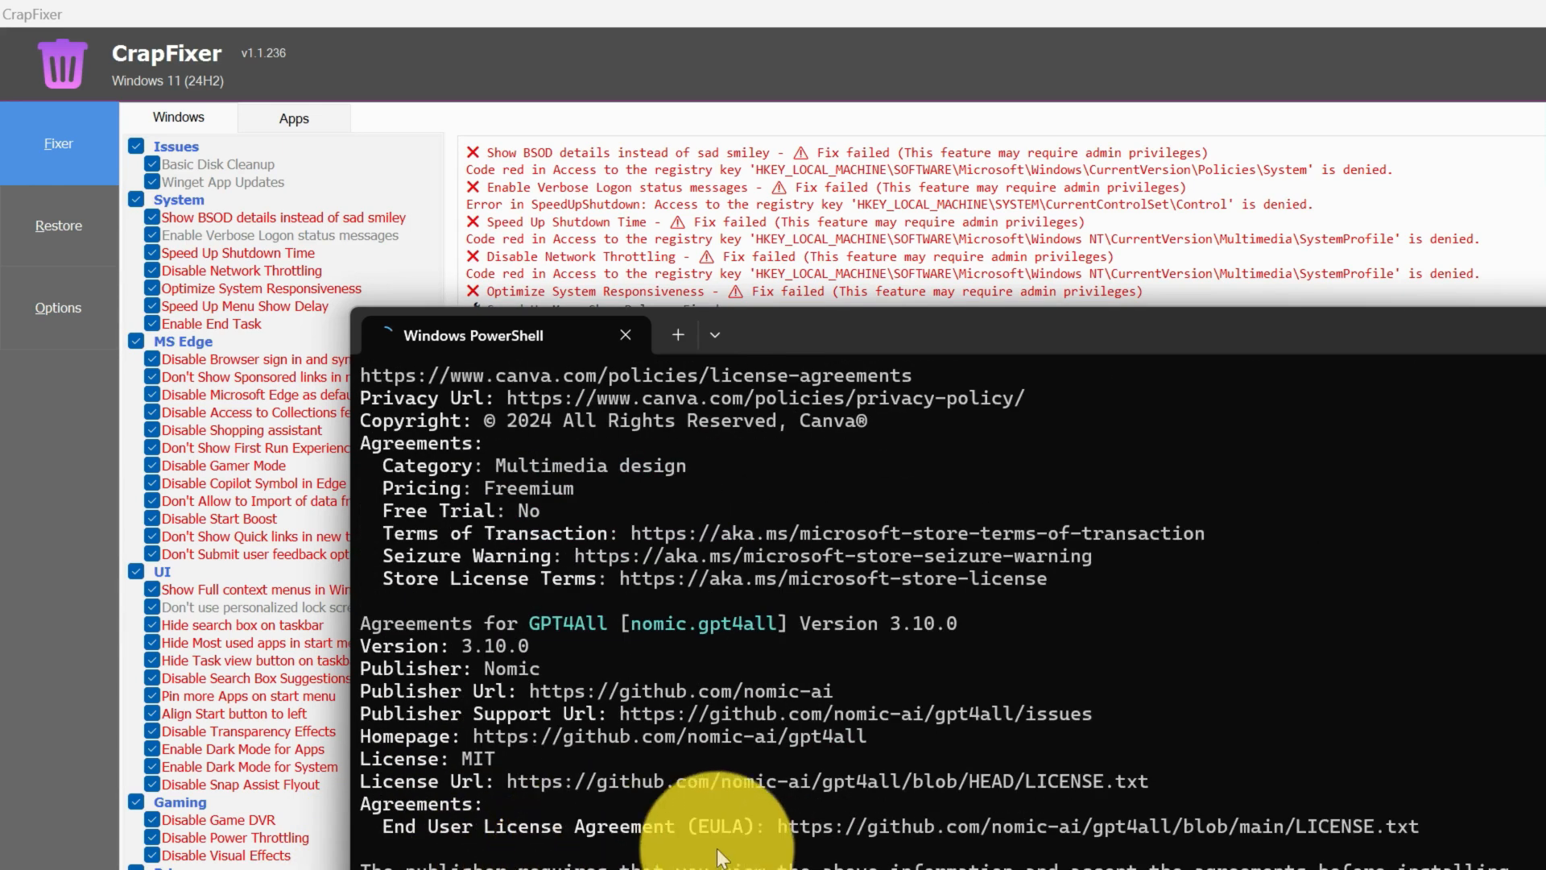
{"action": "mouse_move", "coordinate": [1029, 821]}
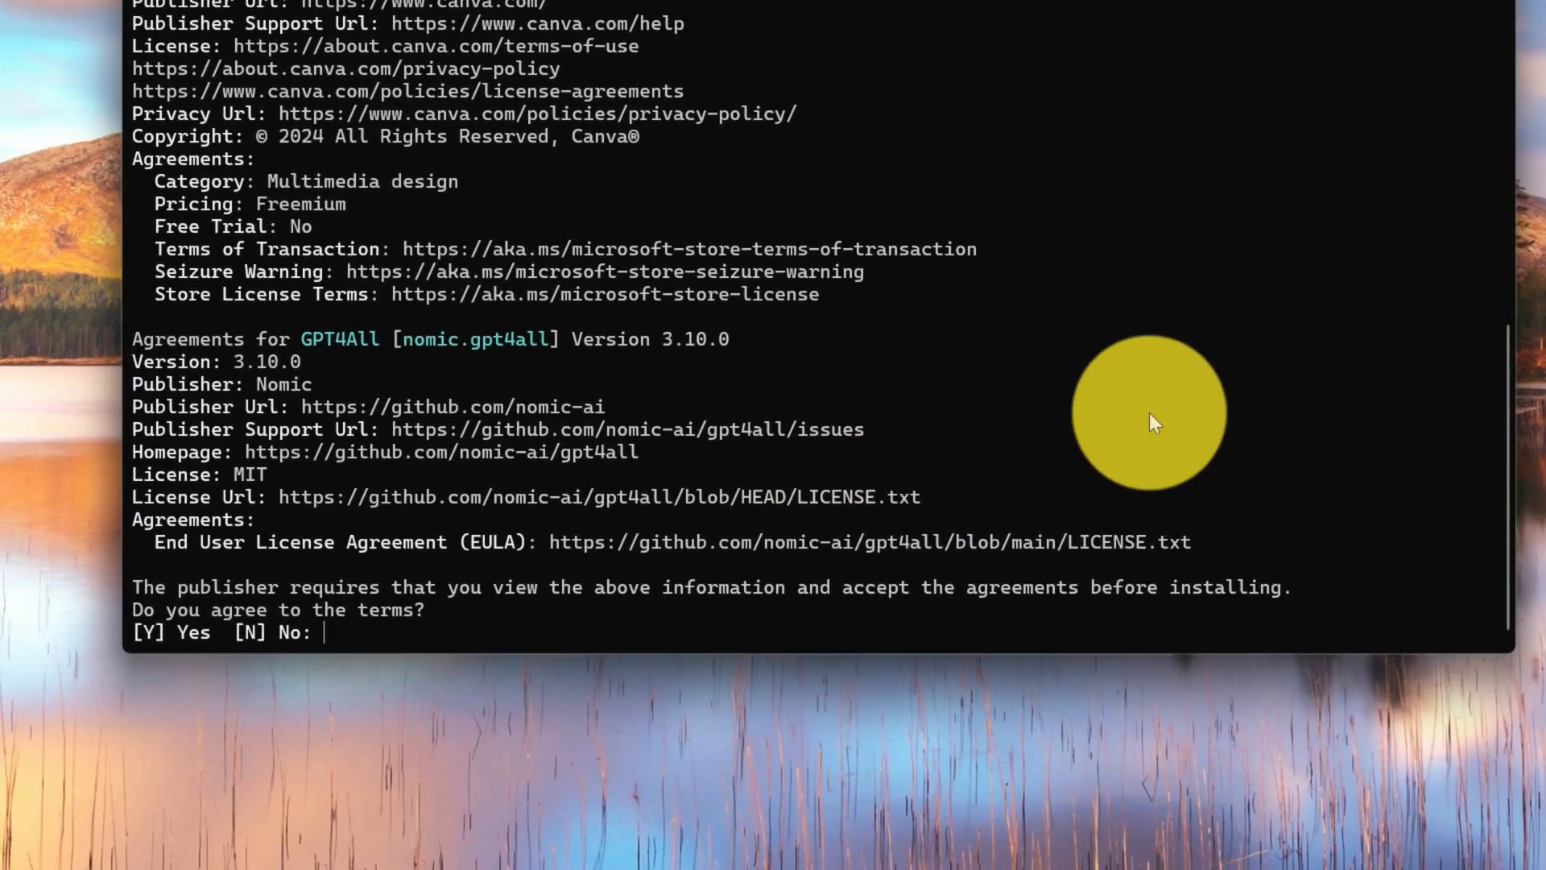
{"action": "type", "text": "y"}
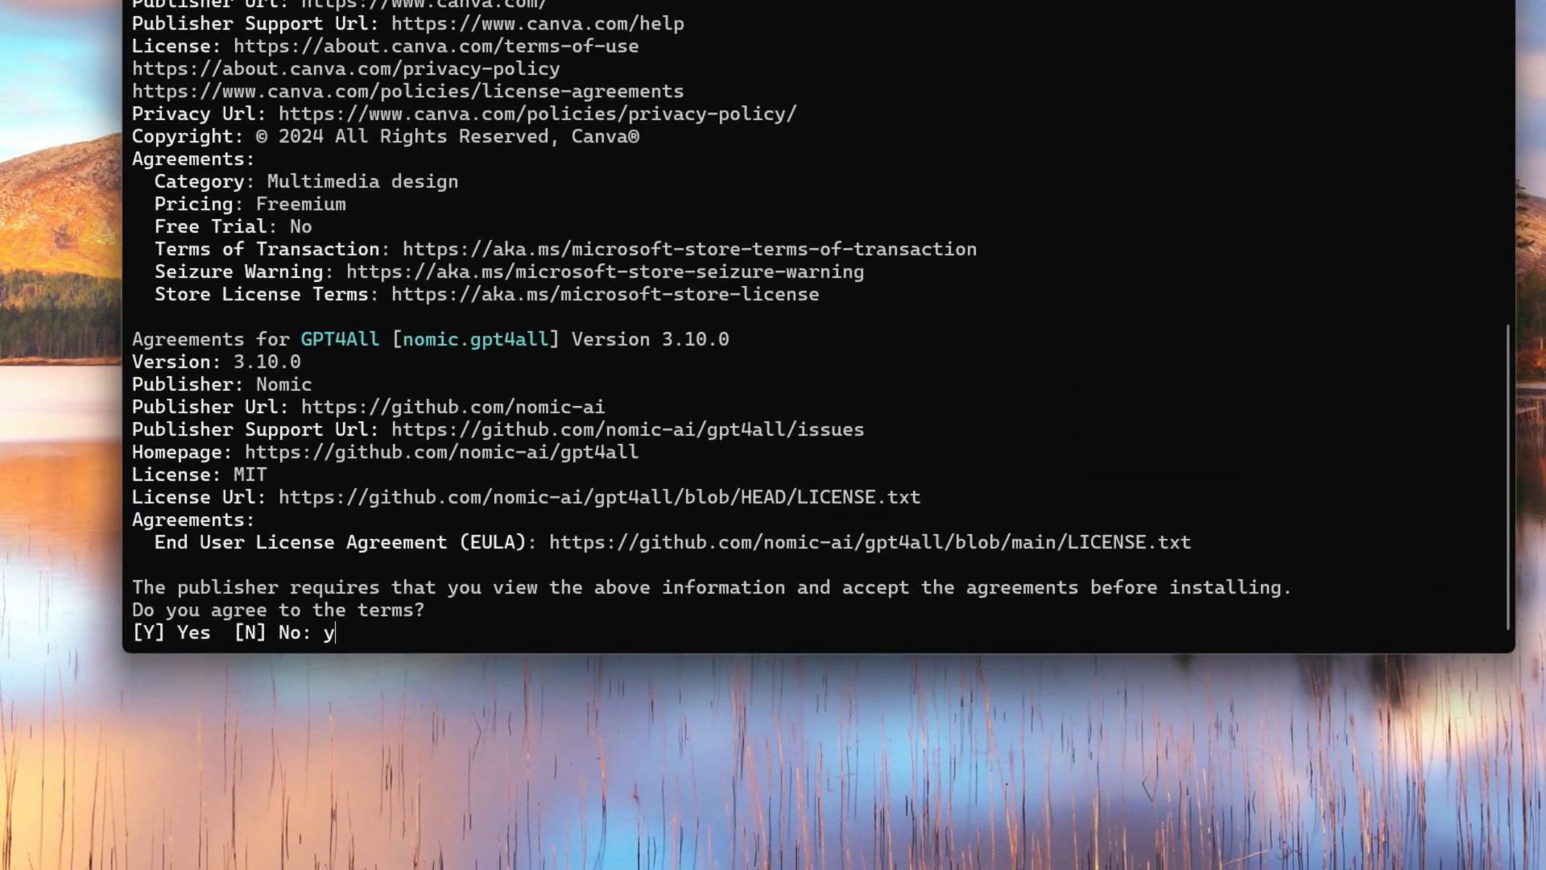
{"action": "key", "text": "enter"}
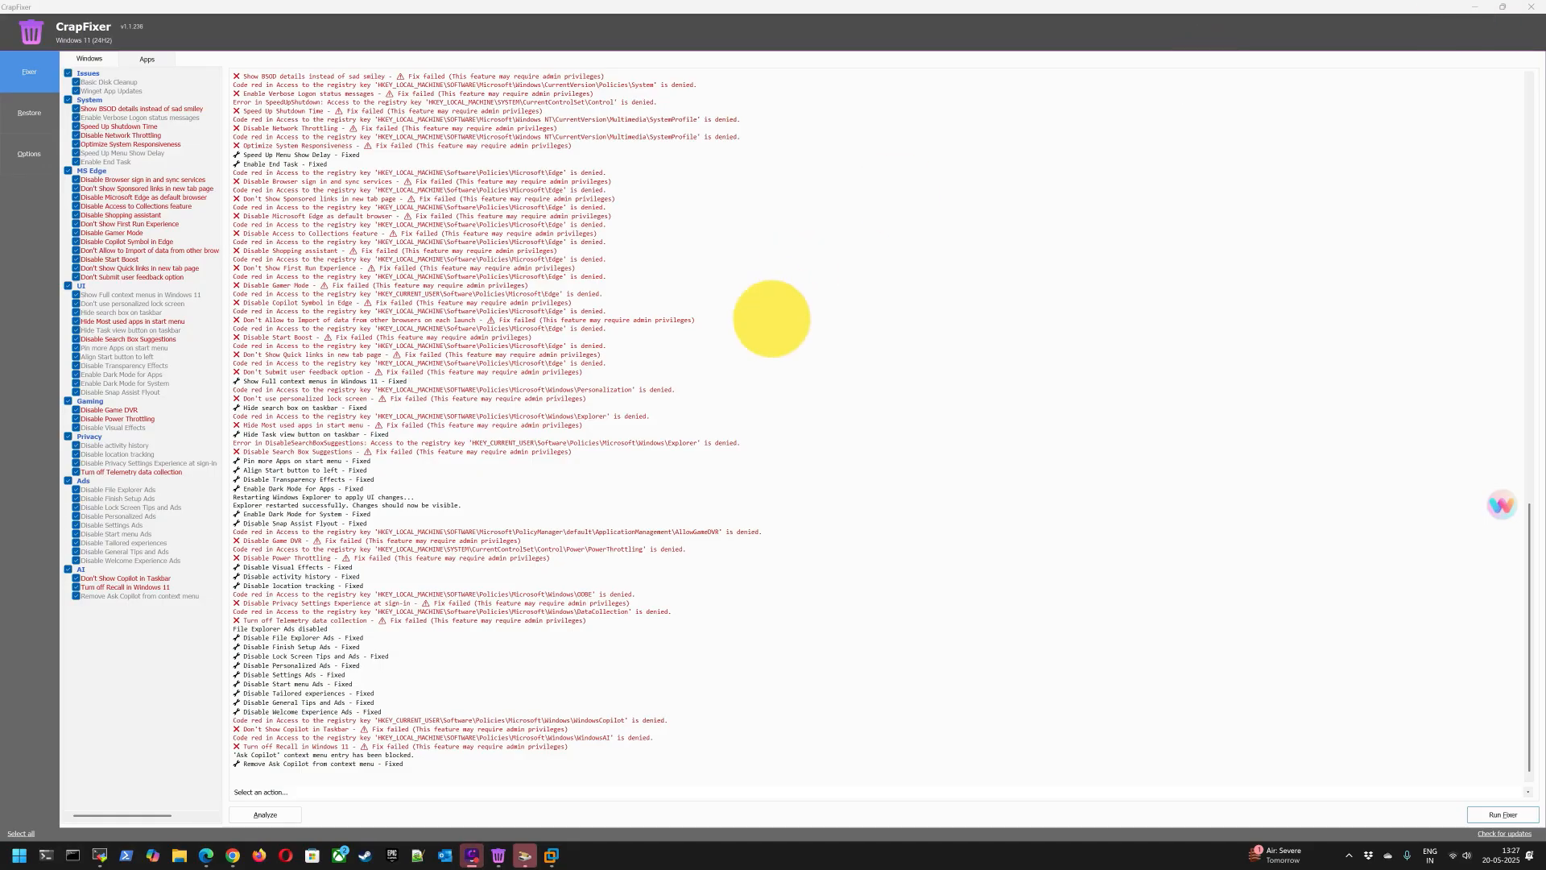
{"action": "left_click", "coordinate": [470, 855]}
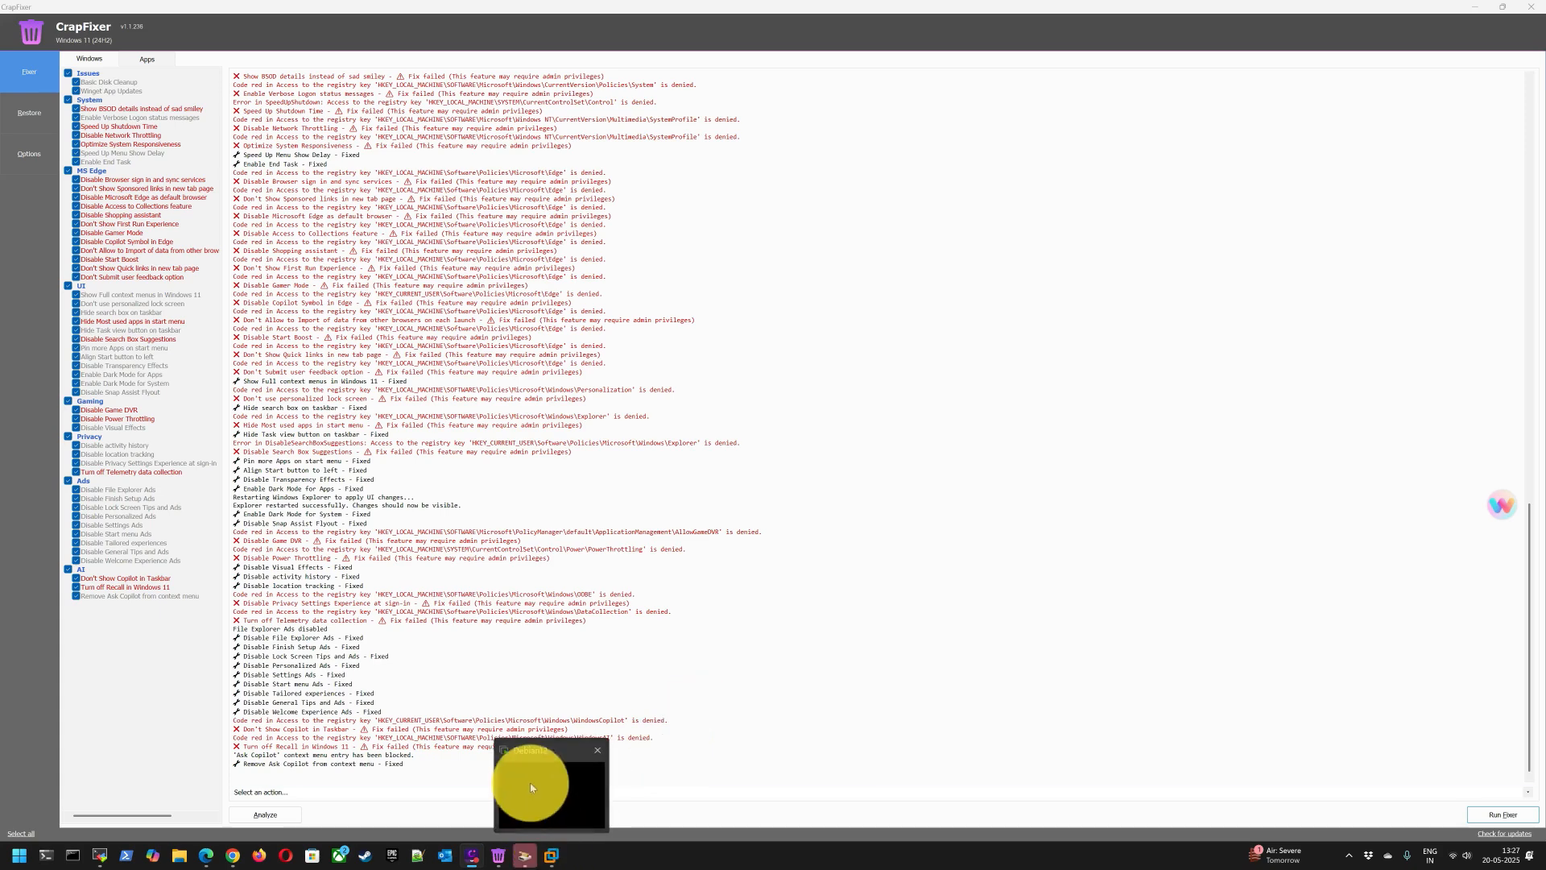